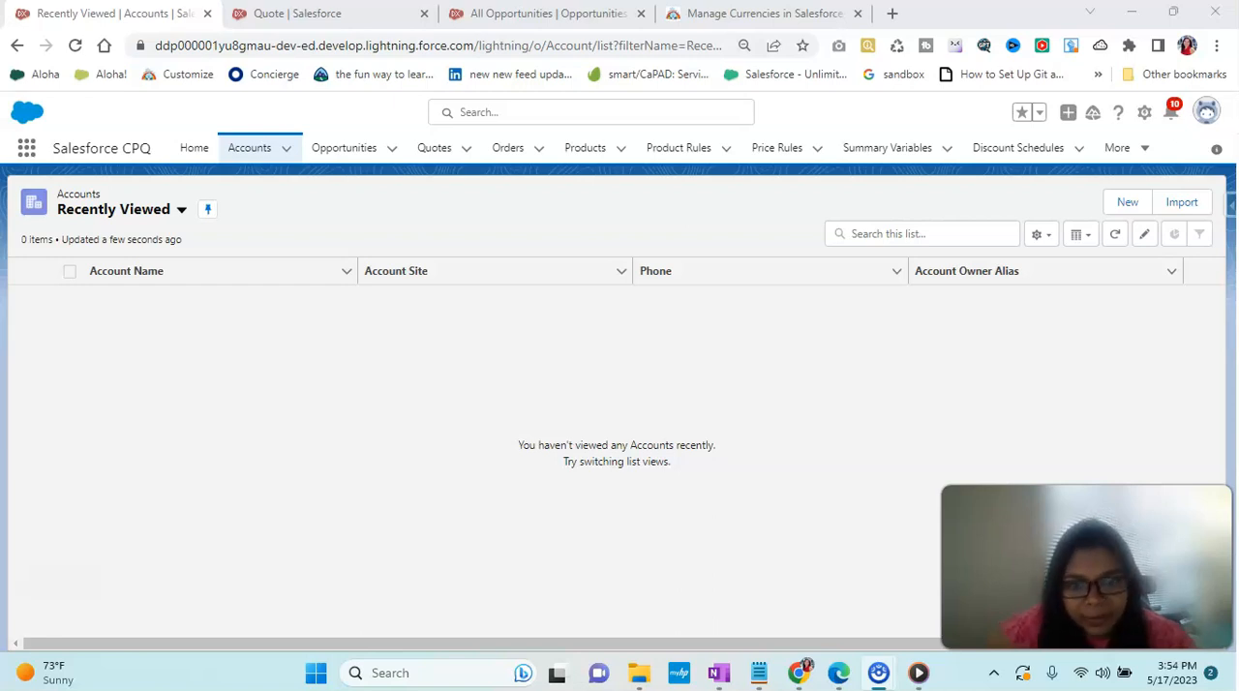
{"action": "mouse_move", "coordinate": [253, 260]}
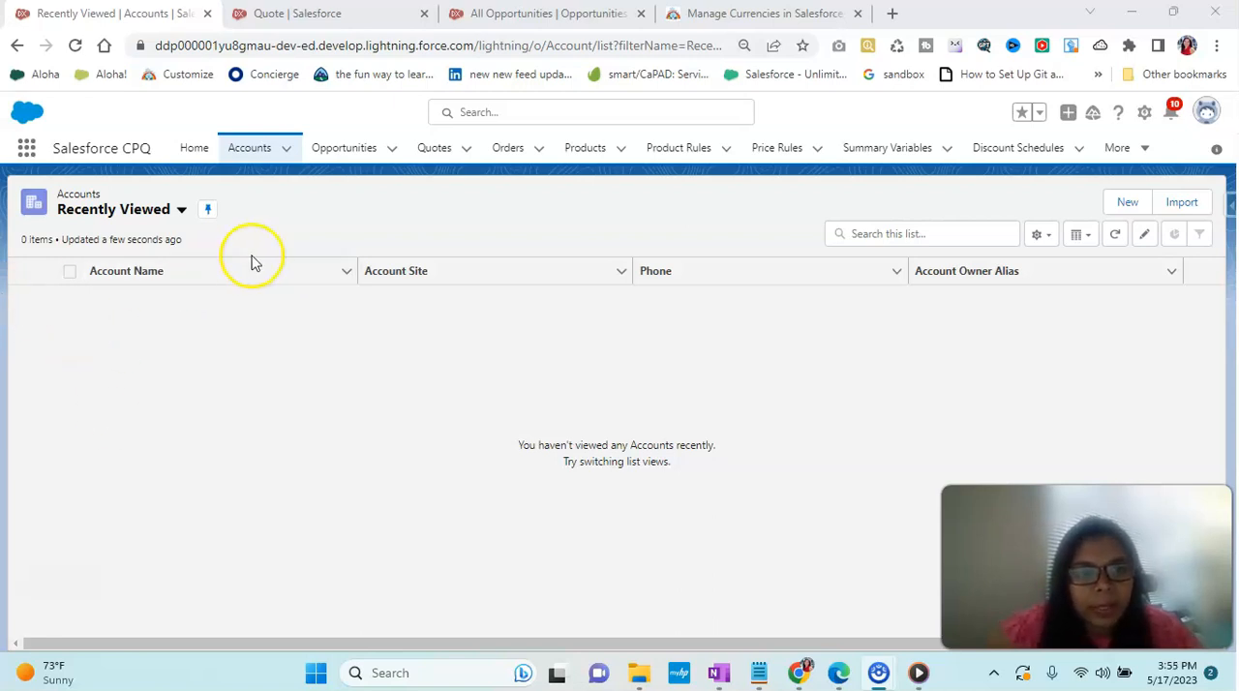
{"action": "mouse_move", "coordinate": [508, 147]}
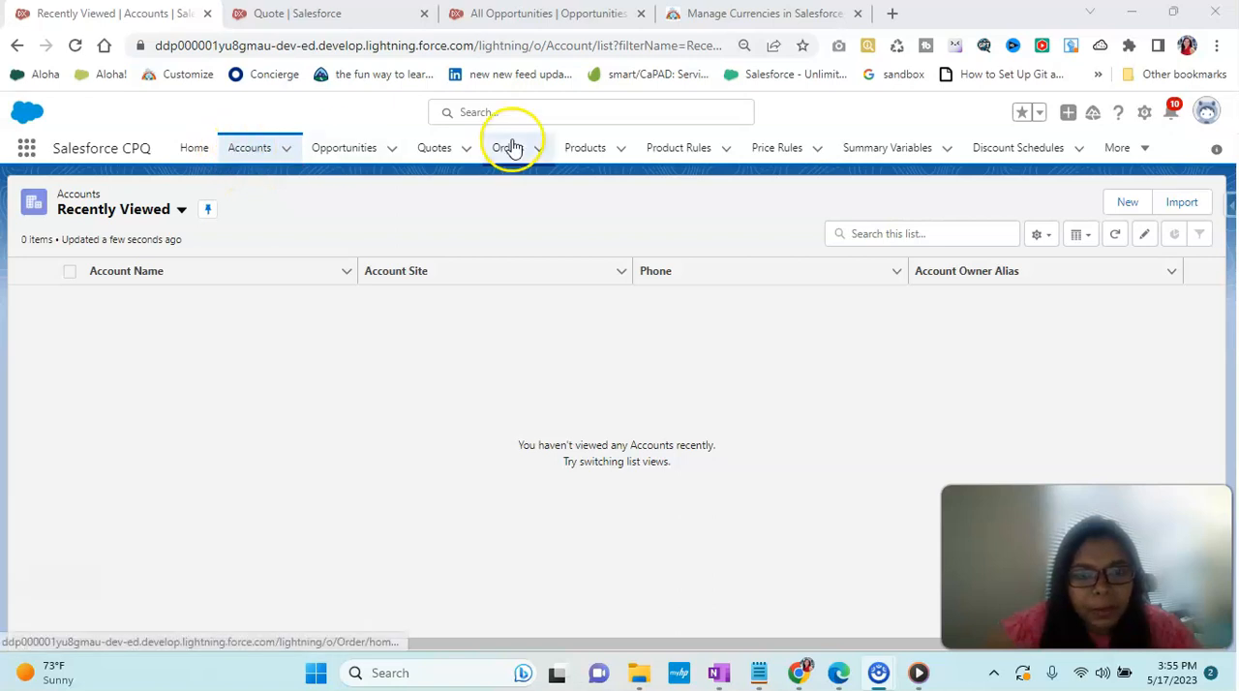
Step: Switch from the empty Accounts list to the All Products list
{"action": "left_click", "coordinate": [584, 147]}
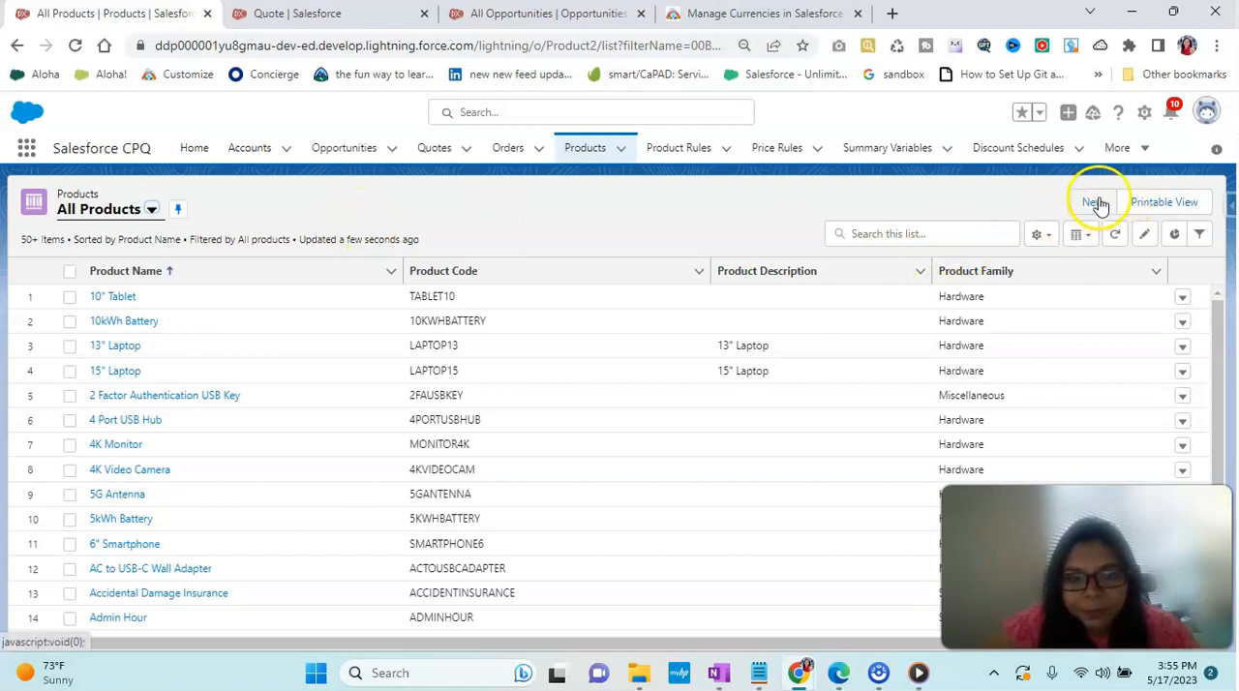
Step: Create and save product 'Samsung TV', marked Active, in the Hardware product family
{"action": "left_click", "coordinate": [1092, 202]}
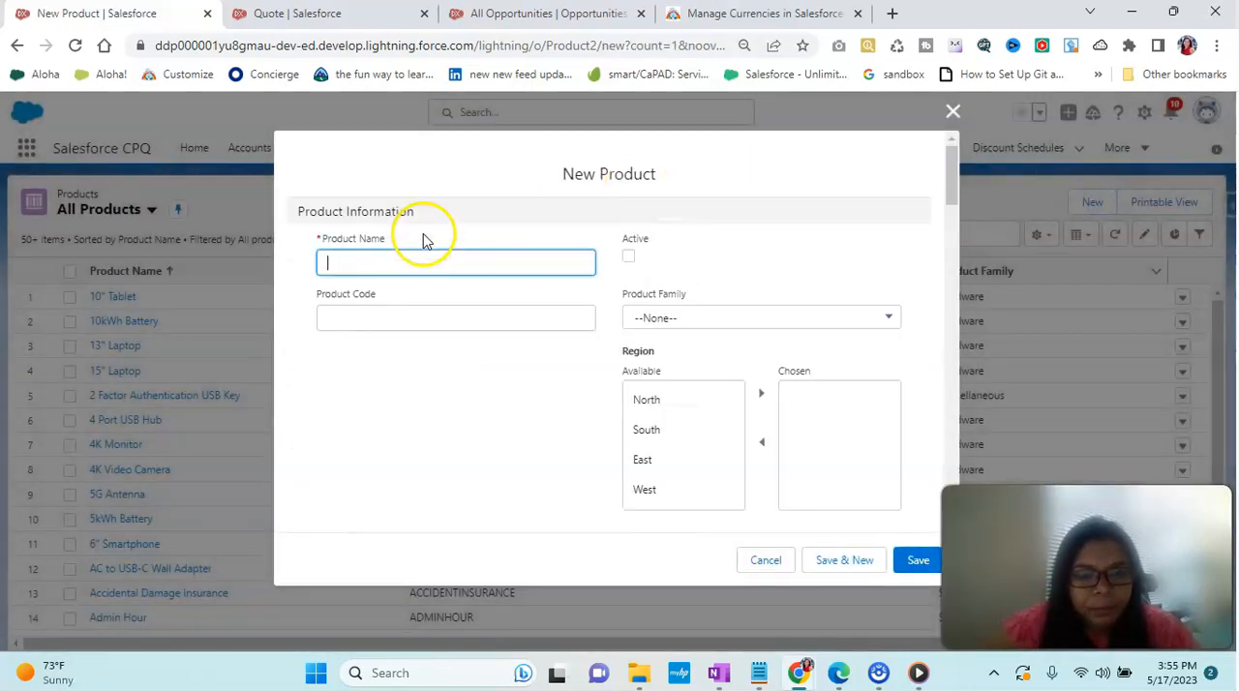
{"action": "type", "text": "Samsung TV"}
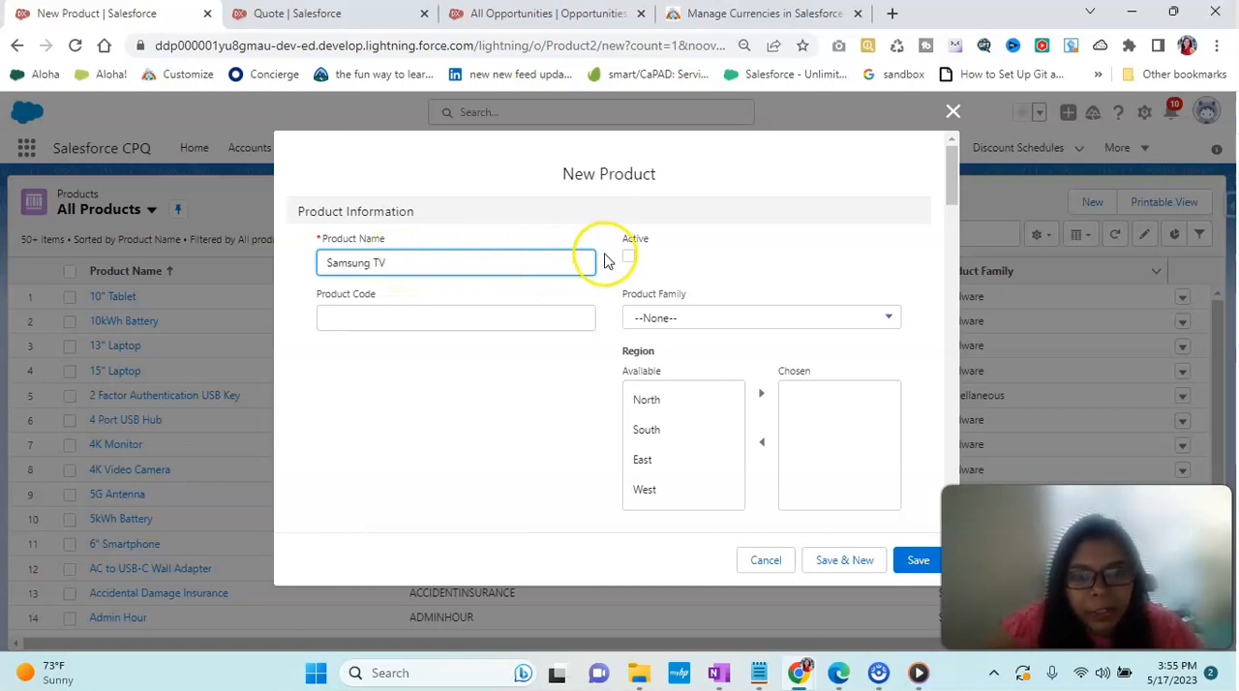
{"action": "left_click", "coordinate": [629, 255]}
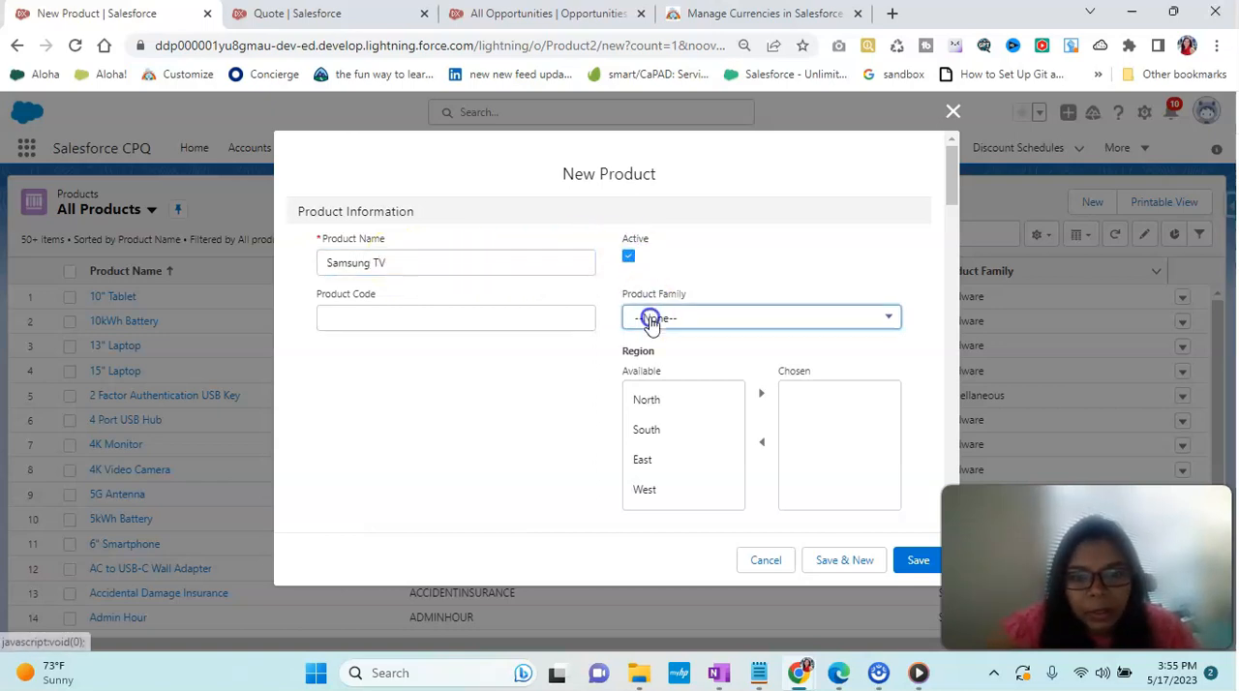
{"action": "left_click", "coordinate": [760, 318]}
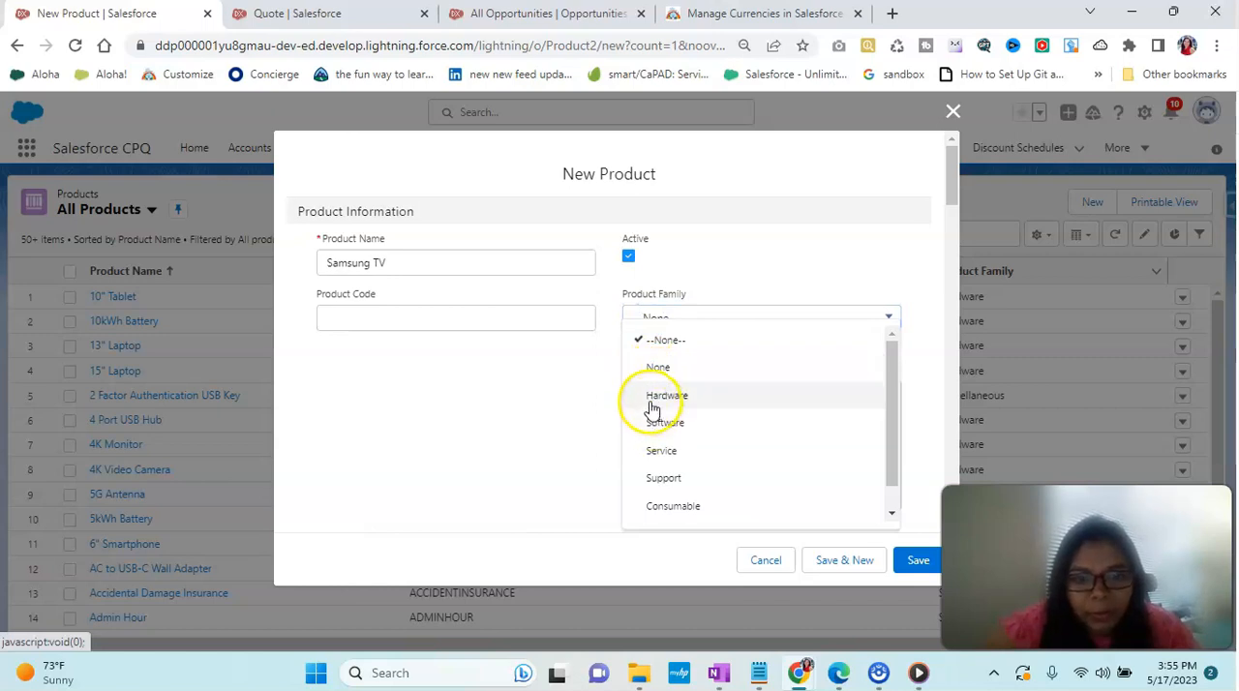
{"action": "left_click", "coordinate": [666, 395]}
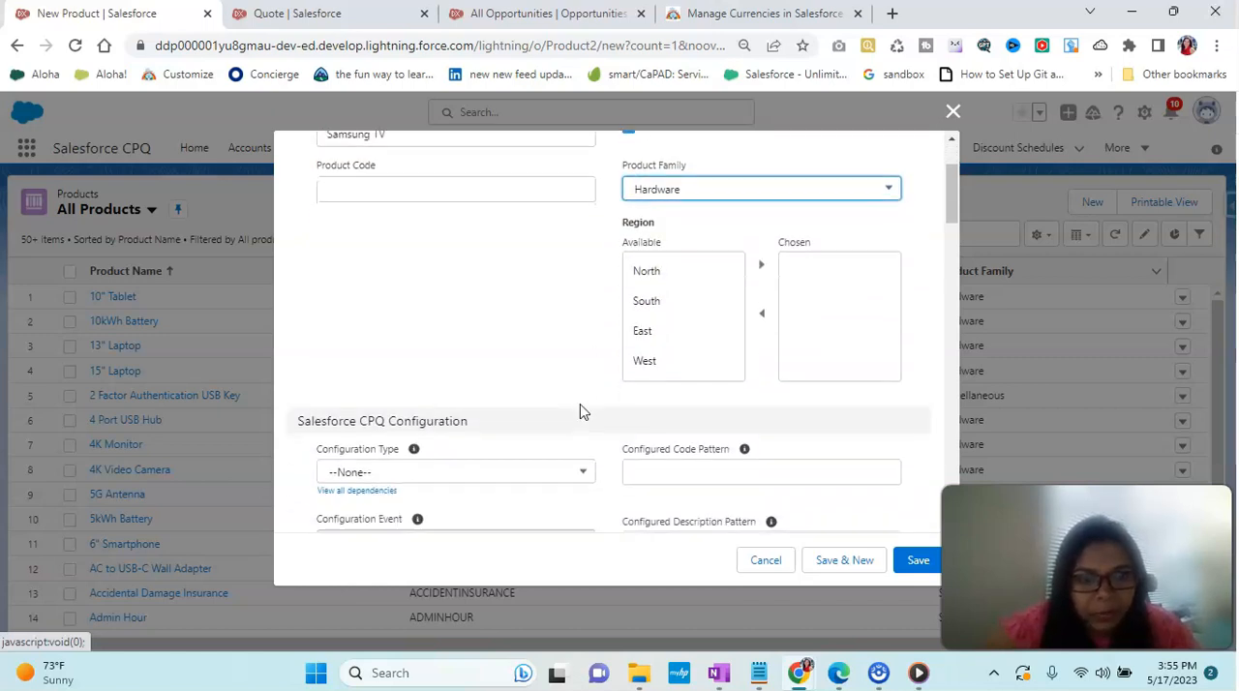
{"action": "scroll", "scroll_direction": "down", "scroll_amount": 3}
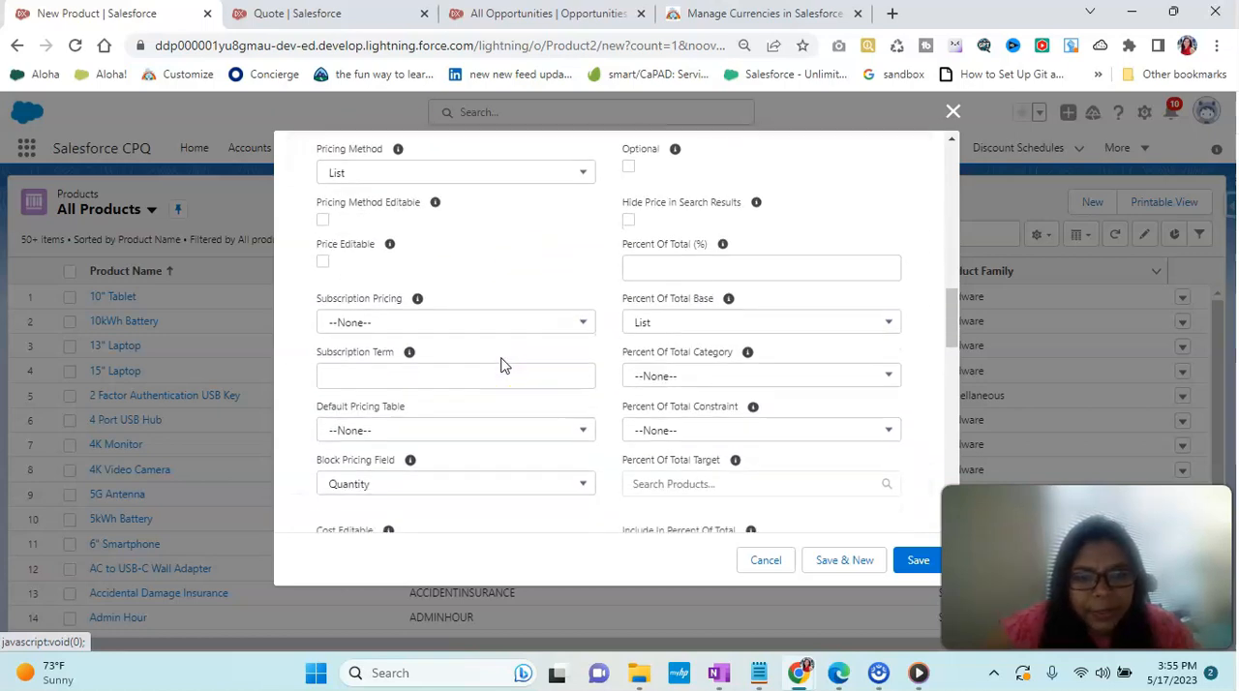
{"action": "left_click", "coordinate": [917, 559]}
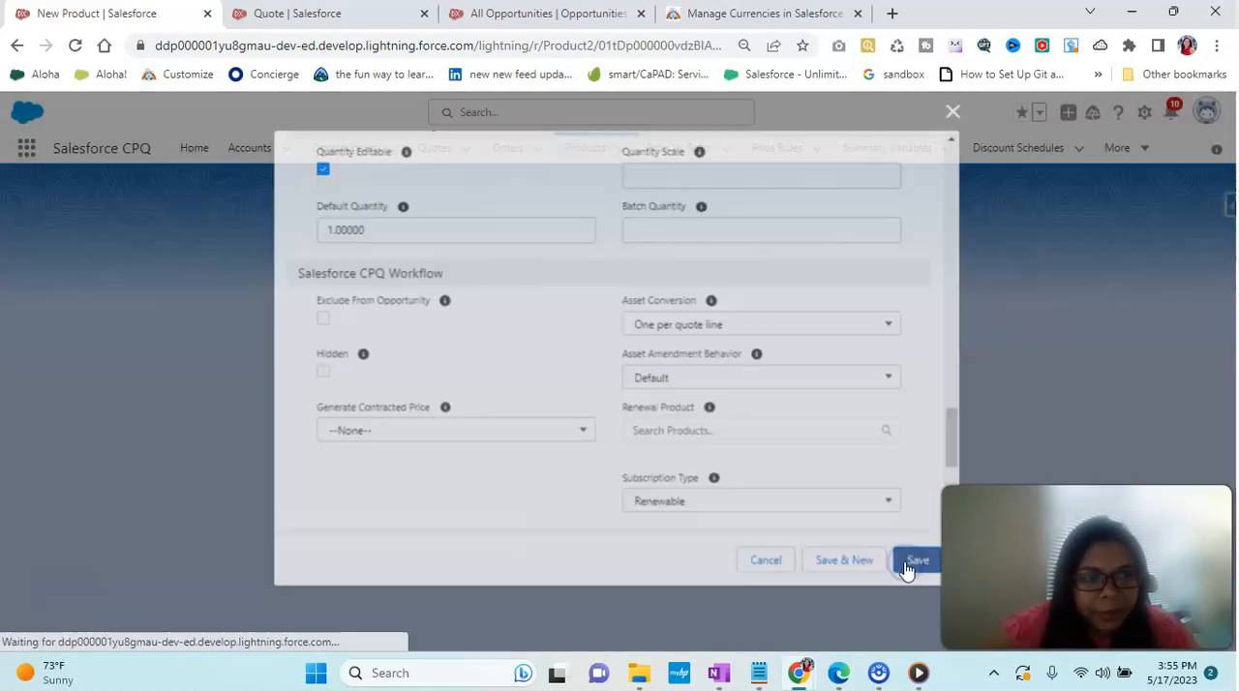
{"action": "left_click", "coordinate": [916, 560]}
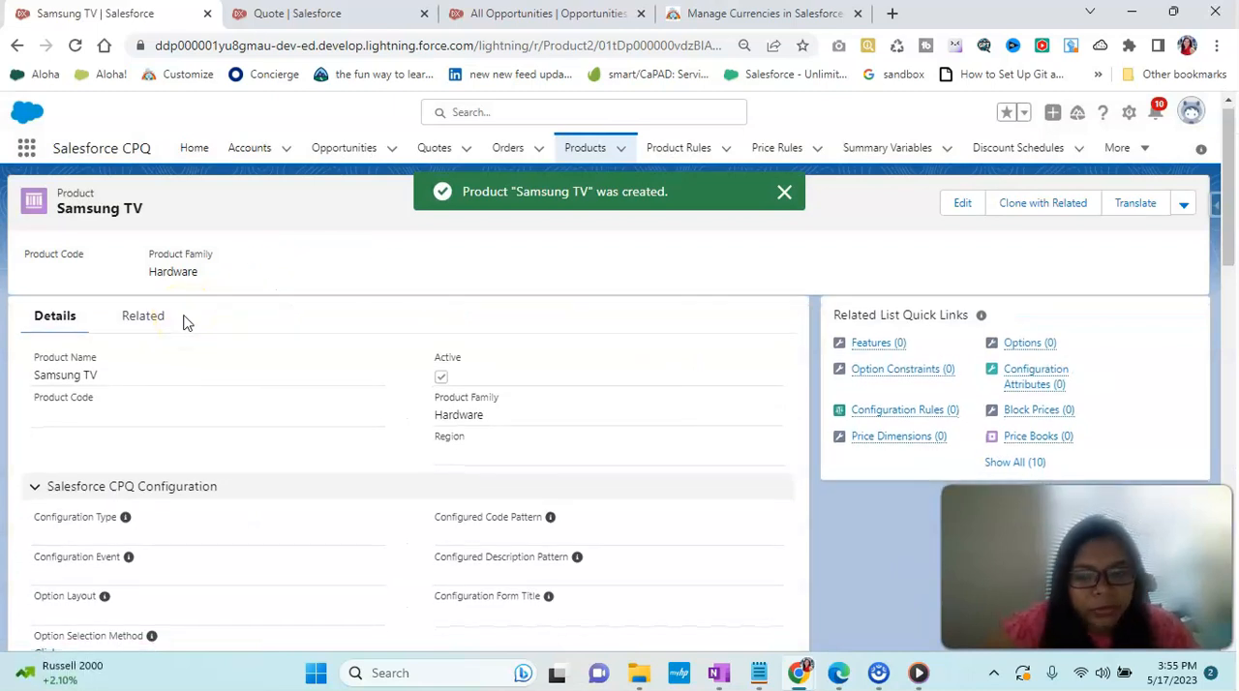
Step: Add a Standard Price Book entry for Samsung TV with a $500 list price
{"action": "scroll", "scroll_direction": "down", "scroll_amount": 3}
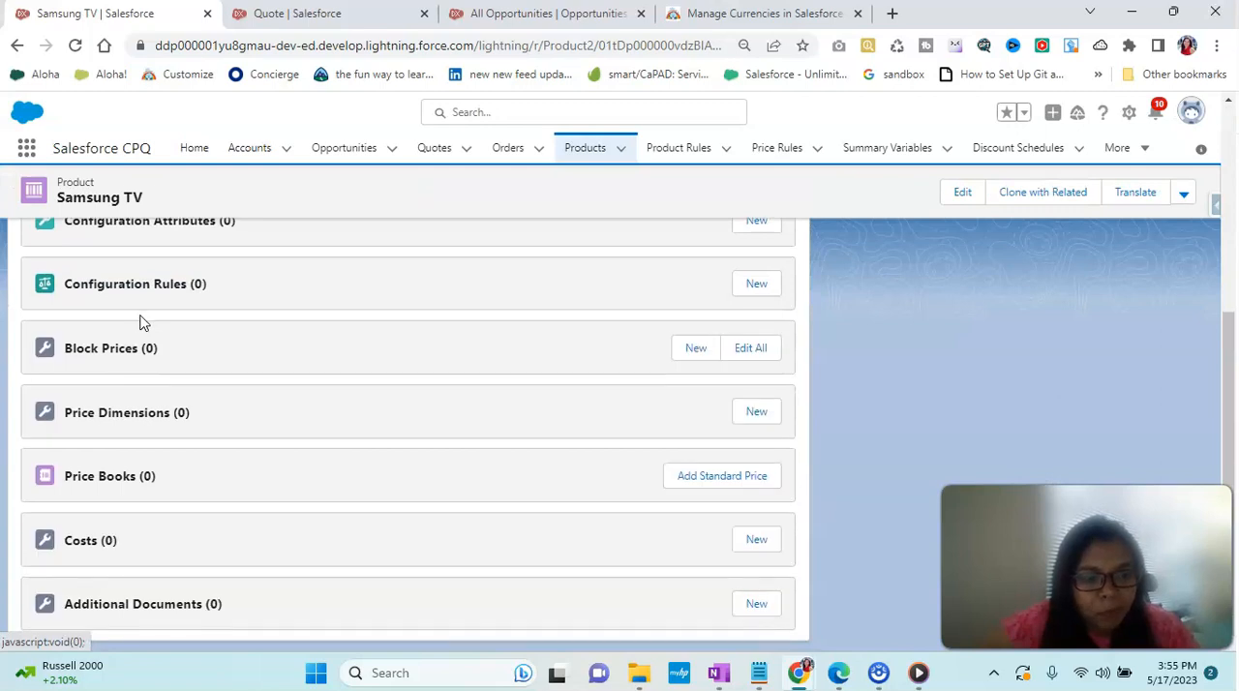
{"action": "mouse_move", "coordinate": [501, 472]}
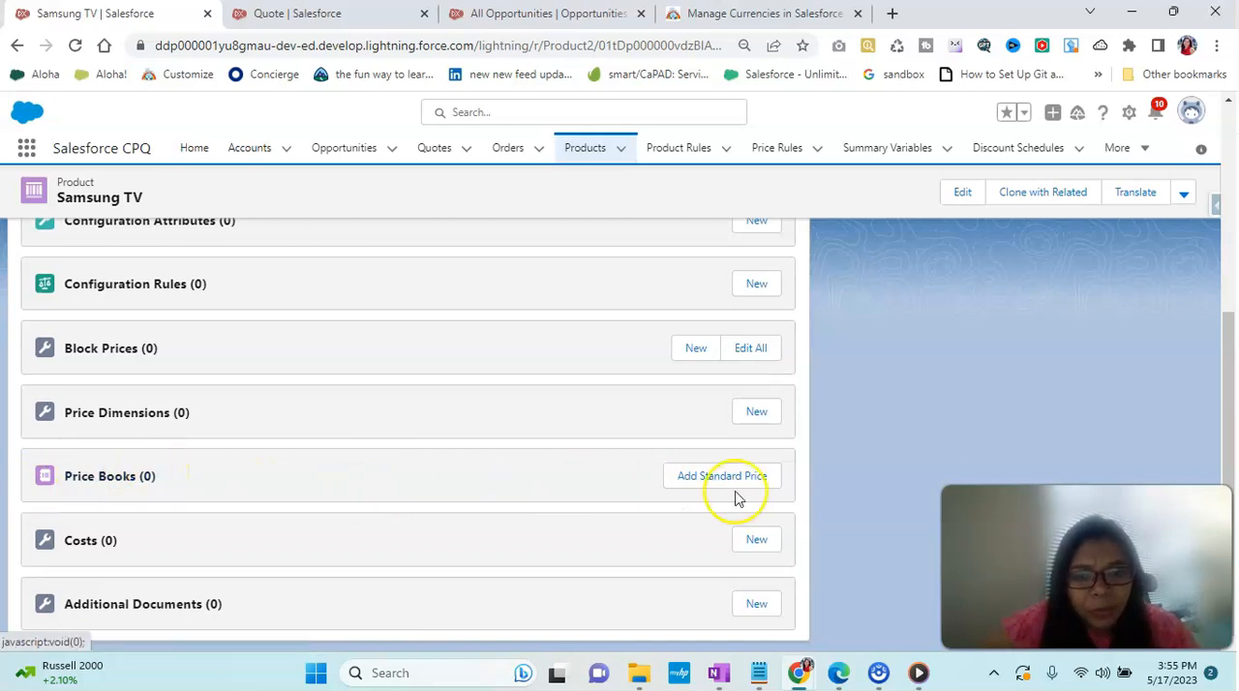
{"action": "left_click", "coordinate": [720, 475]}
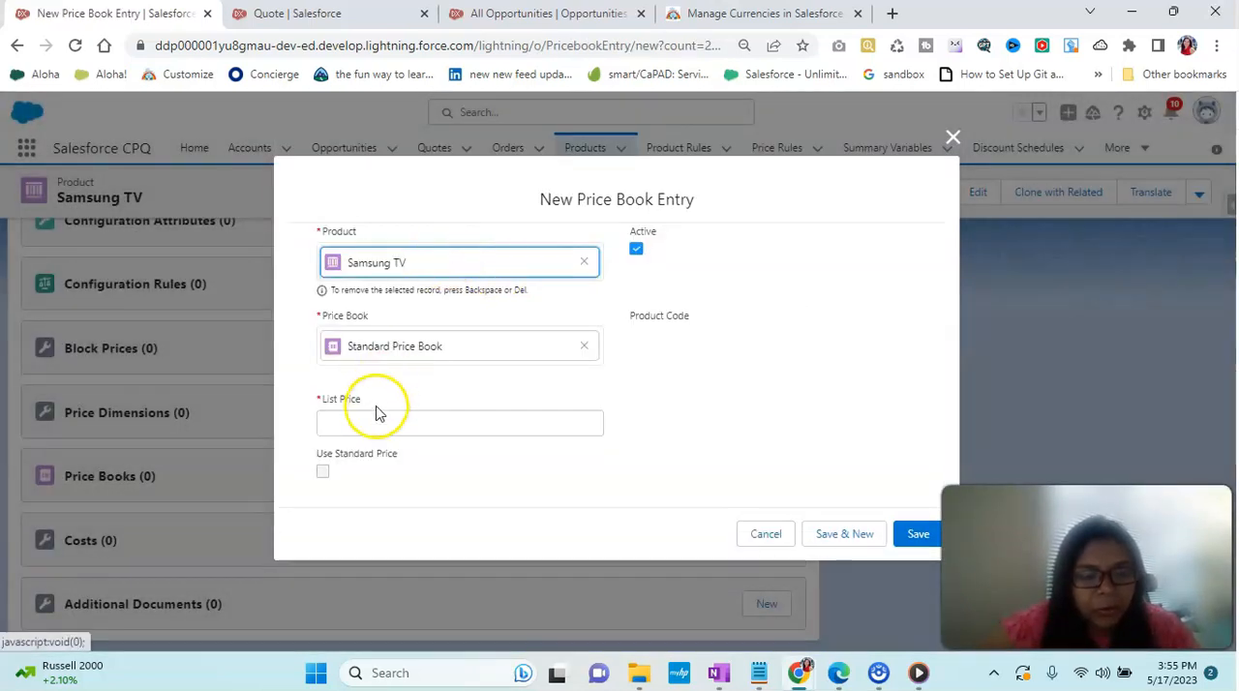
{"action": "left_click", "coordinate": [459, 423]}
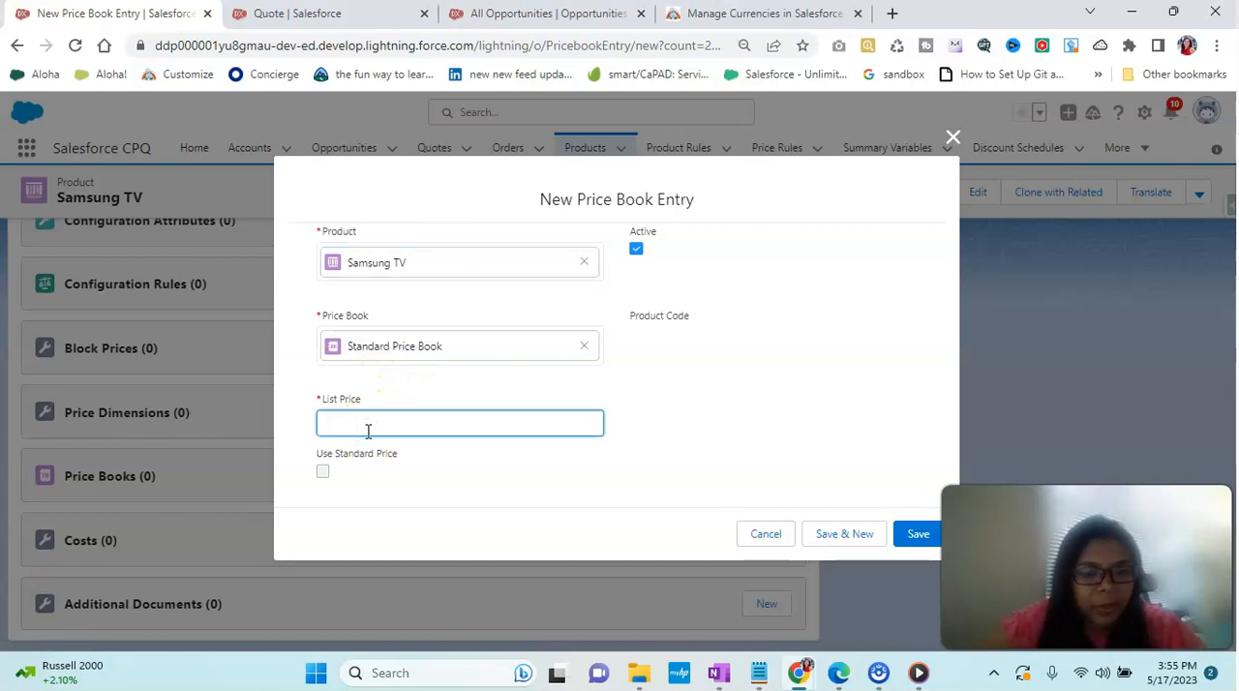
{"action": "left_click", "coordinate": [460, 423]}
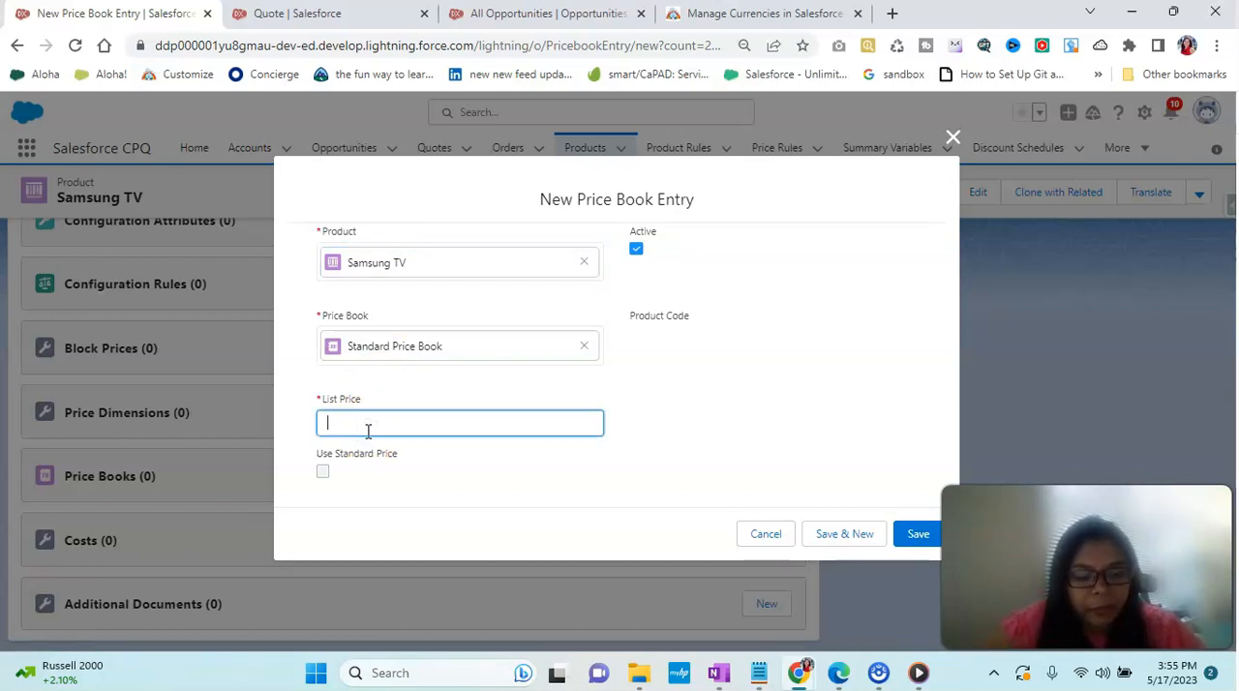
{"action": "type", "text": "500"}
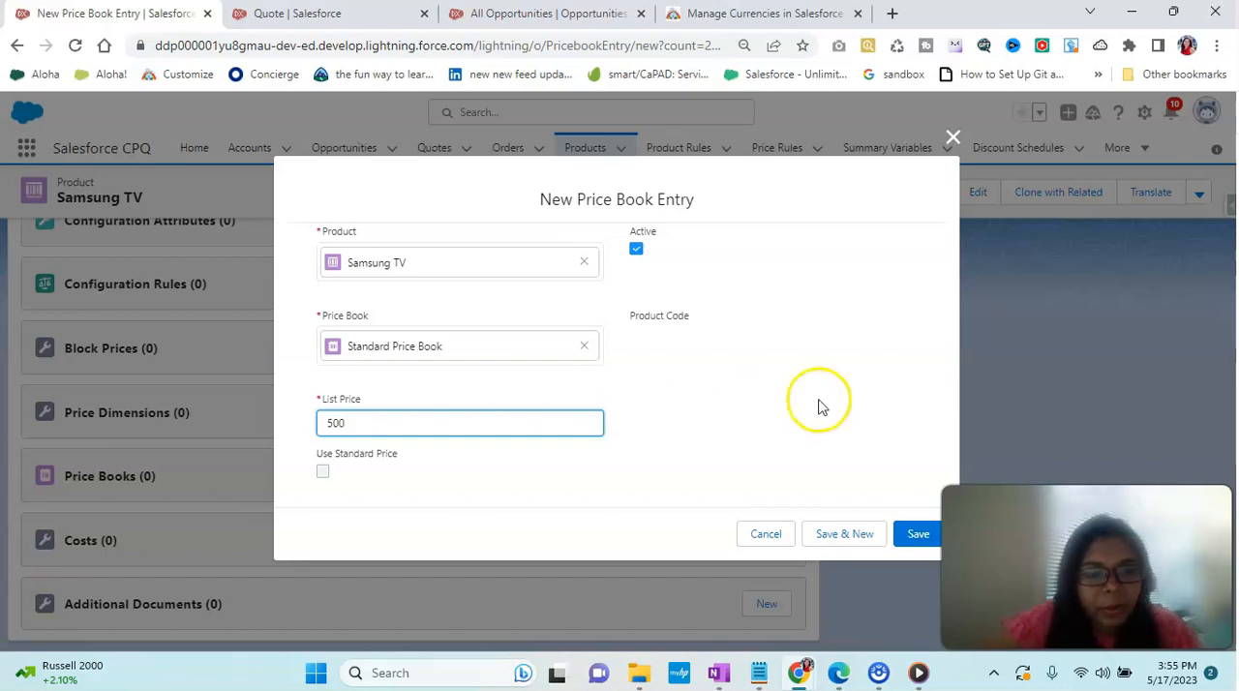
{"action": "left_click", "coordinate": [918, 533]}
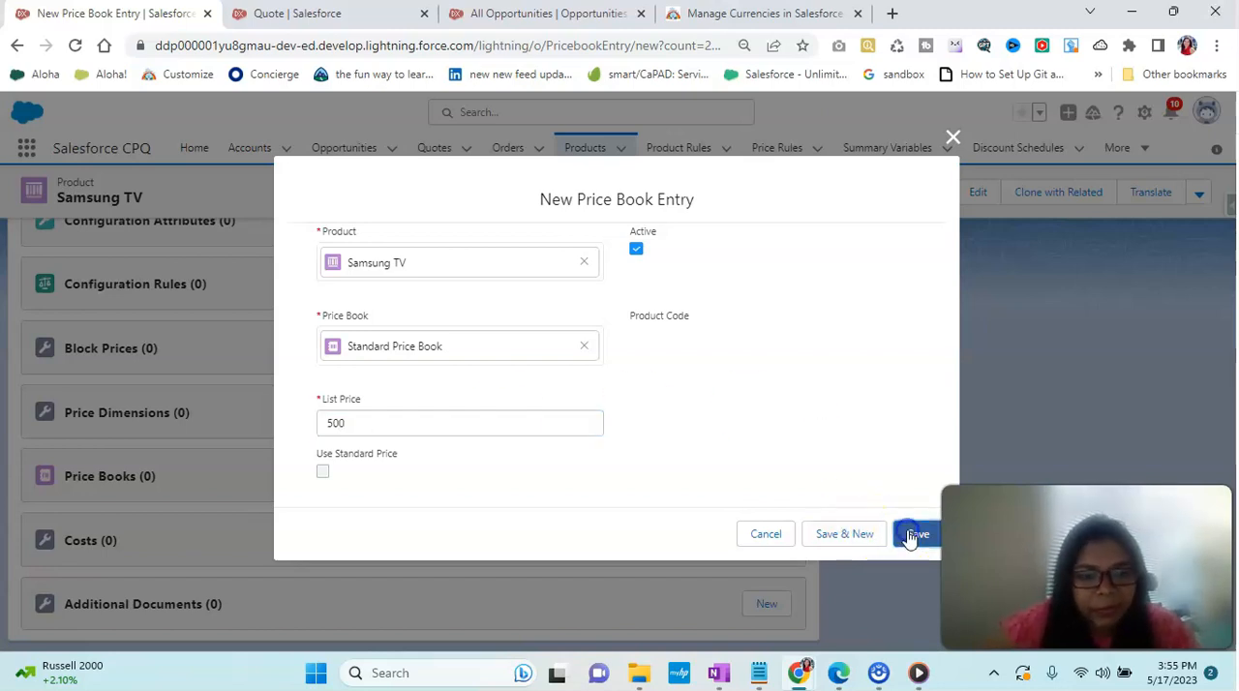
{"action": "left_click", "coordinate": [915, 534]}
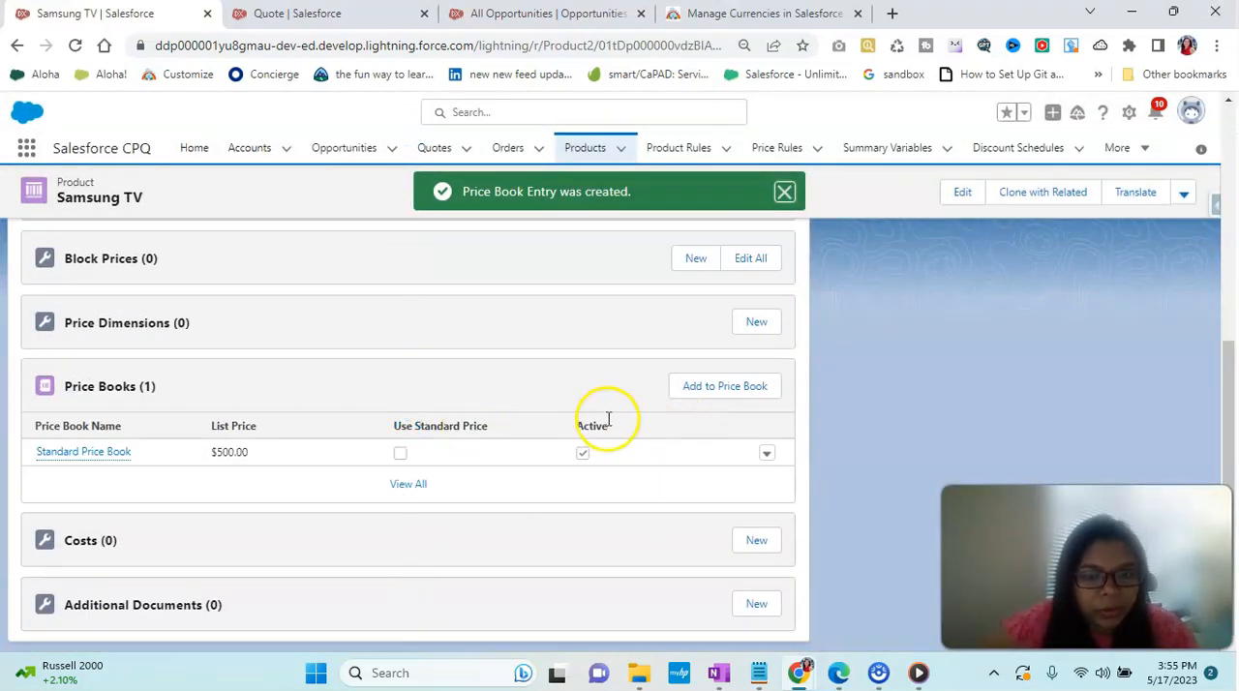
{"action": "left_click", "coordinate": [83, 452]}
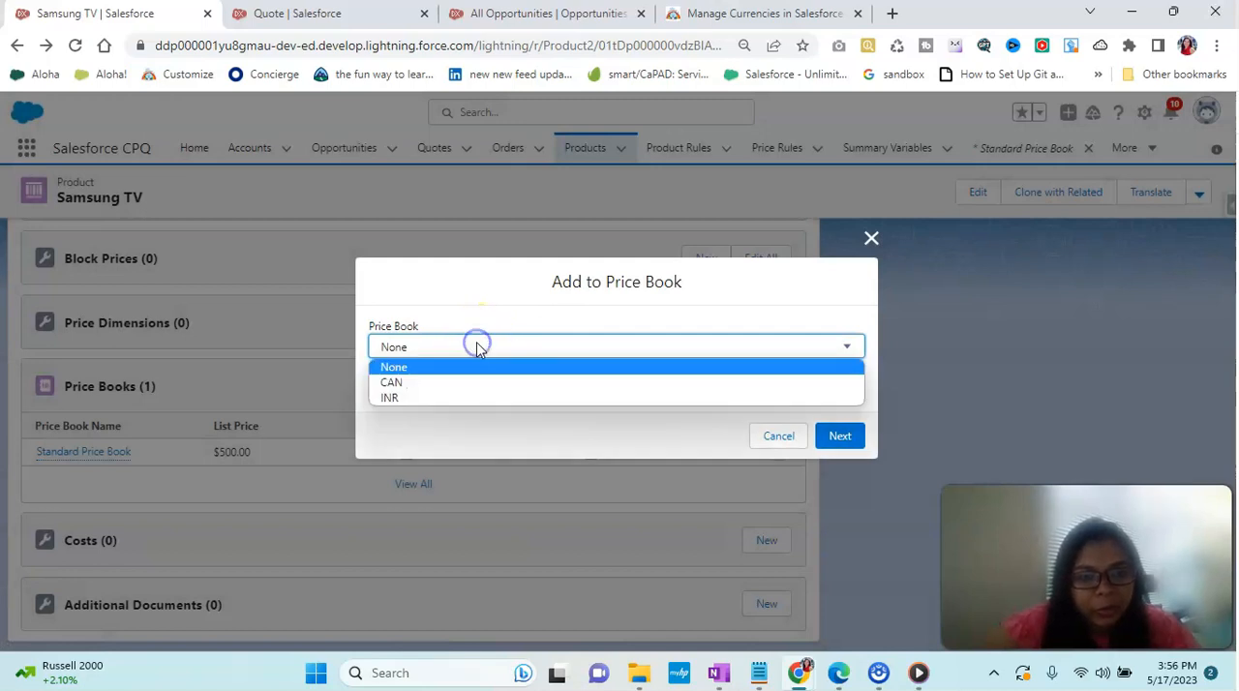
Step: Add Samsung TV to the INR price book, USD currency, at a 30000 list price
{"action": "left_click", "coordinate": [390, 398]}
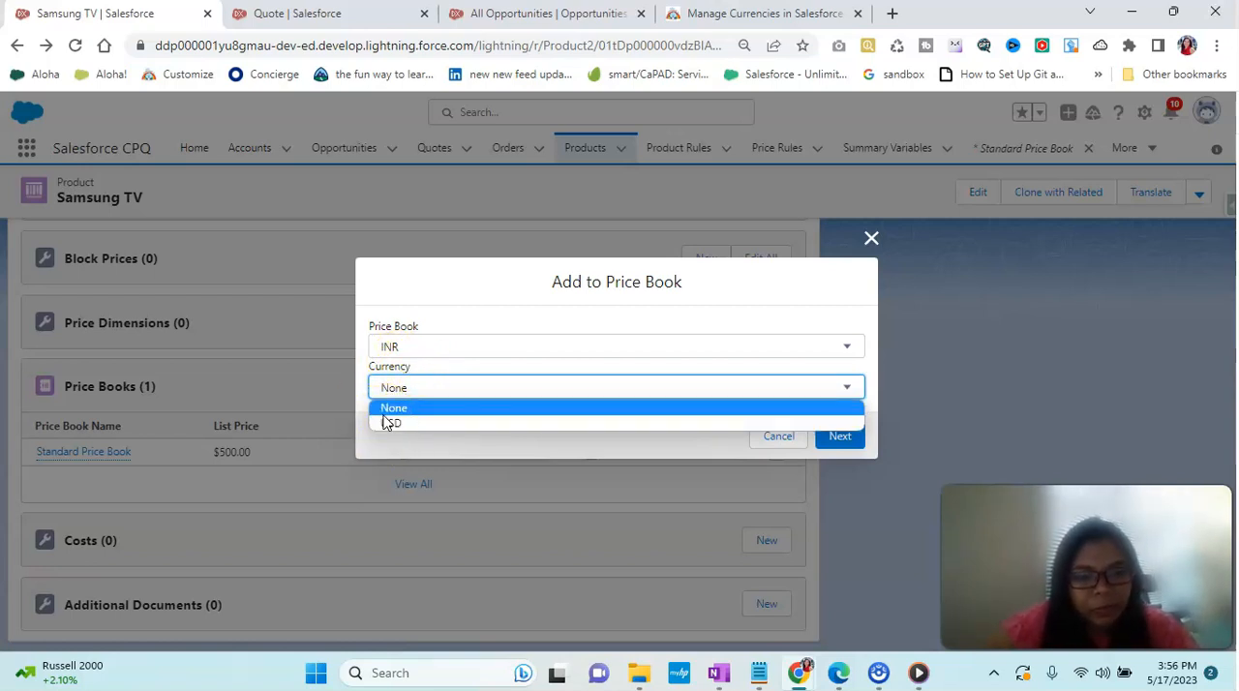
{"action": "left_click", "coordinate": [391, 423]}
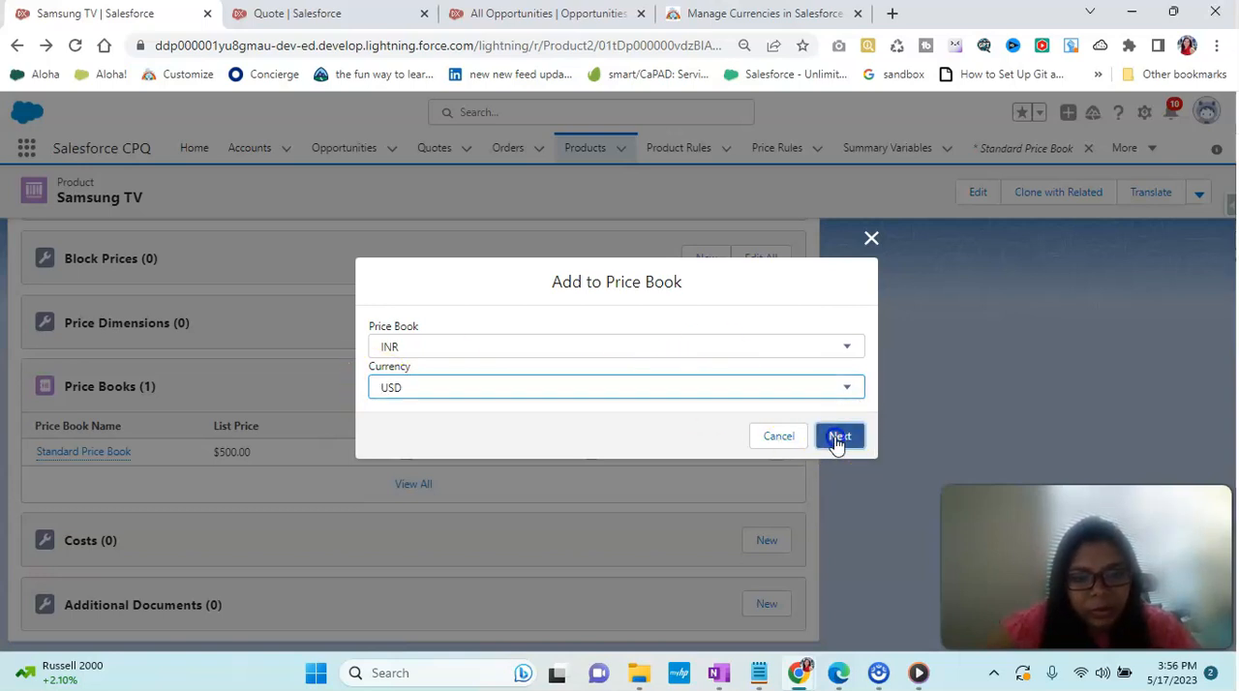
{"action": "left_click", "coordinate": [839, 435]}
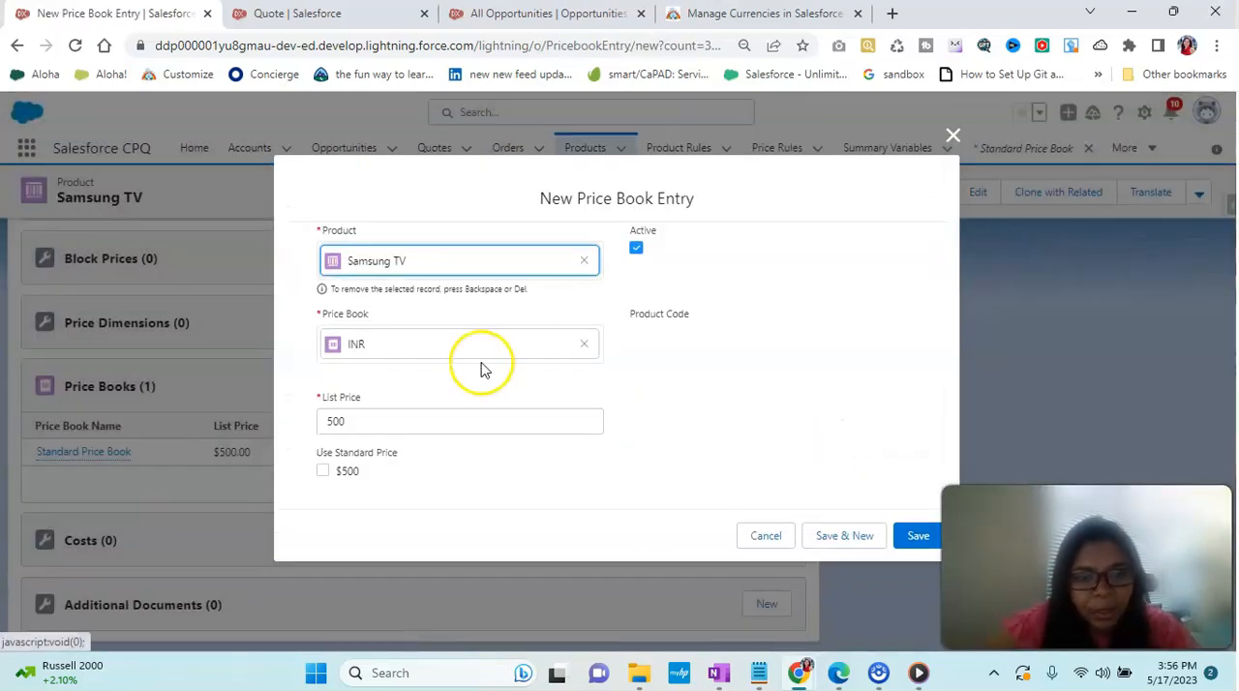
{"action": "left_click", "coordinate": [460, 420]}
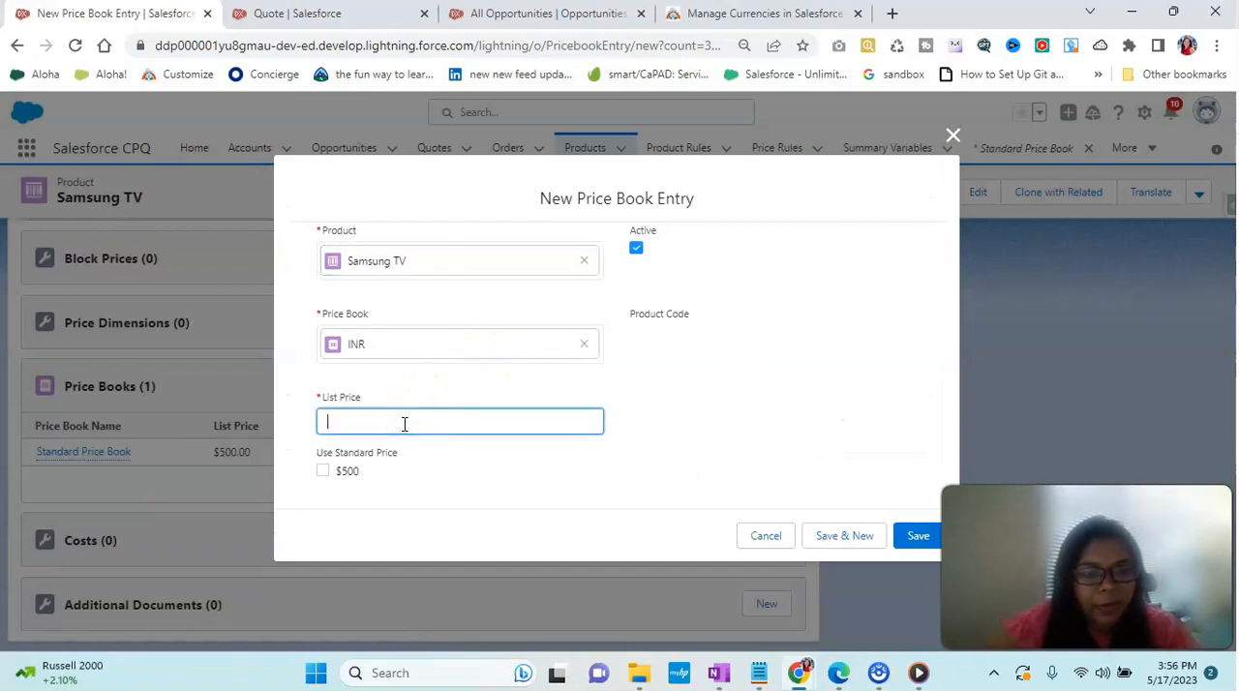
{"action": "type", "text": "3"}
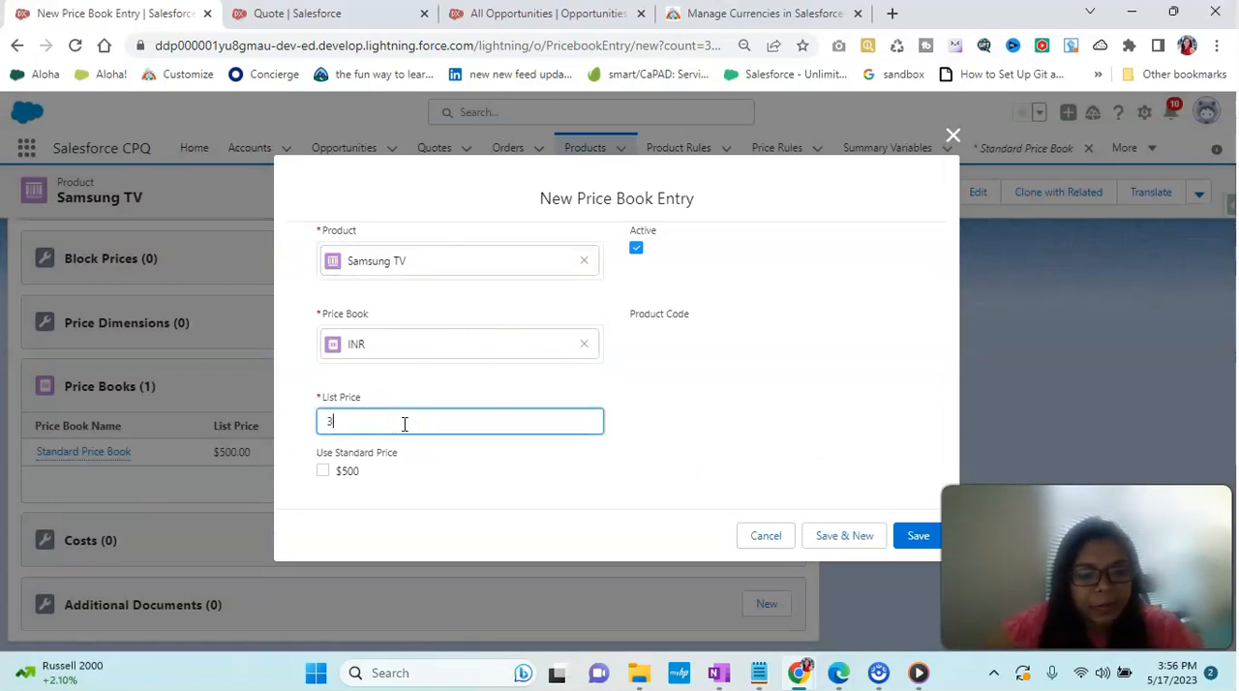
{"action": "type", "text": "0000"}
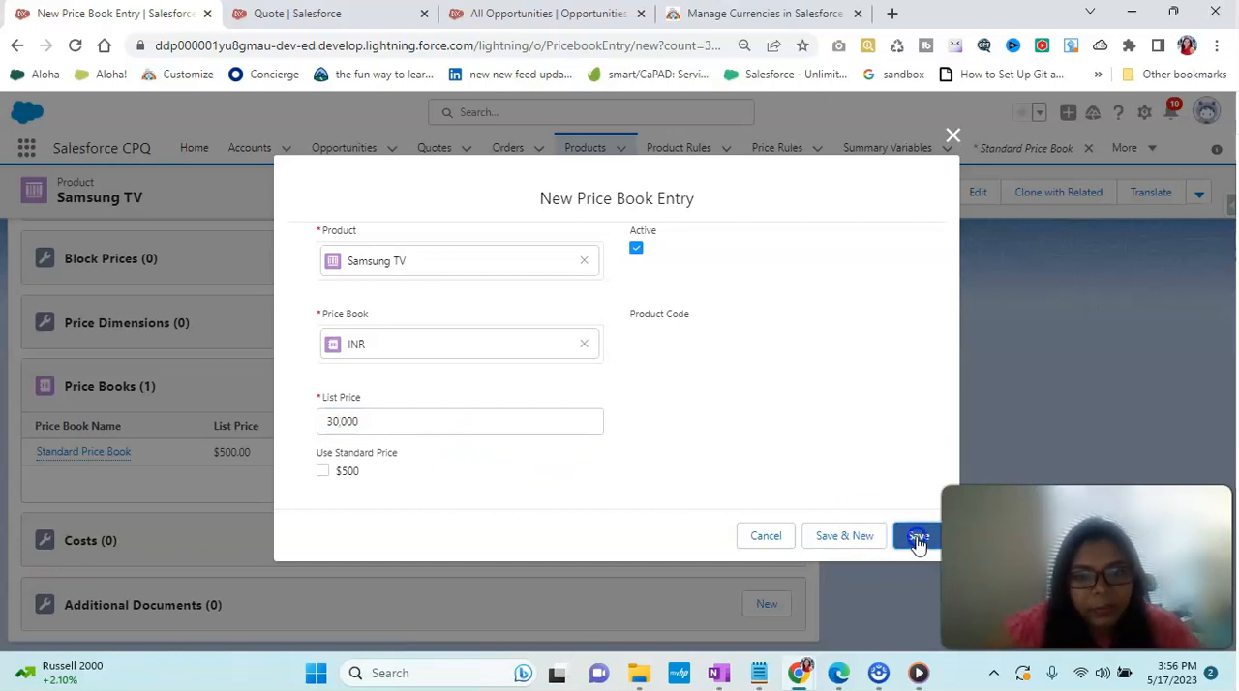
{"action": "left_click", "coordinate": [916, 535]}
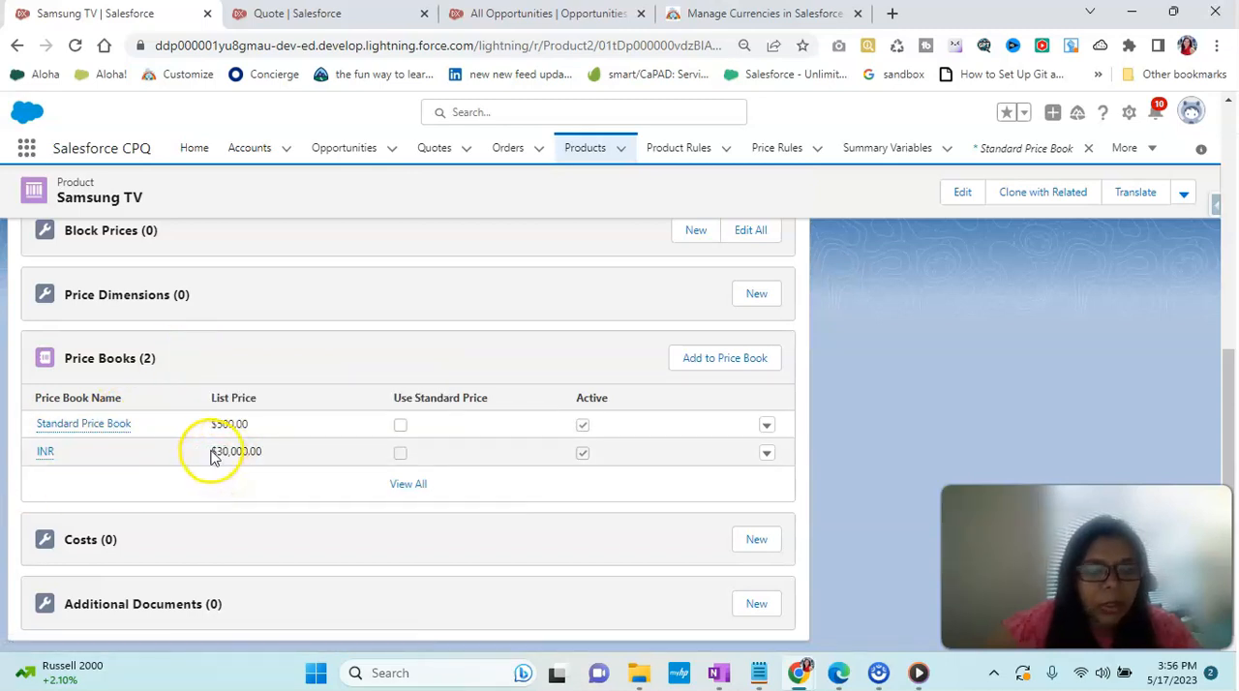
{"action": "left_click", "coordinate": [213, 452]}
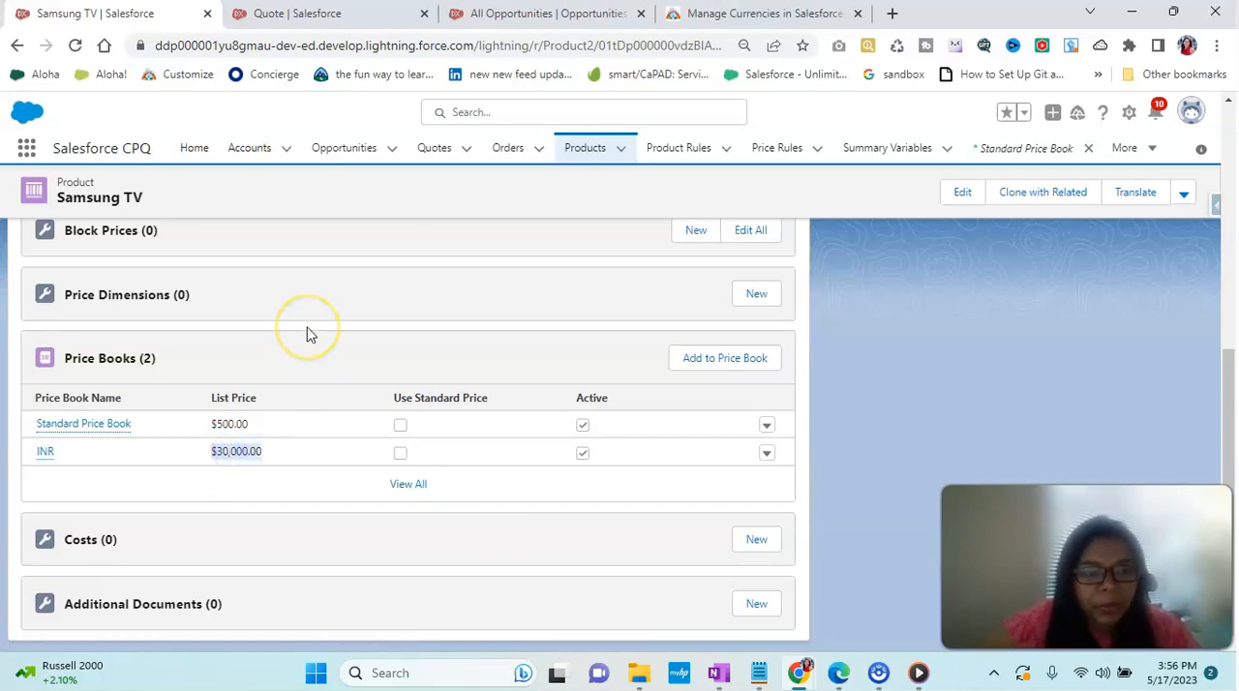
{"action": "mouse_move", "coordinate": [243, 353]}
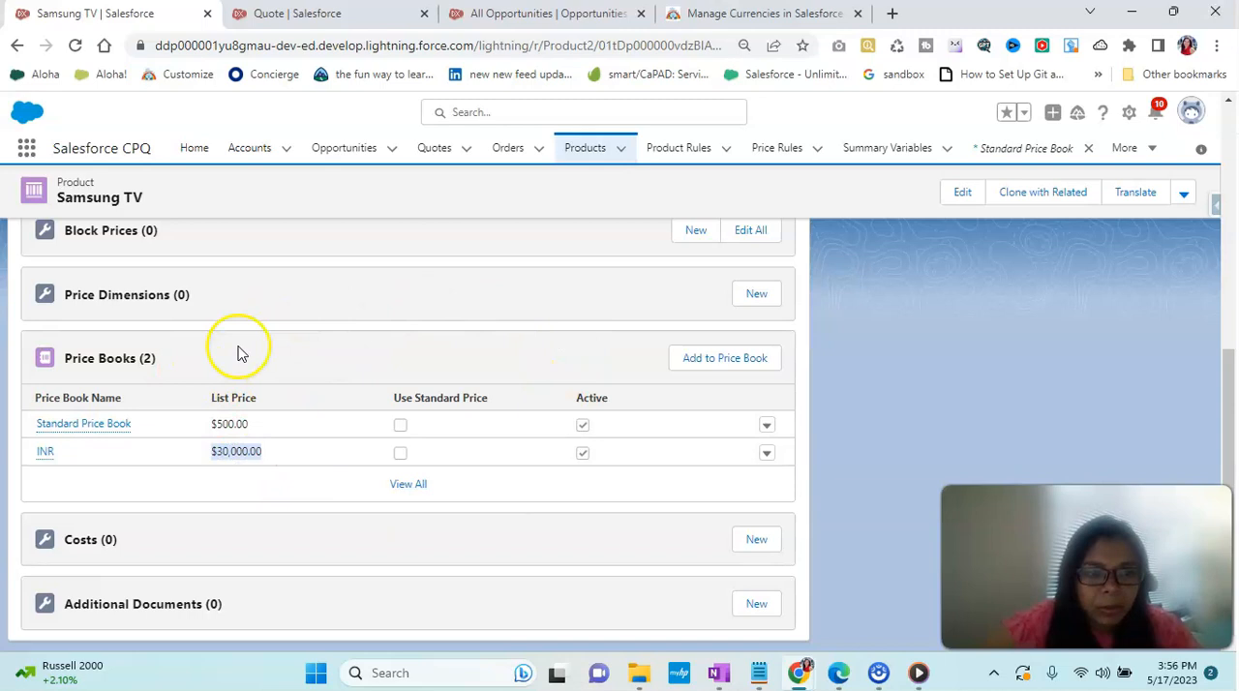
{"action": "mouse_move", "coordinate": [126, 284]}
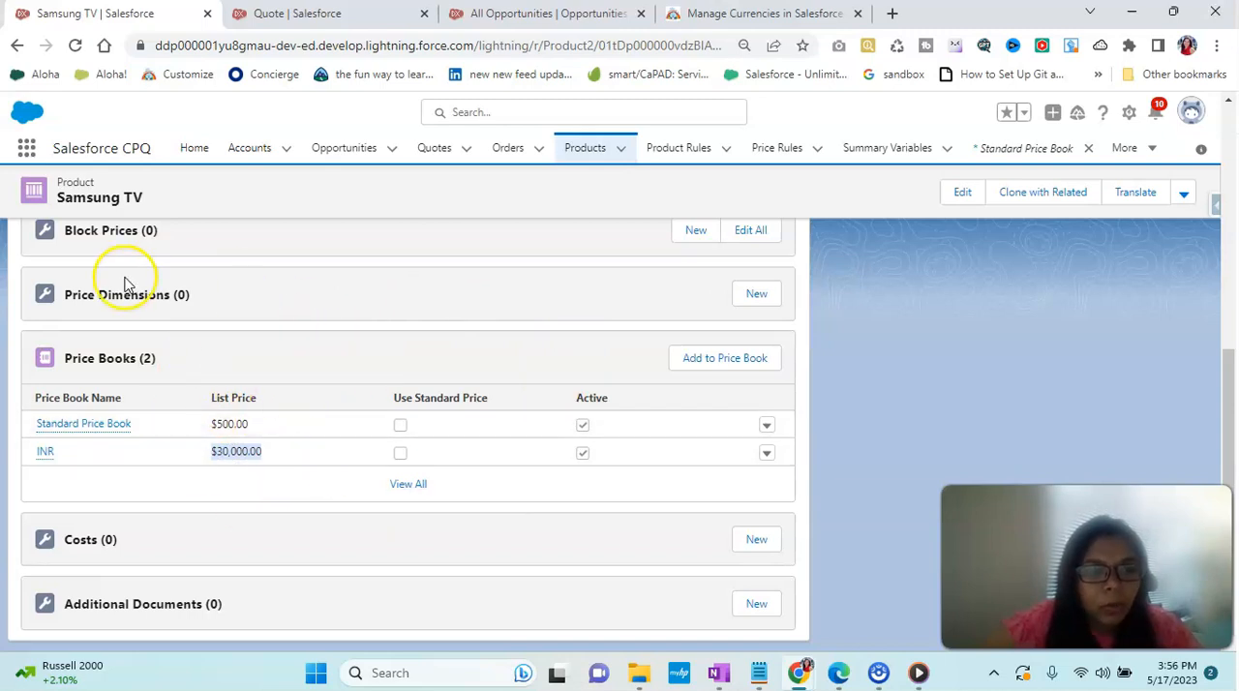
{"action": "mouse_move", "coordinate": [682, 360]}
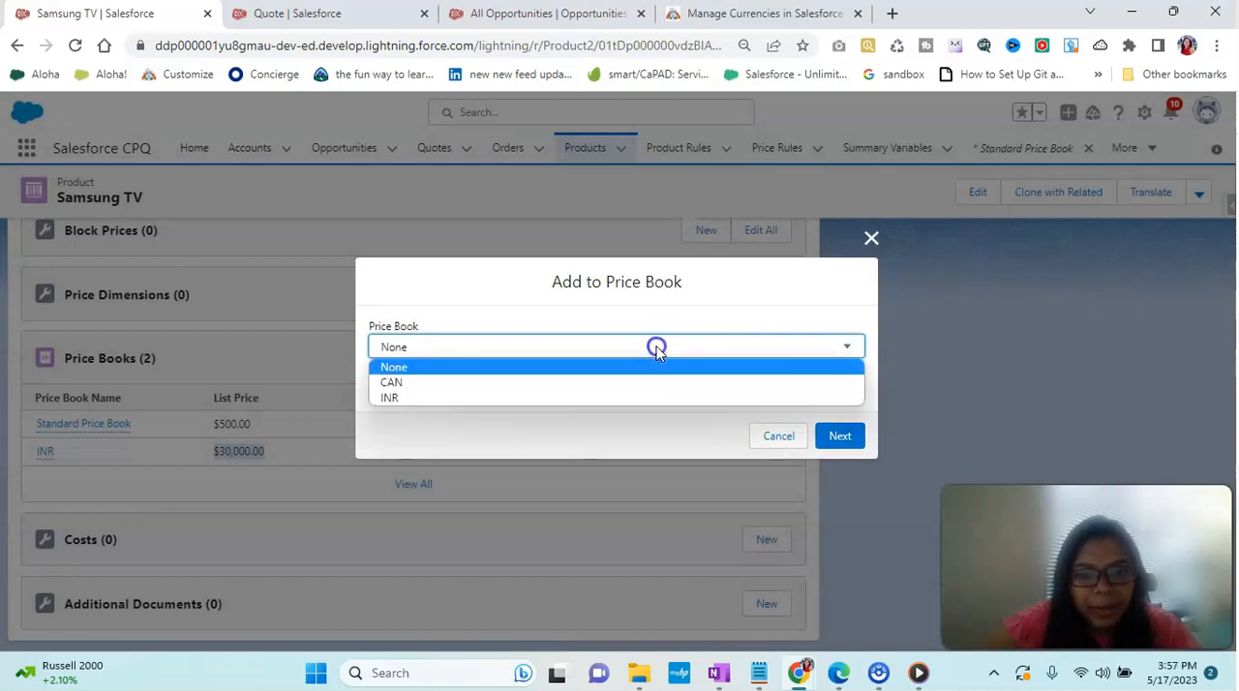
{"action": "left_click", "coordinate": [391, 381]}
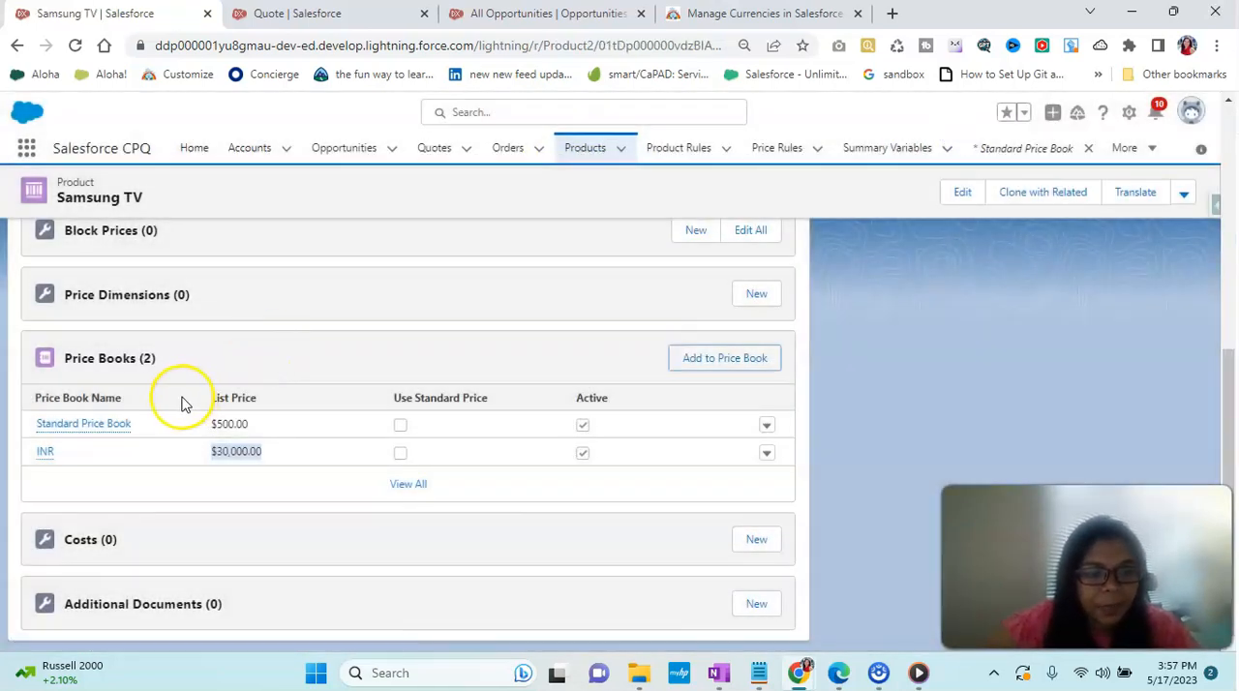
{"action": "left_click", "coordinate": [45, 451]}
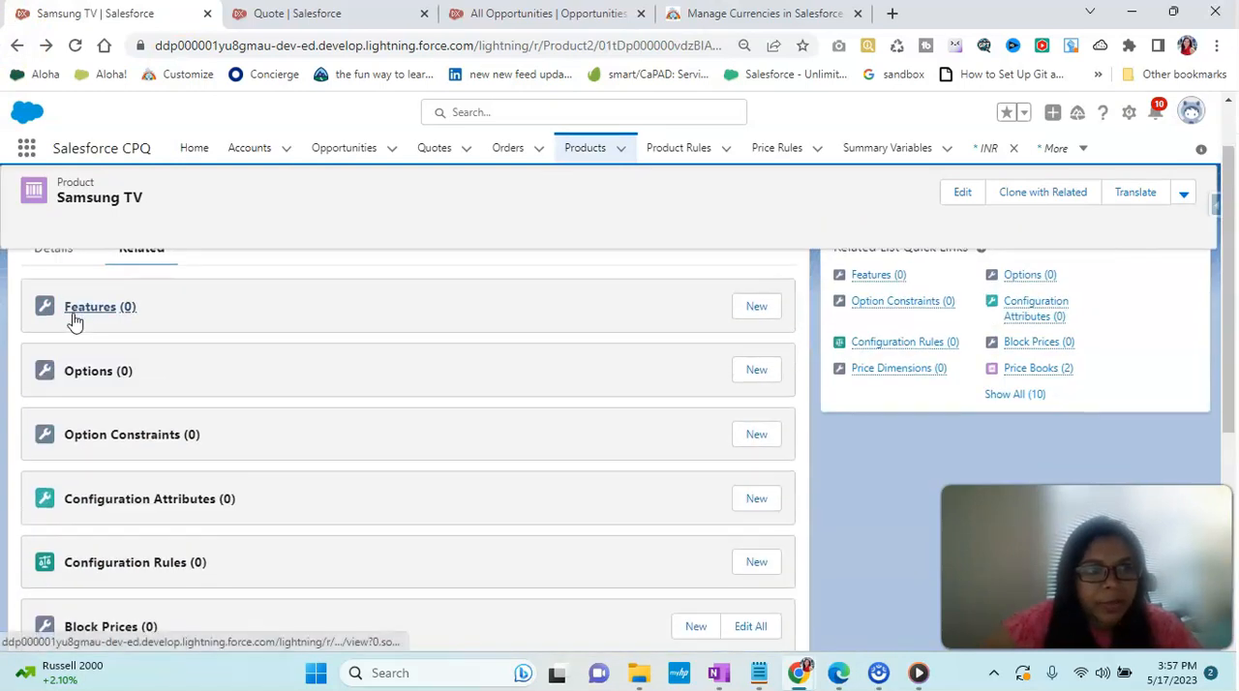
{"action": "scroll", "scroll_direction": "down", "scroll_amount": 3}
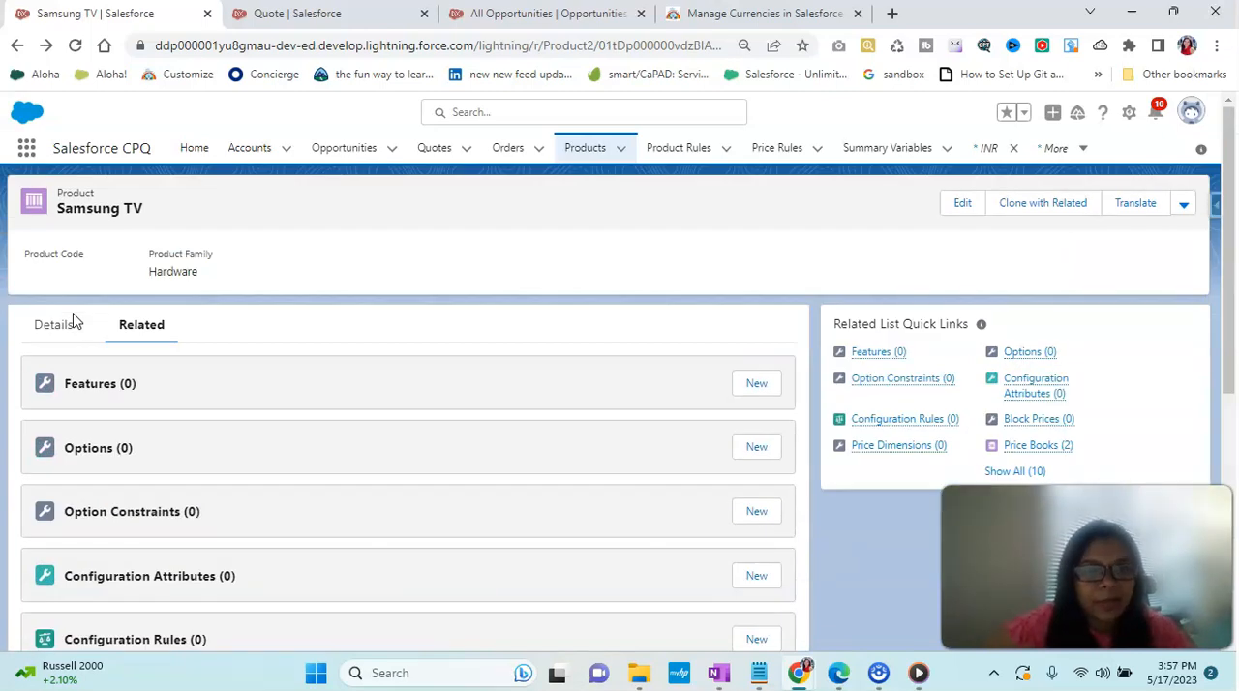
{"action": "scroll", "scroll_direction": "down", "scroll_amount": 3}
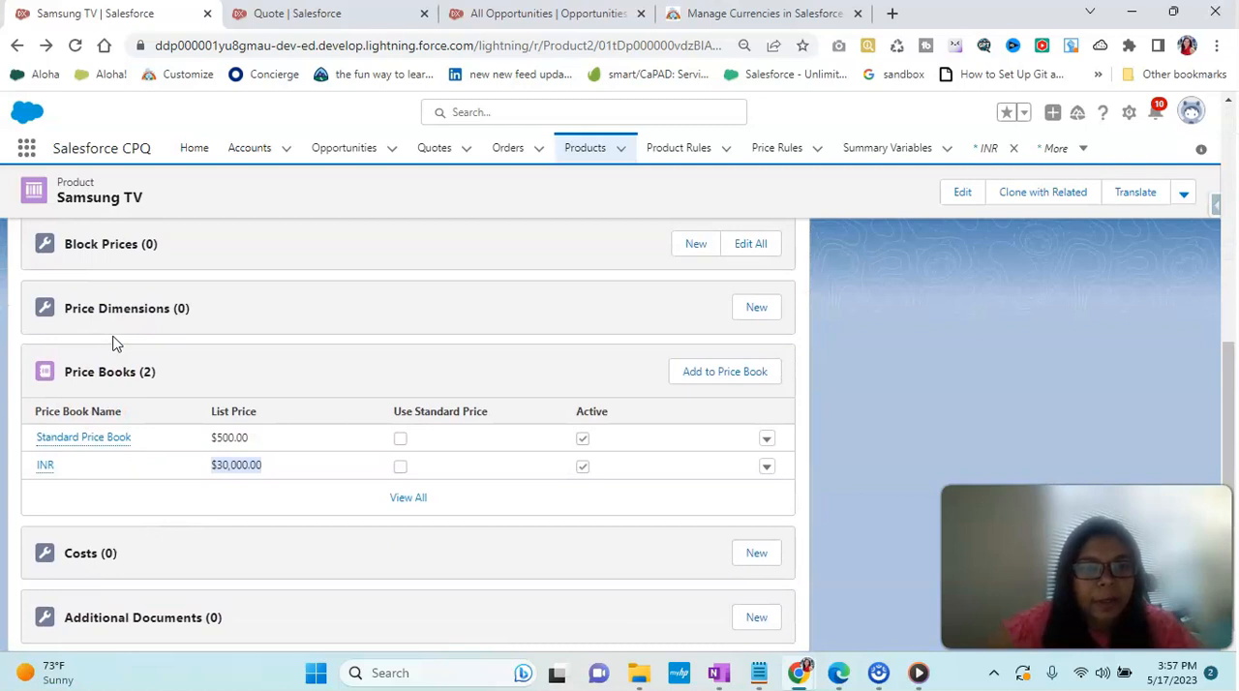
{"action": "mouse_move", "coordinate": [344, 147]}
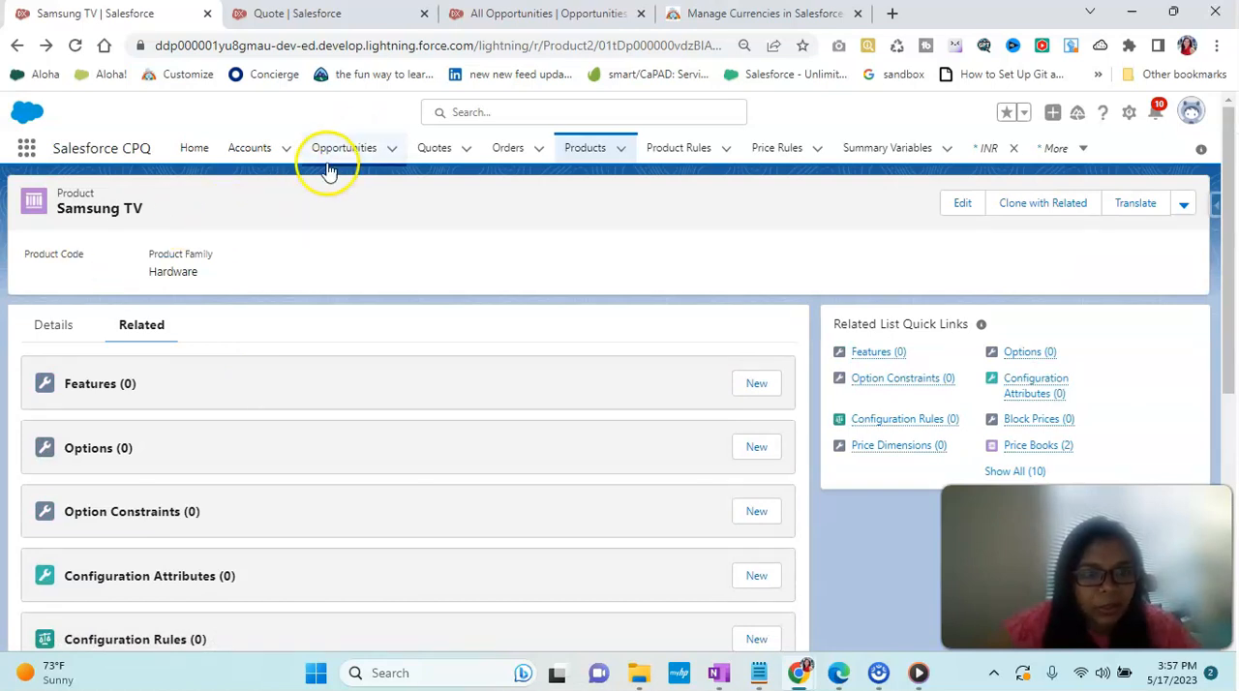
Step: Find Networking for main office in the All Opportunities view and open it
{"action": "left_click", "coordinate": [344, 147]}
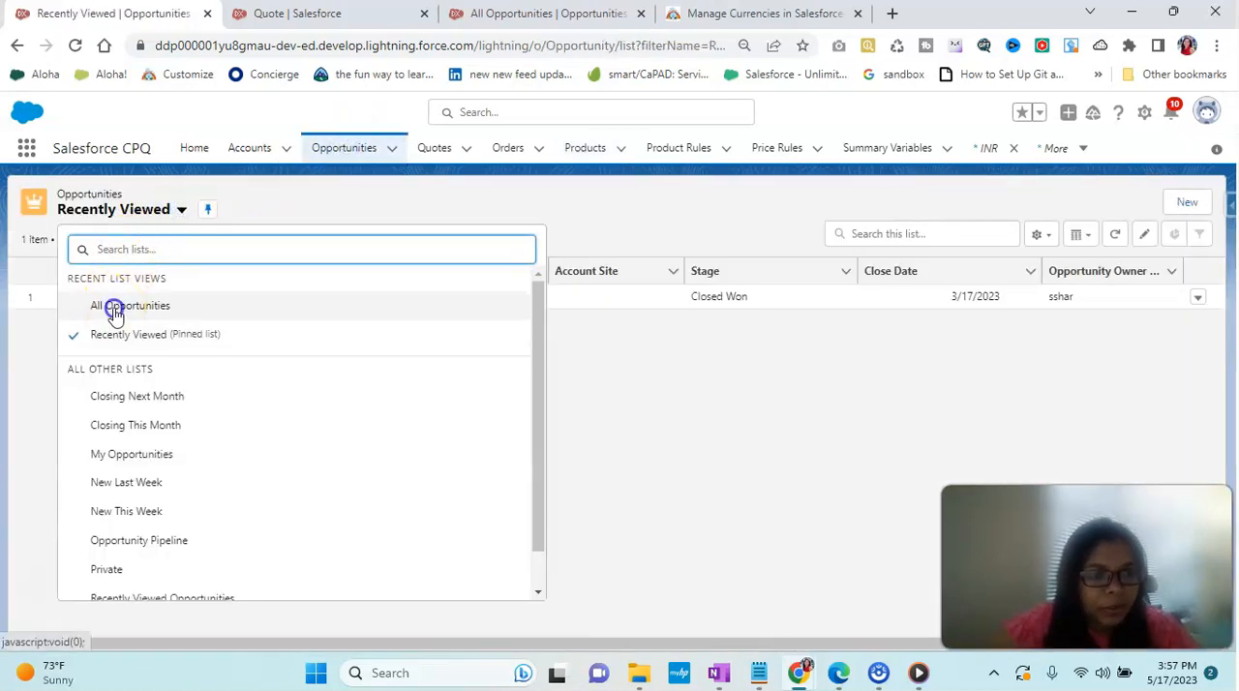
{"action": "left_click", "coordinate": [131, 305]}
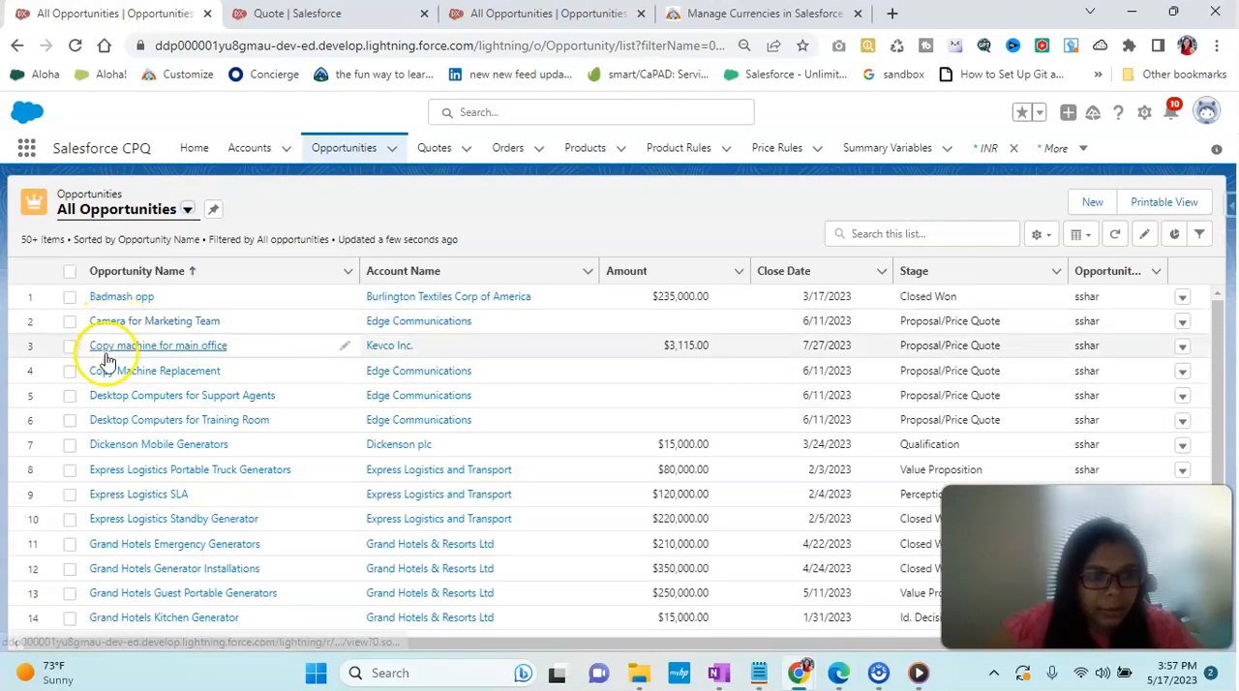
{"action": "scroll", "scroll_direction": "down", "scroll_amount": 3}
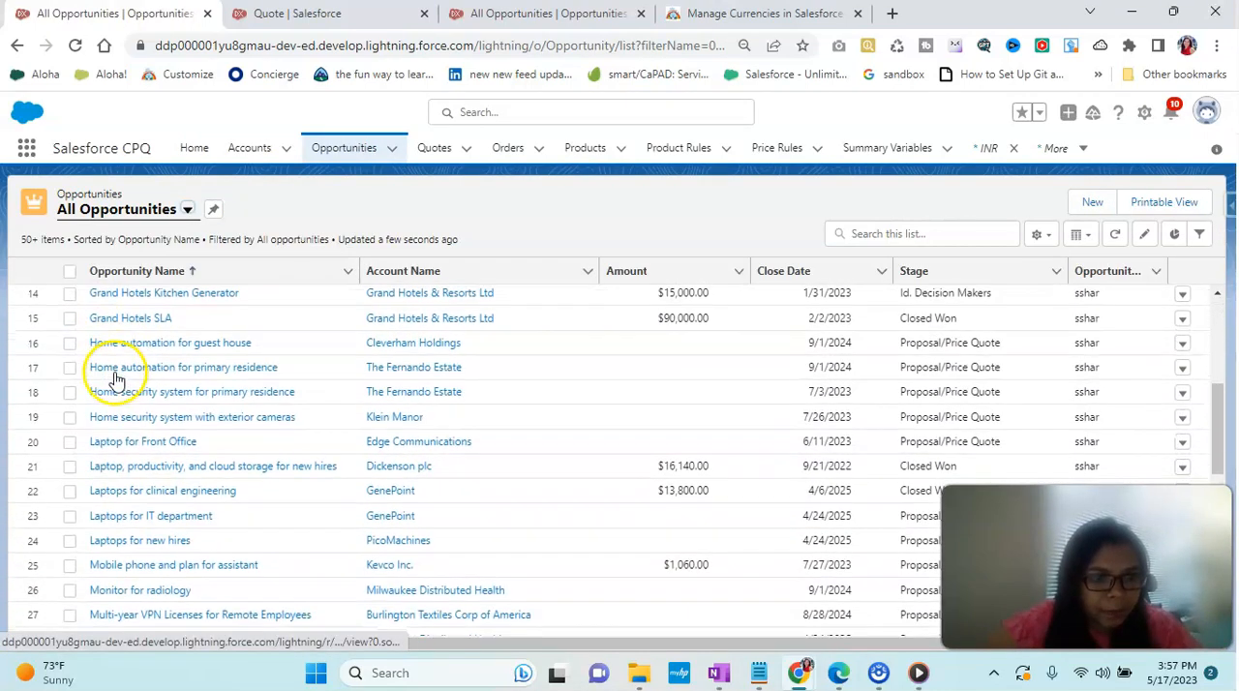
{"action": "scroll", "scroll_direction": "down", "scroll_amount": 3}
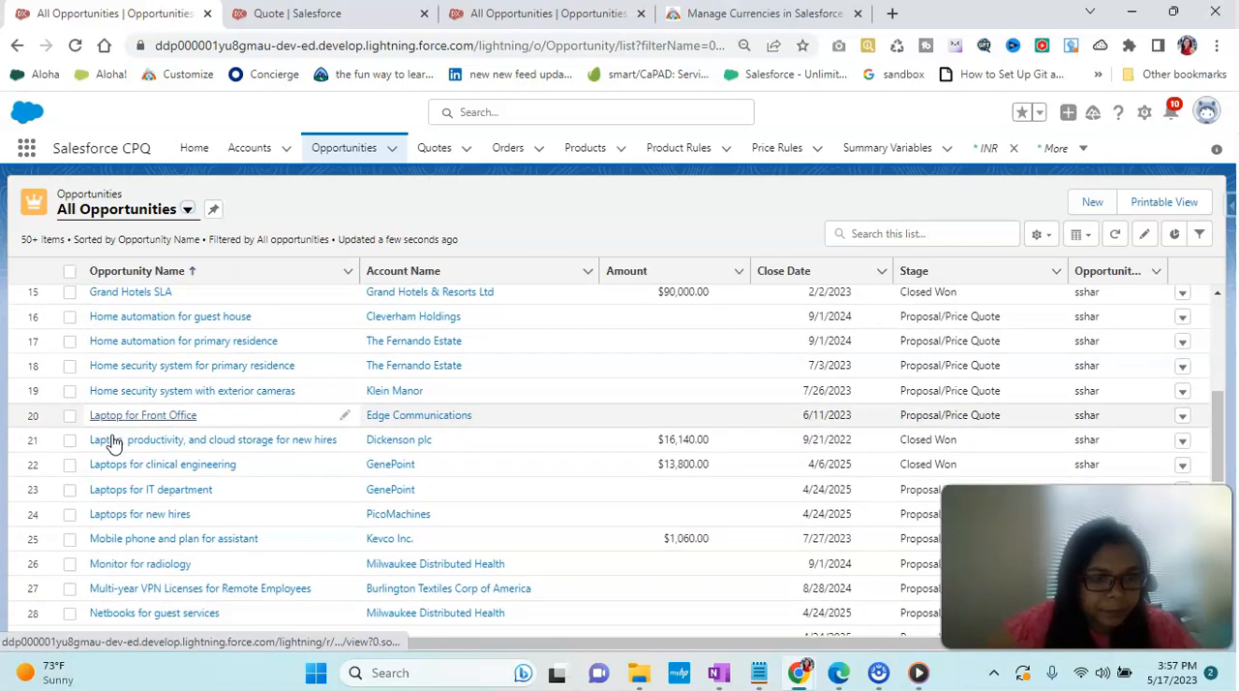
{"action": "scroll", "scroll_direction": "down", "scroll_amount": 3}
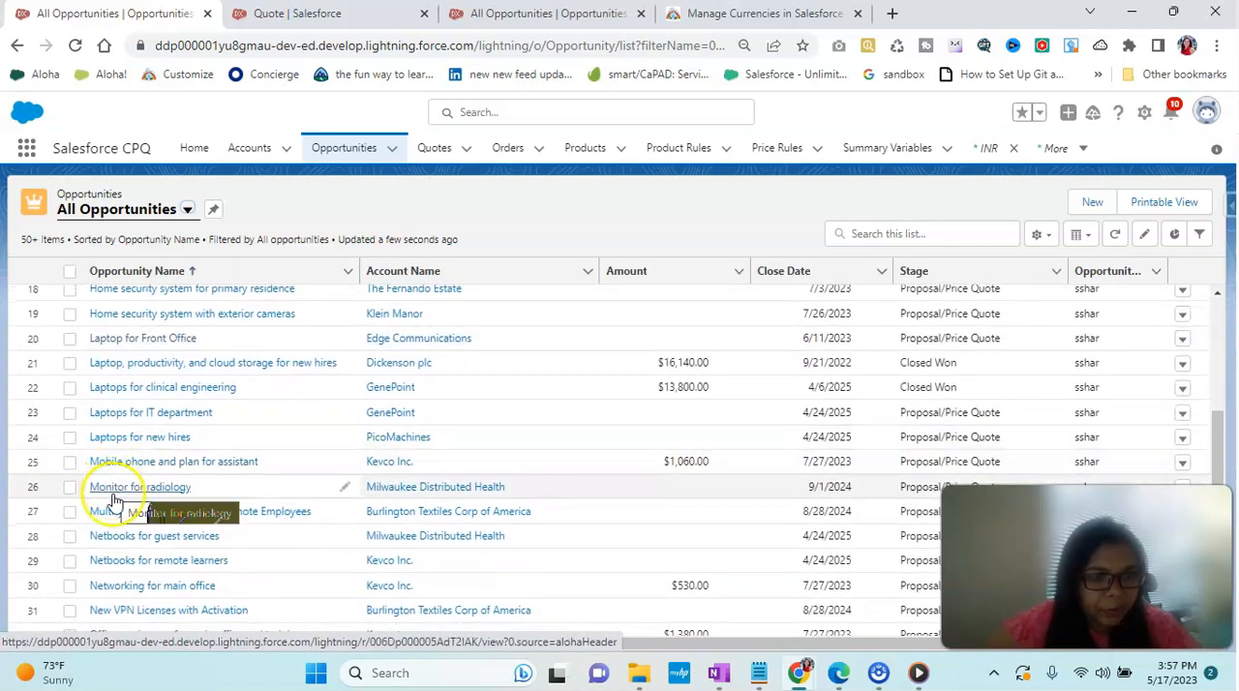
{"action": "left_click", "coordinate": [152, 584]}
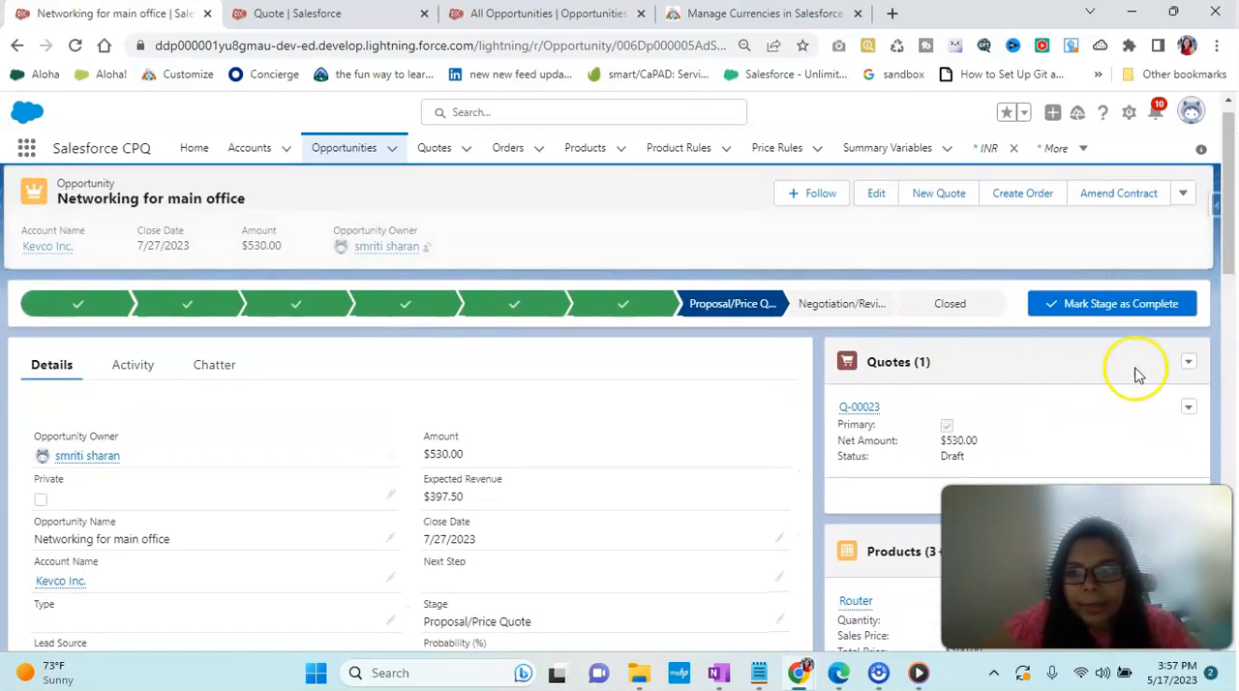
Step: Start a new quote from the opportunity's Quotes related list
{"action": "scroll", "scroll_direction": "down", "scroll_amount": 3}
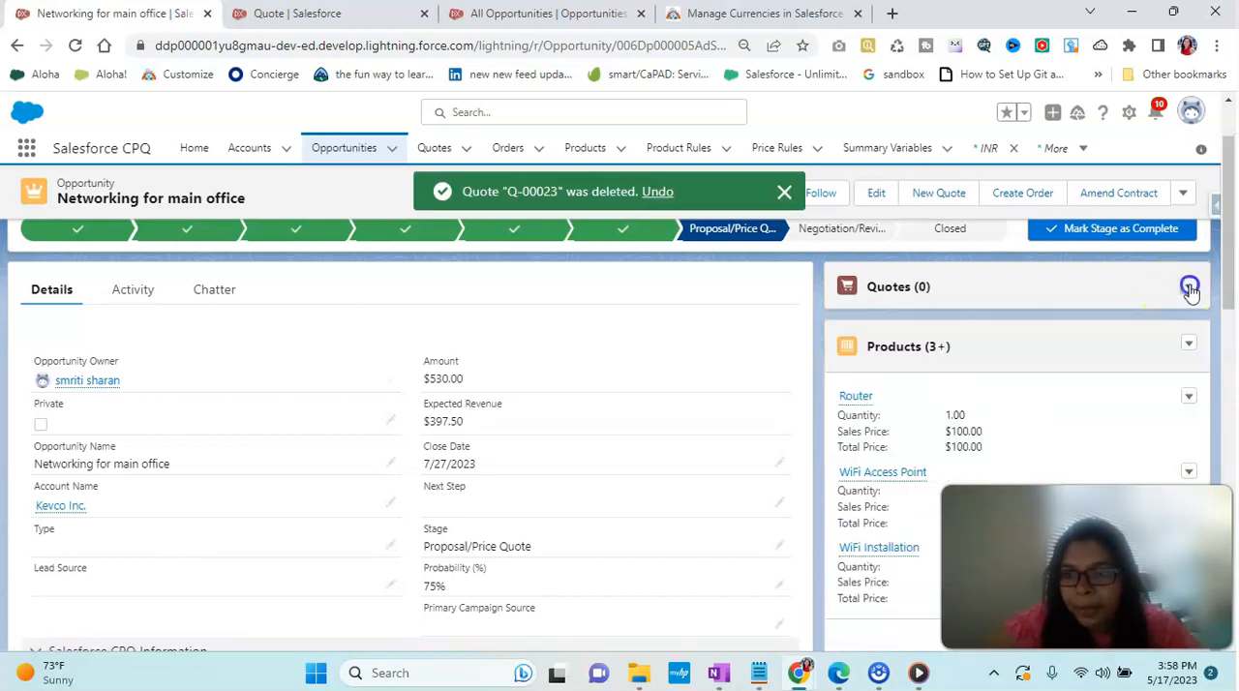
{"action": "left_click", "coordinate": [1191, 287]}
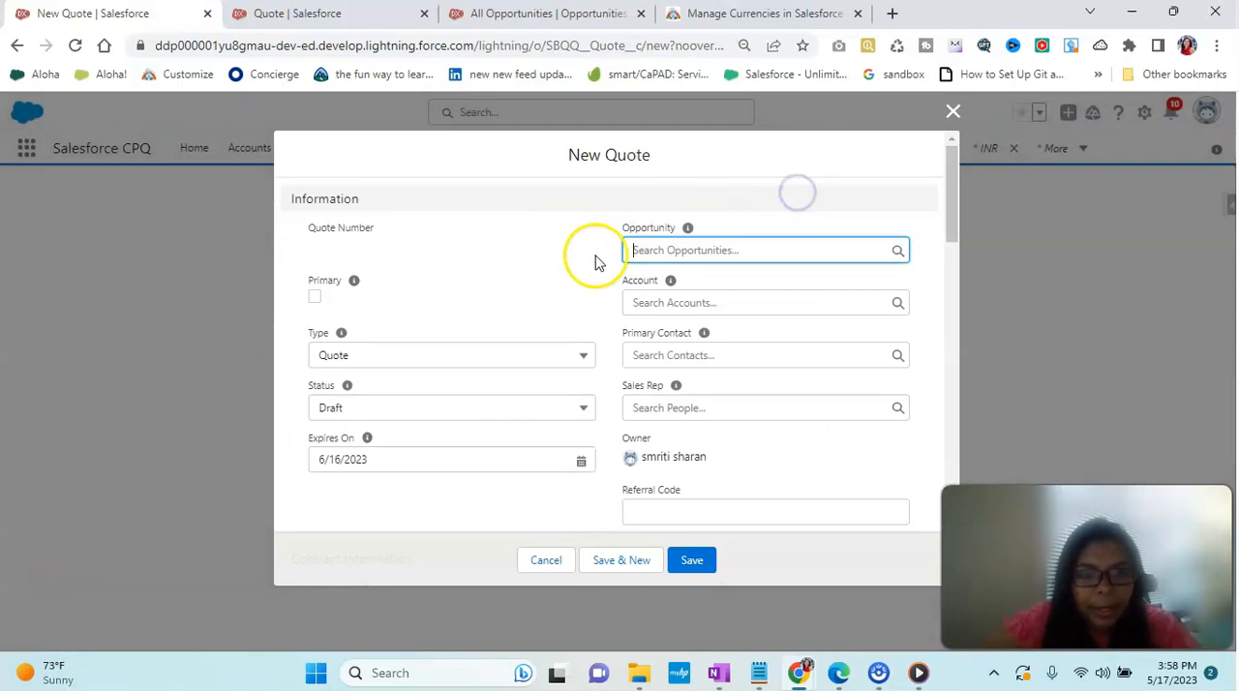
Step: Save the New Quote form for Networking for main office, producing draft Q-00057
{"action": "left_click", "coordinate": [765, 250]}
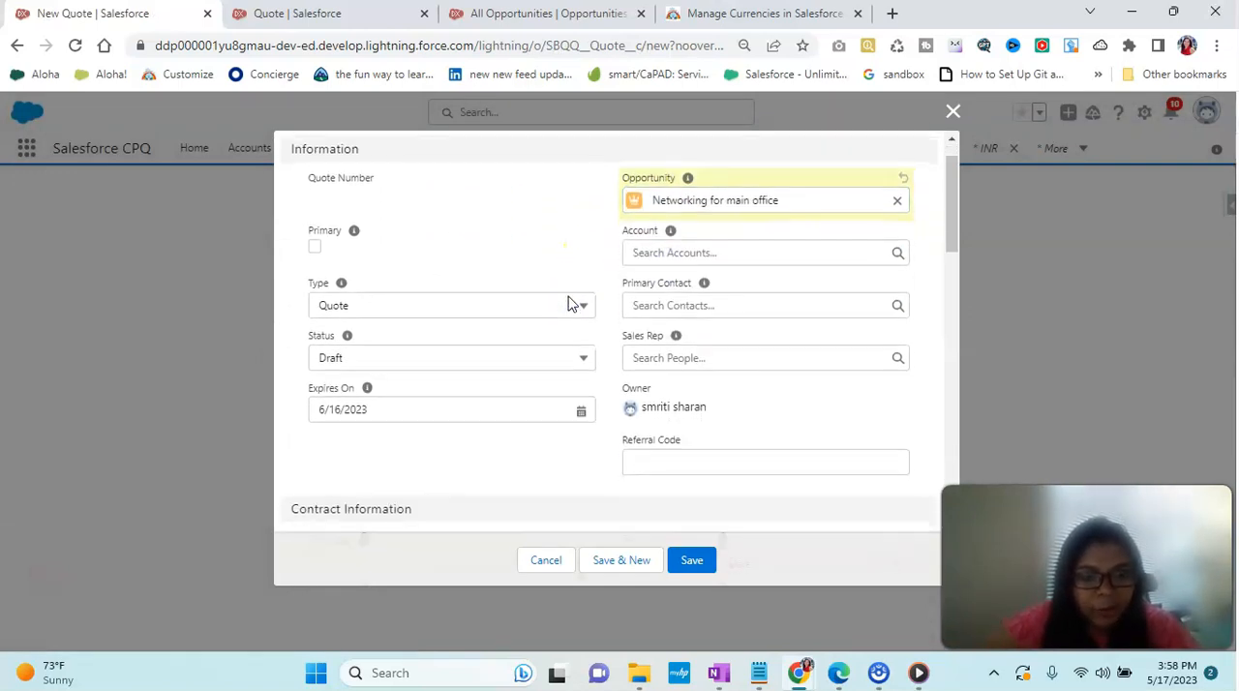
{"action": "scroll", "scroll_direction": "down", "scroll_amount": 3}
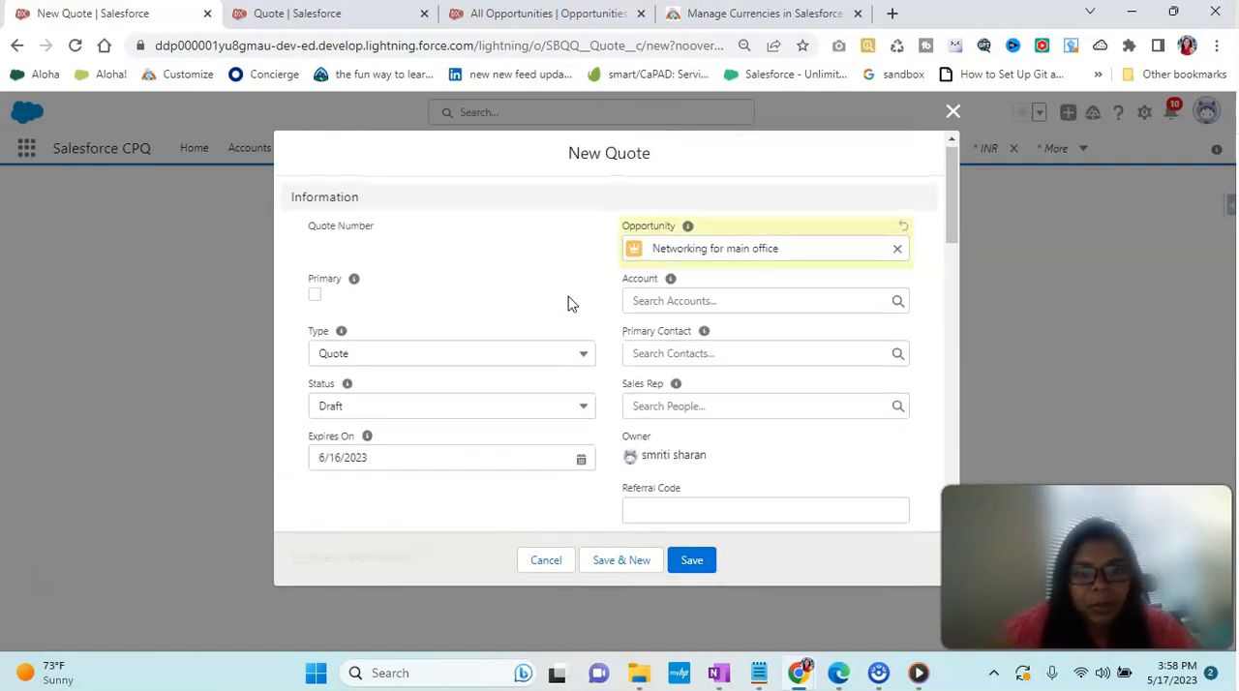
{"action": "scroll", "scroll_direction": "down", "scroll_amount": 3}
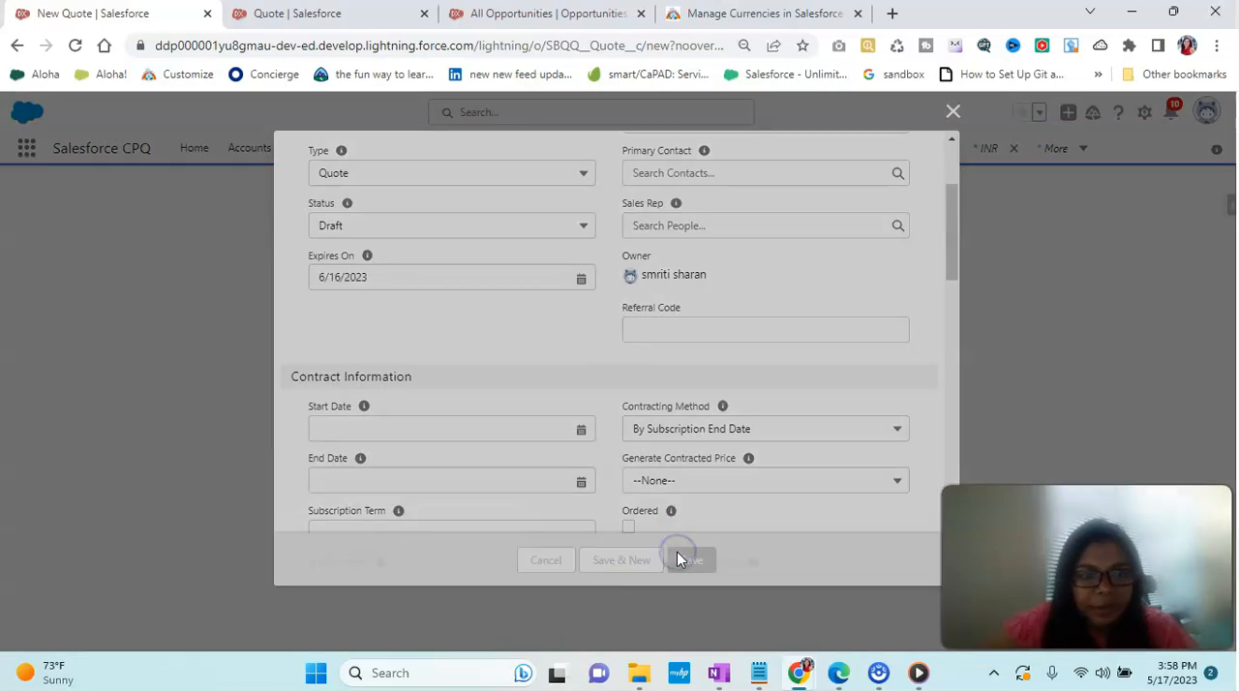
{"action": "left_click", "coordinate": [690, 559]}
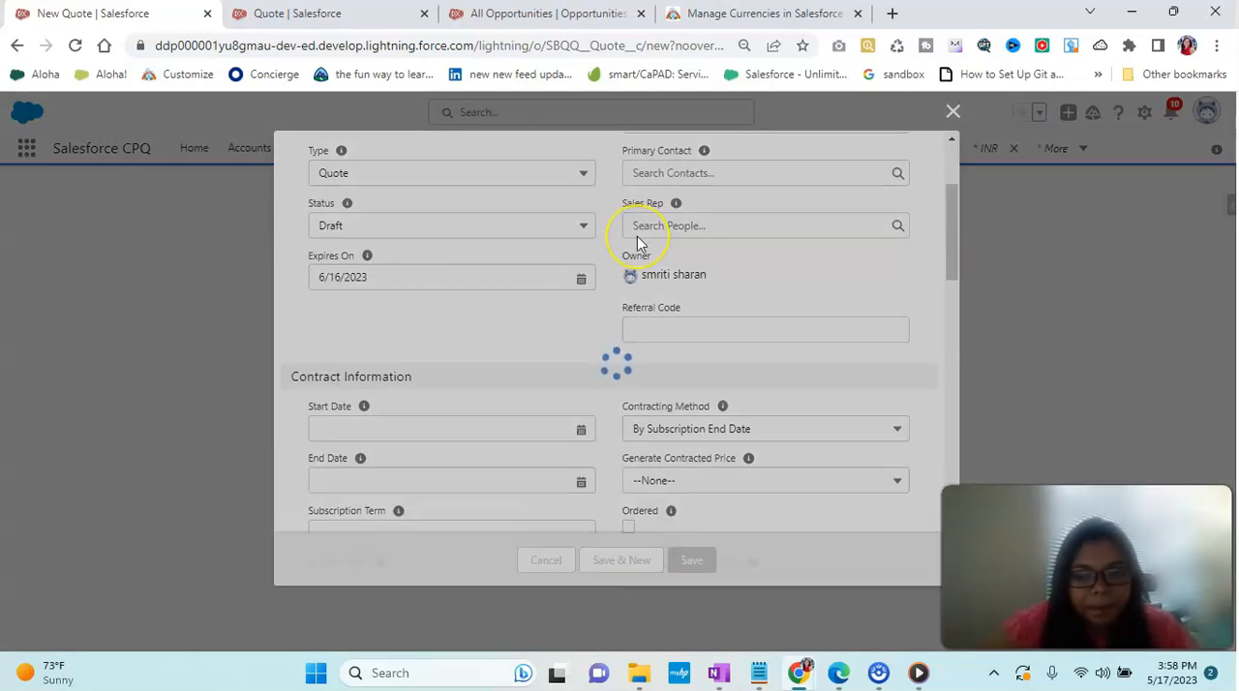
{"action": "left_click", "coordinate": [692, 559]}
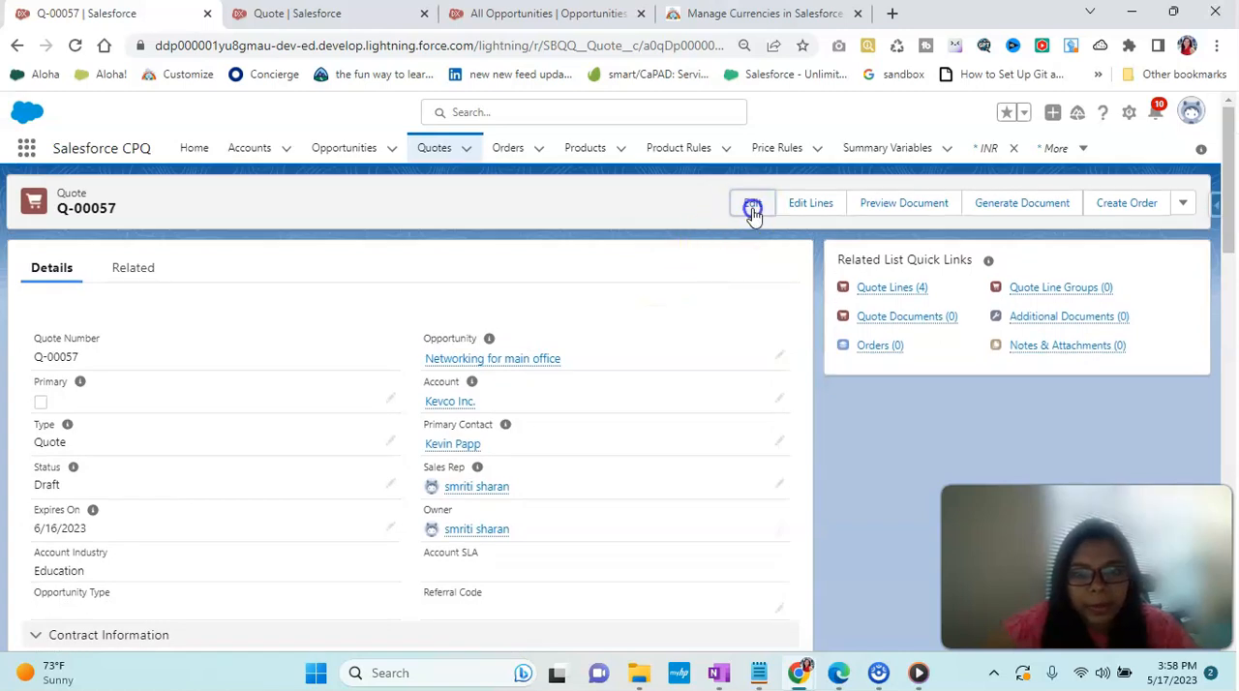
Step: Save Q-00057 as Primary, check it on the opportunity, then reopen the quote
{"action": "left_click", "coordinate": [752, 202]}
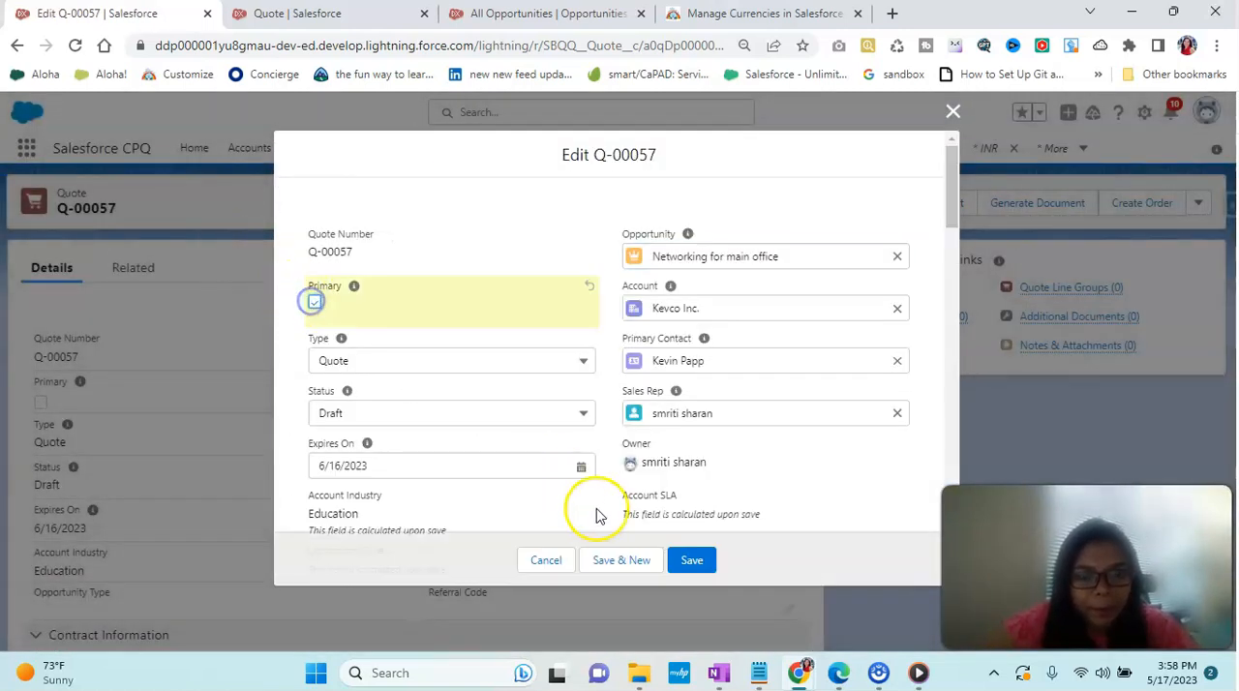
{"action": "left_click", "coordinate": [691, 559]}
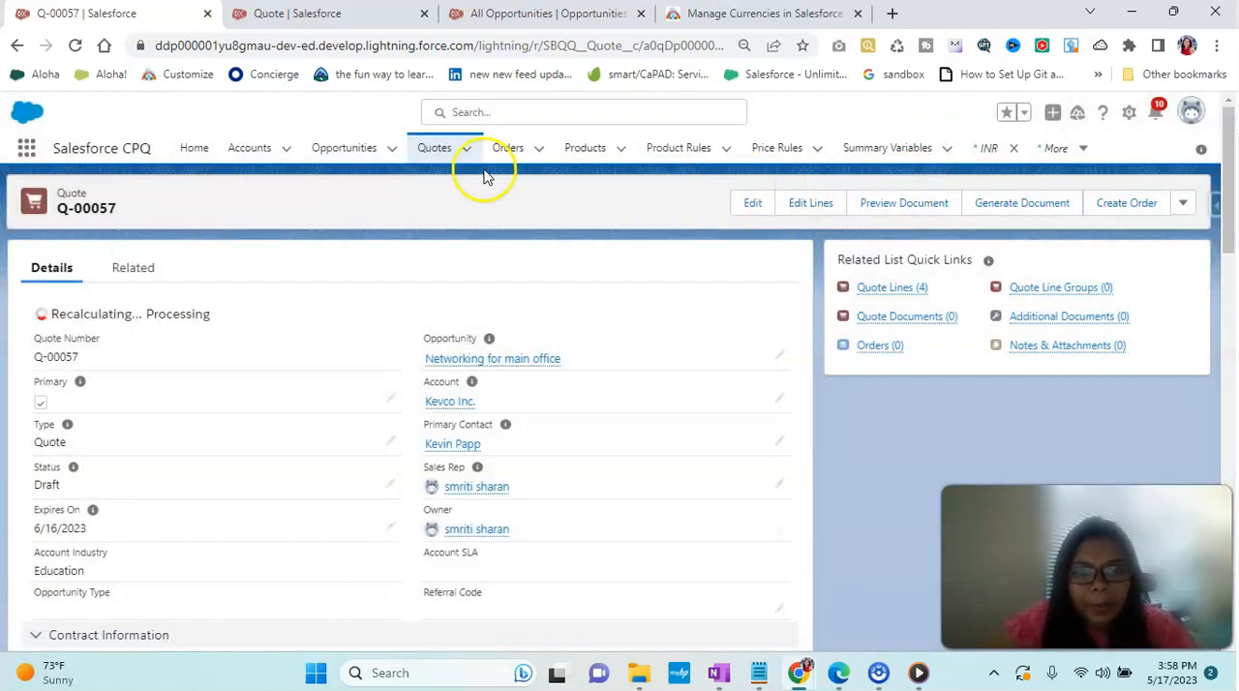
{"action": "left_click", "coordinate": [492, 359]}
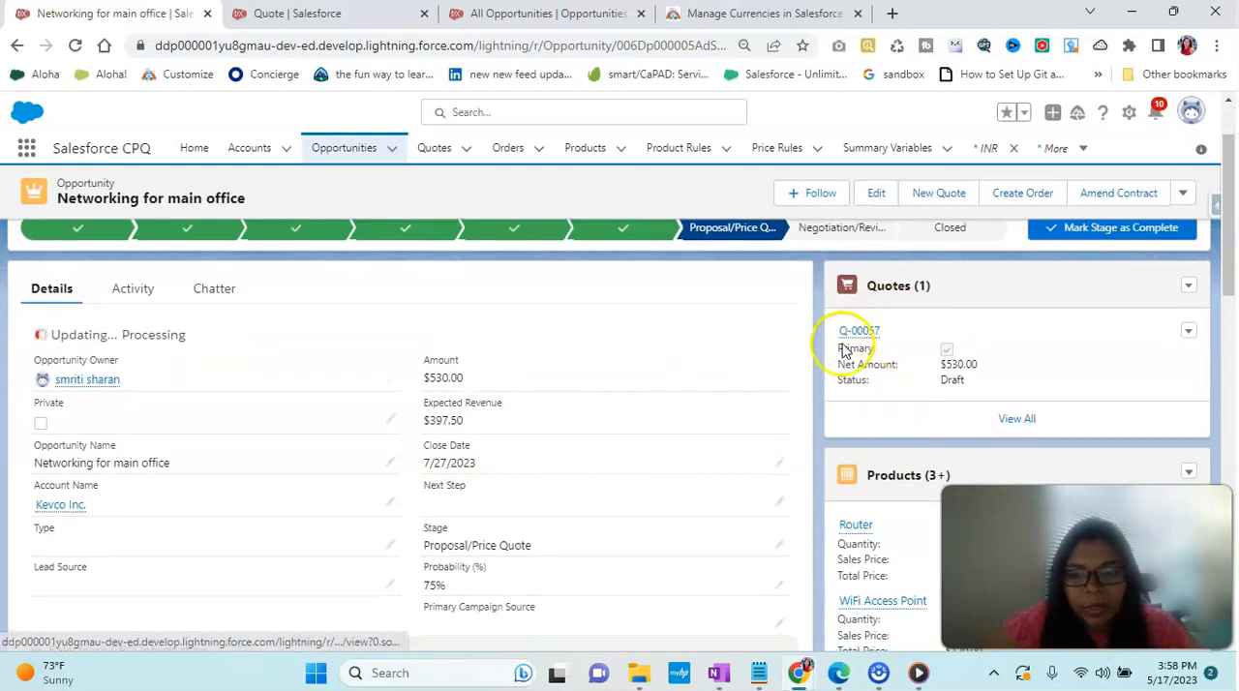
{"action": "left_click", "coordinate": [858, 331]}
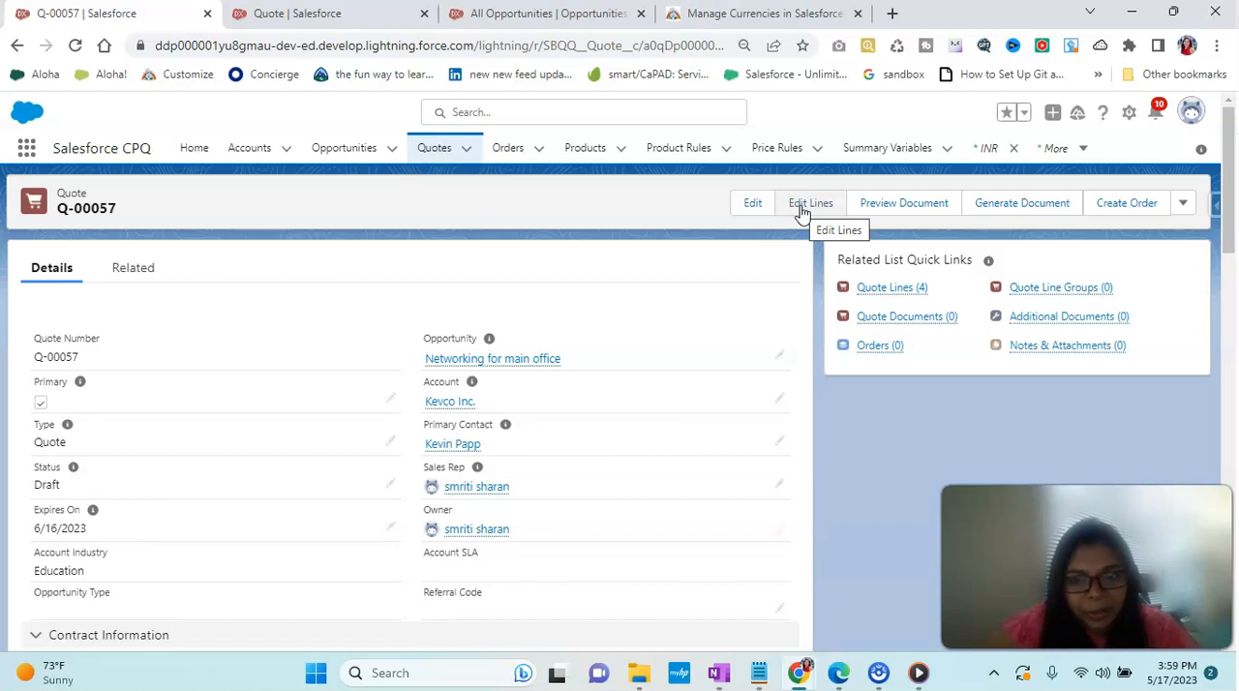
Step: Search the catalogue for 'samsung' and add Samsung TV to Q-00057's lines
{"action": "left_click", "coordinate": [811, 202]}
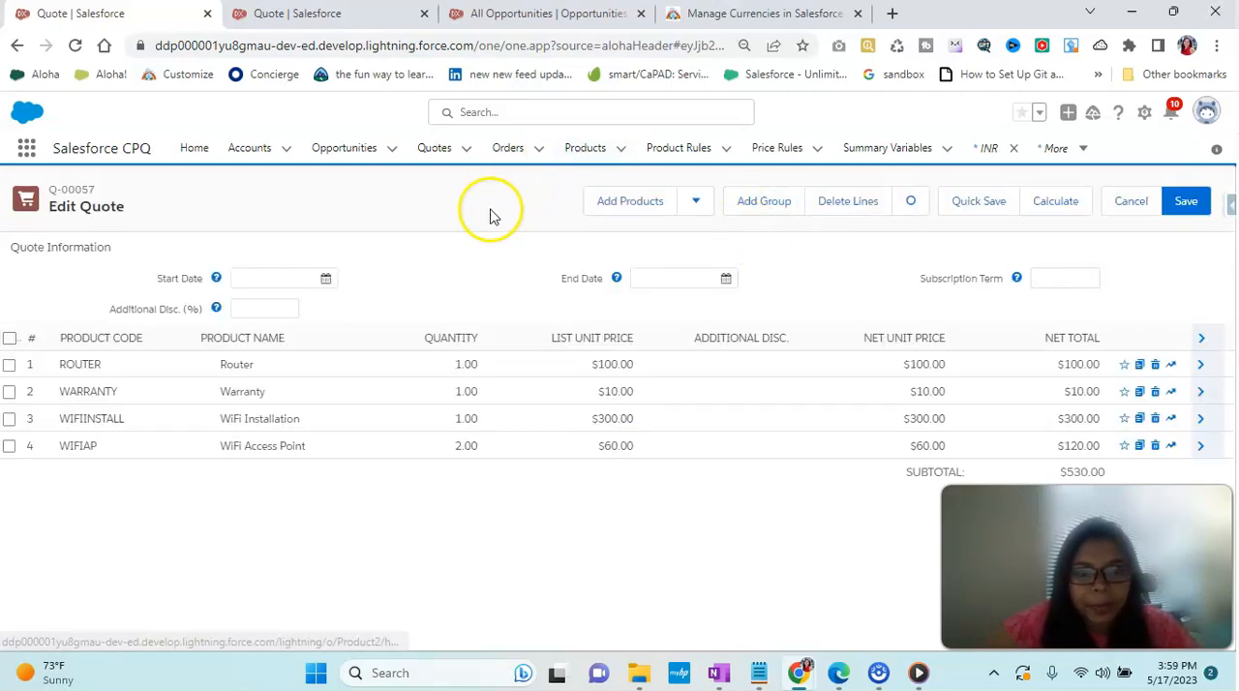
{"action": "mouse_move", "coordinate": [630, 201]}
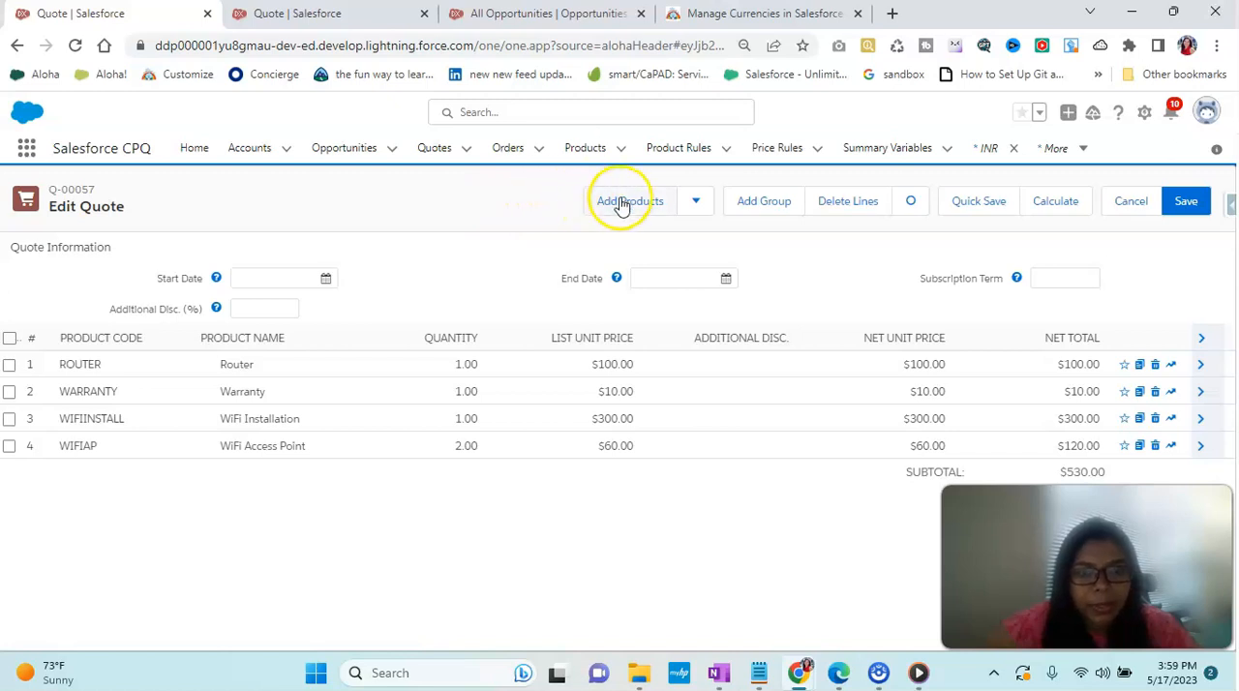
{"action": "left_click", "coordinate": [625, 200]}
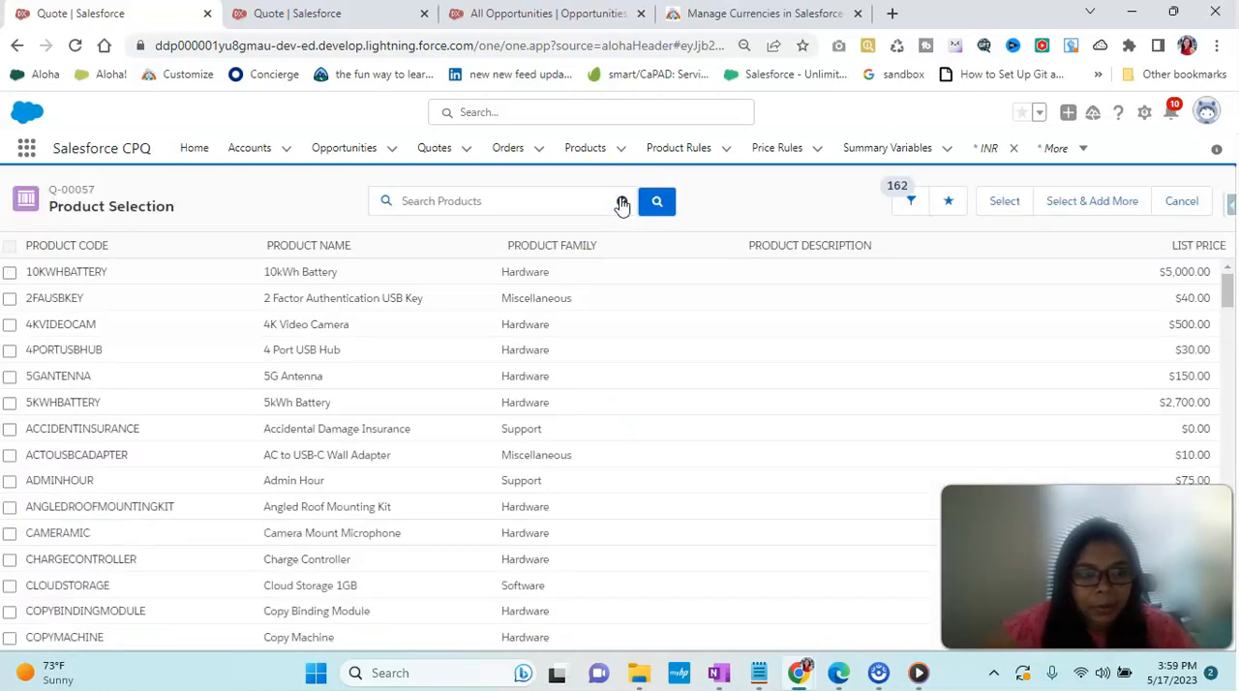
{"action": "left_click", "coordinate": [441, 200]}
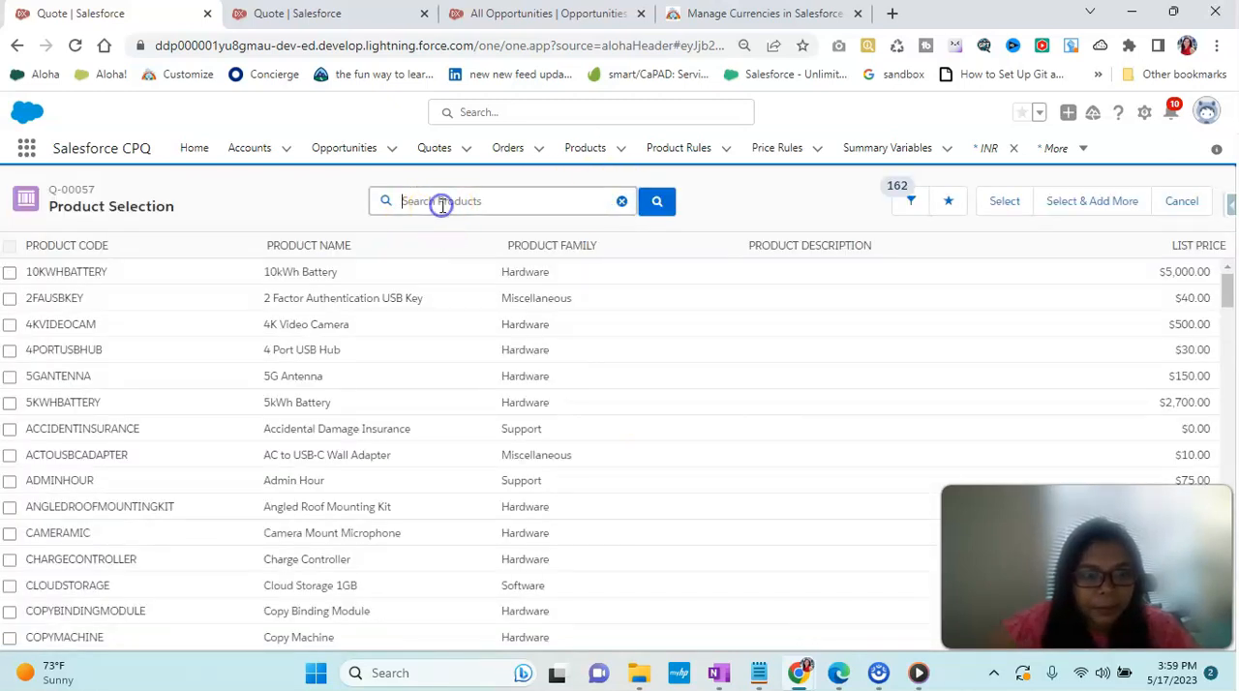
{"action": "type", "text": "samsung"}
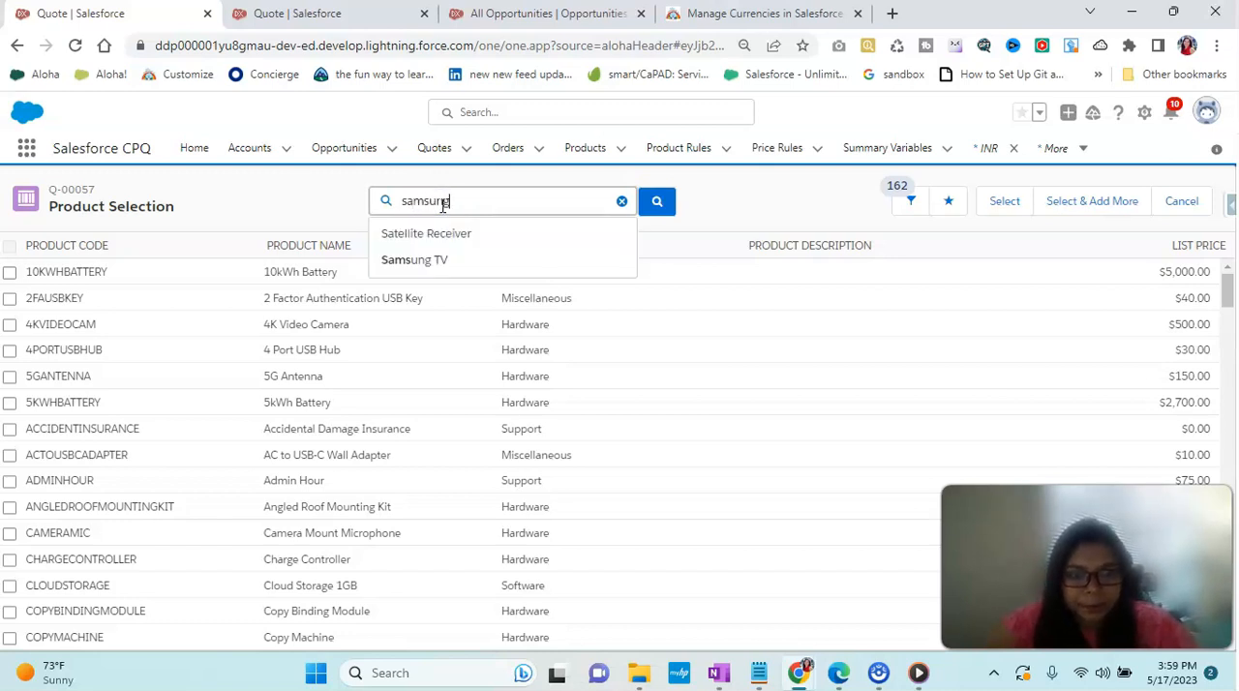
{"action": "left_click", "coordinate": [414, 259]}
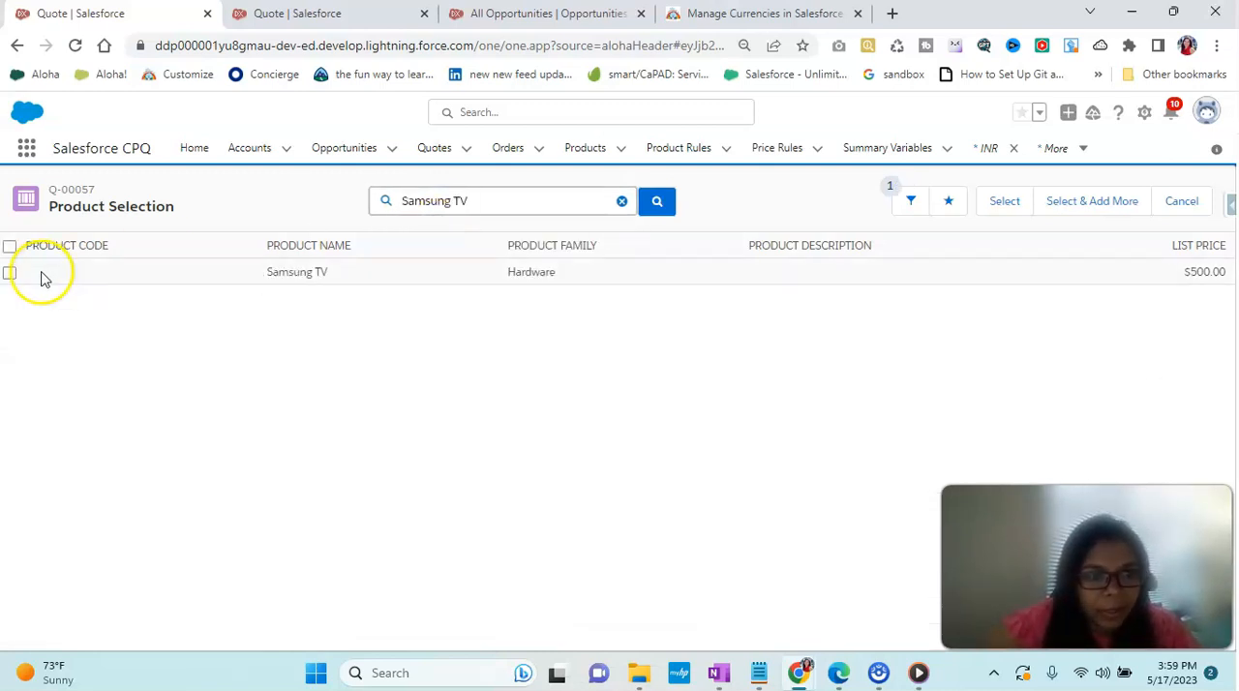
{"action": "left_click", "coordinate": [9, 272]}
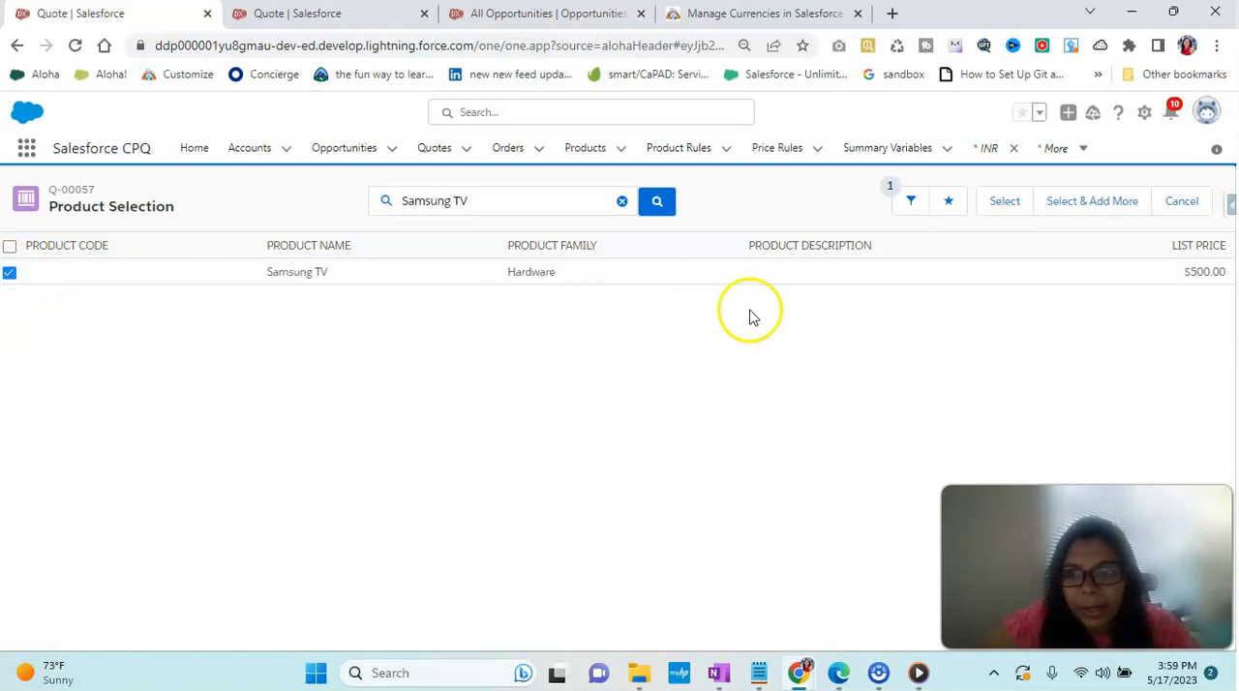
{"action": "left_click", "coordinate": [1004, 201]}
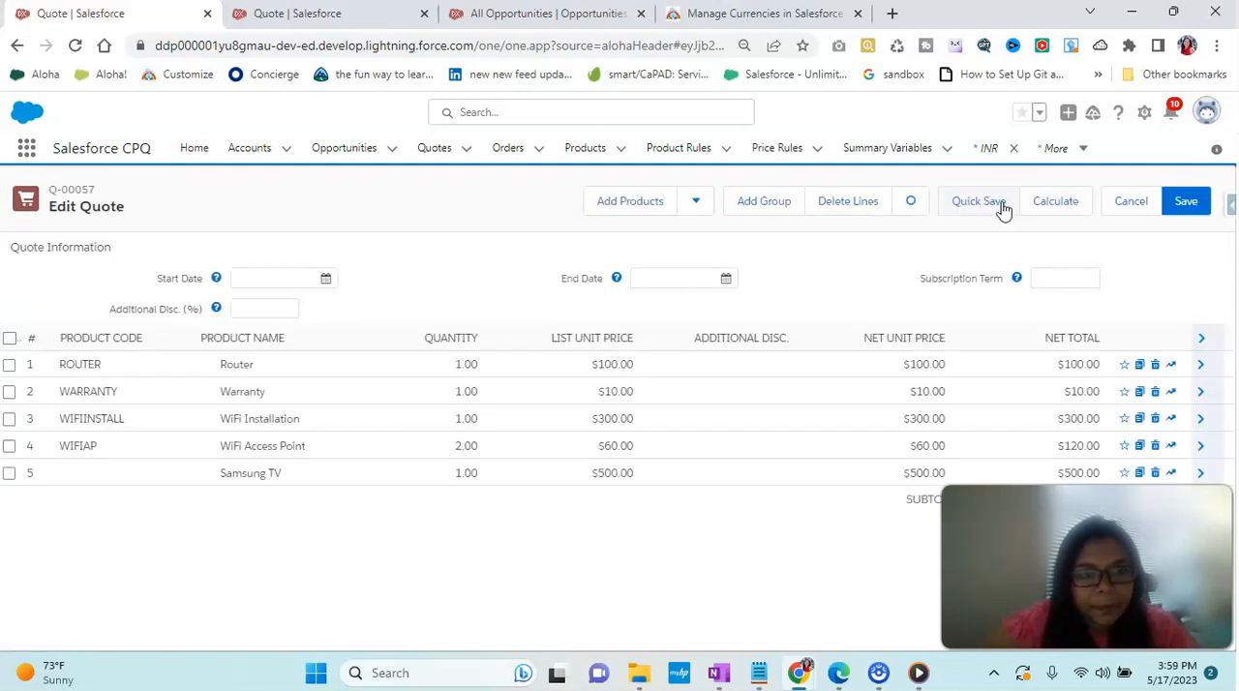
{"action": "mouse_move", "coordinate": [925, 264]}
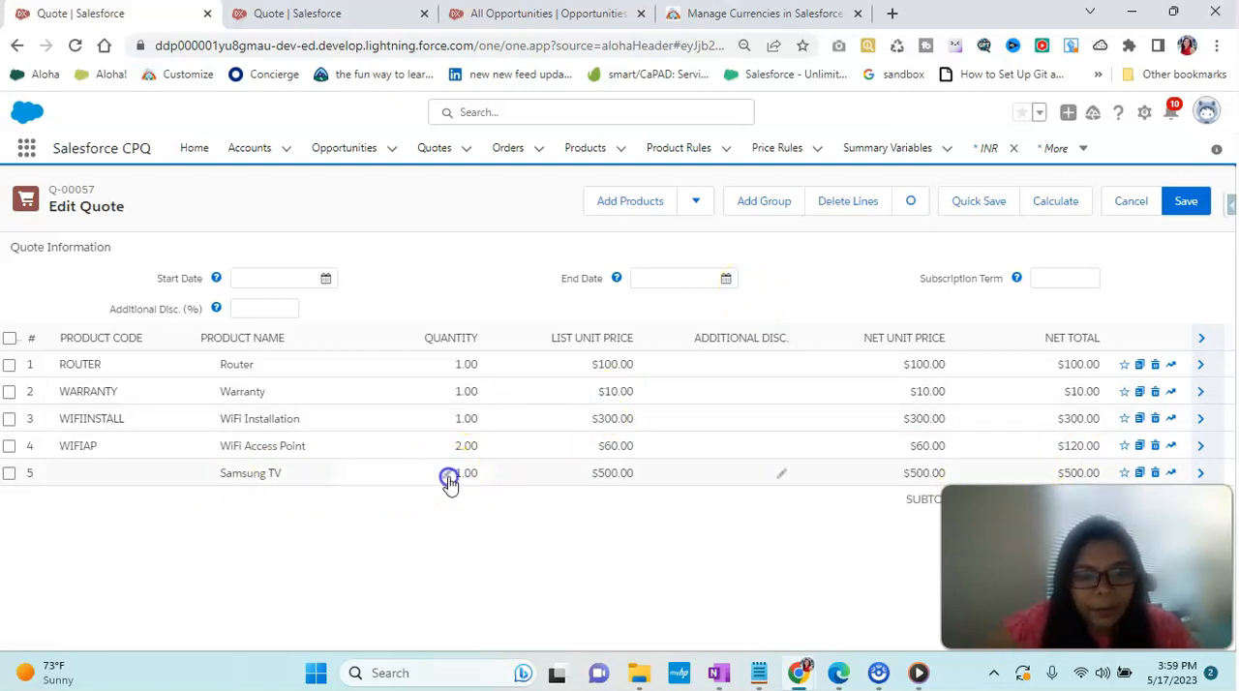
Step: Set the Samsung TV line quantity to 10 and delete the networking lines
{"action": "left_click", "coordinate": [450, 472]}
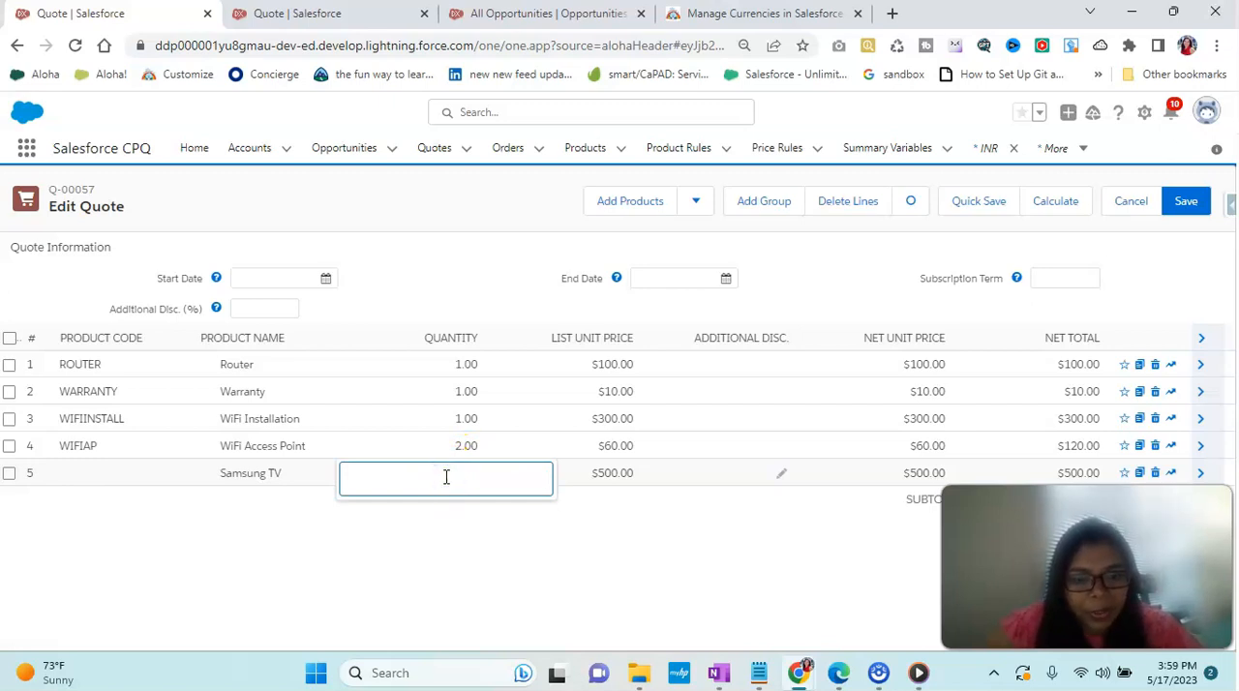
{"action": "type", "text": "10.00"}
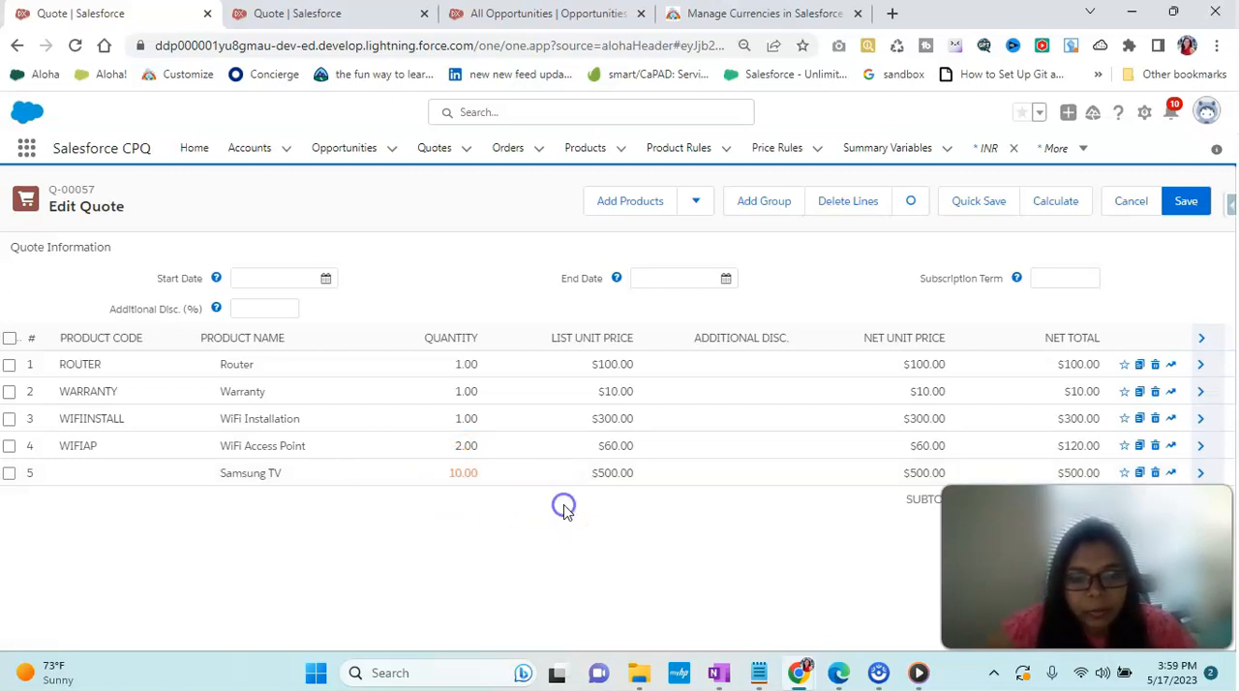
{"action": "left_click", "coordinate": [1054, 201]}
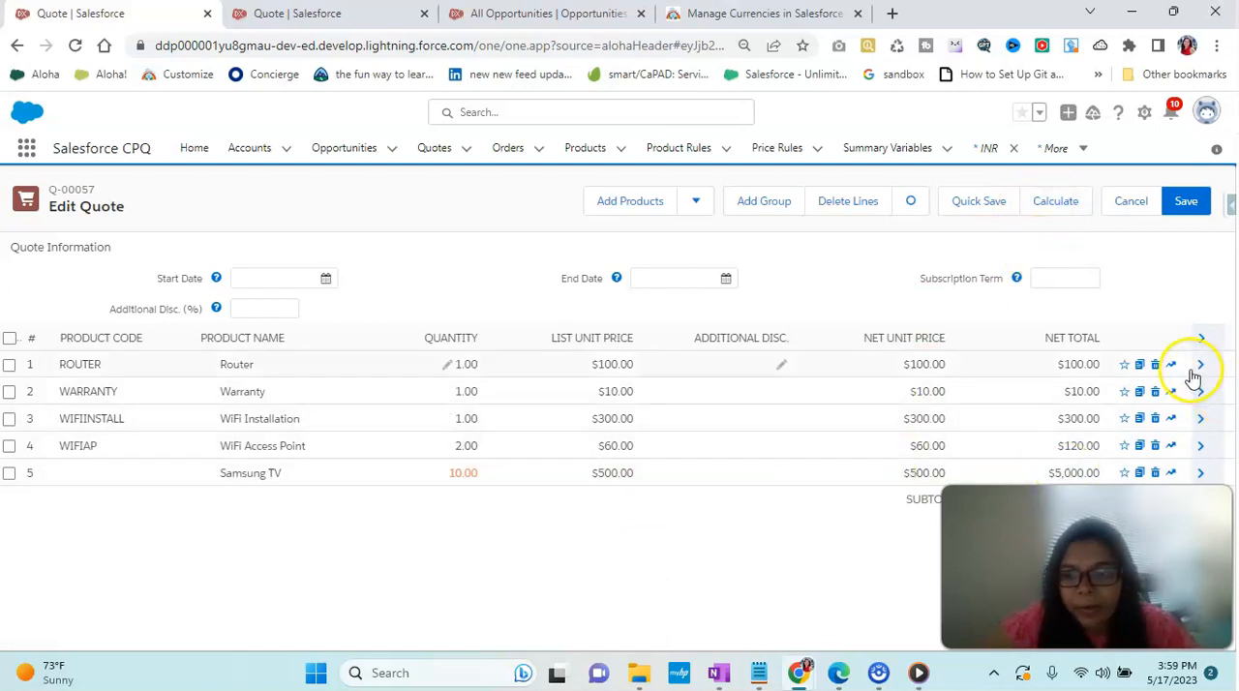
{"action": "left_click", "coordinate": [1154, 364]}
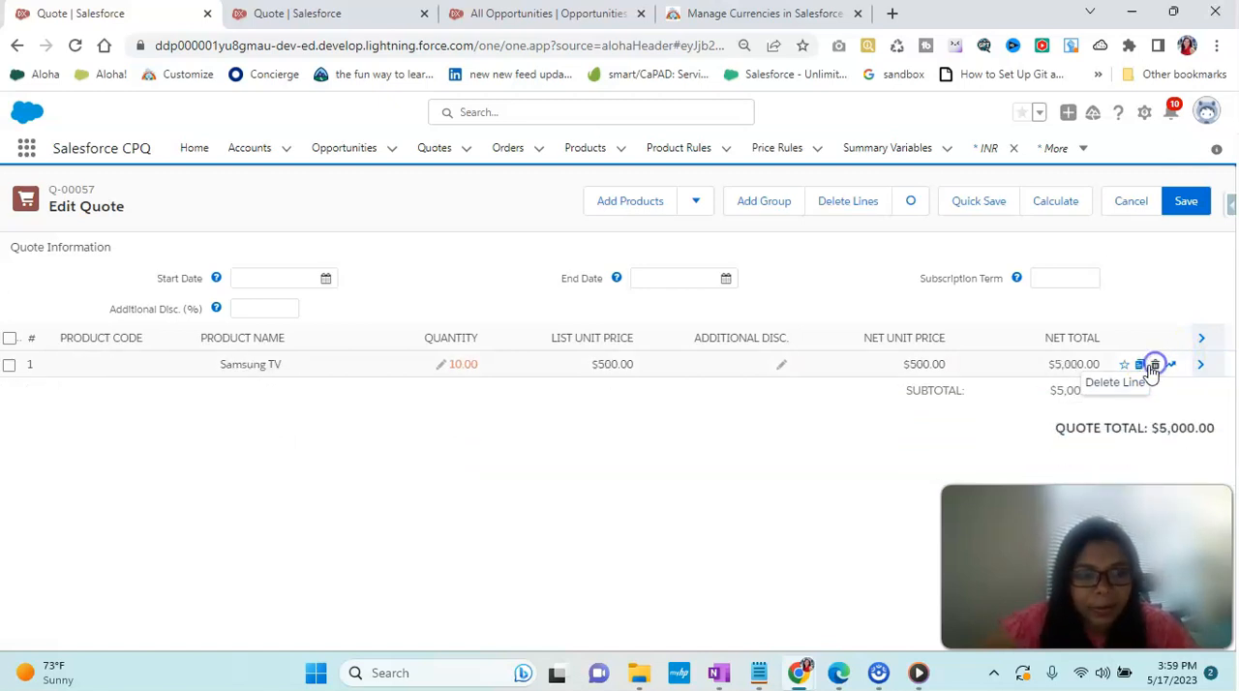
{"action": "mouse_move", "coordinate": [810, 447]}
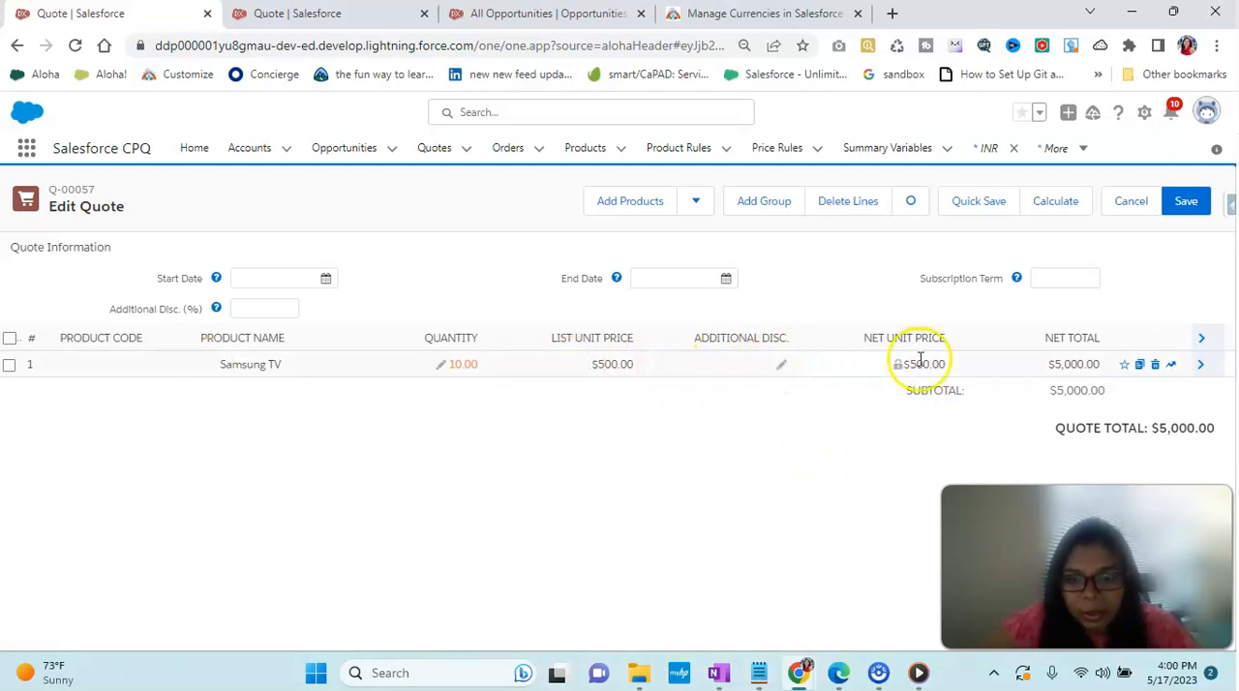
{"action": "left_click", "coordinate": [724, 364]}
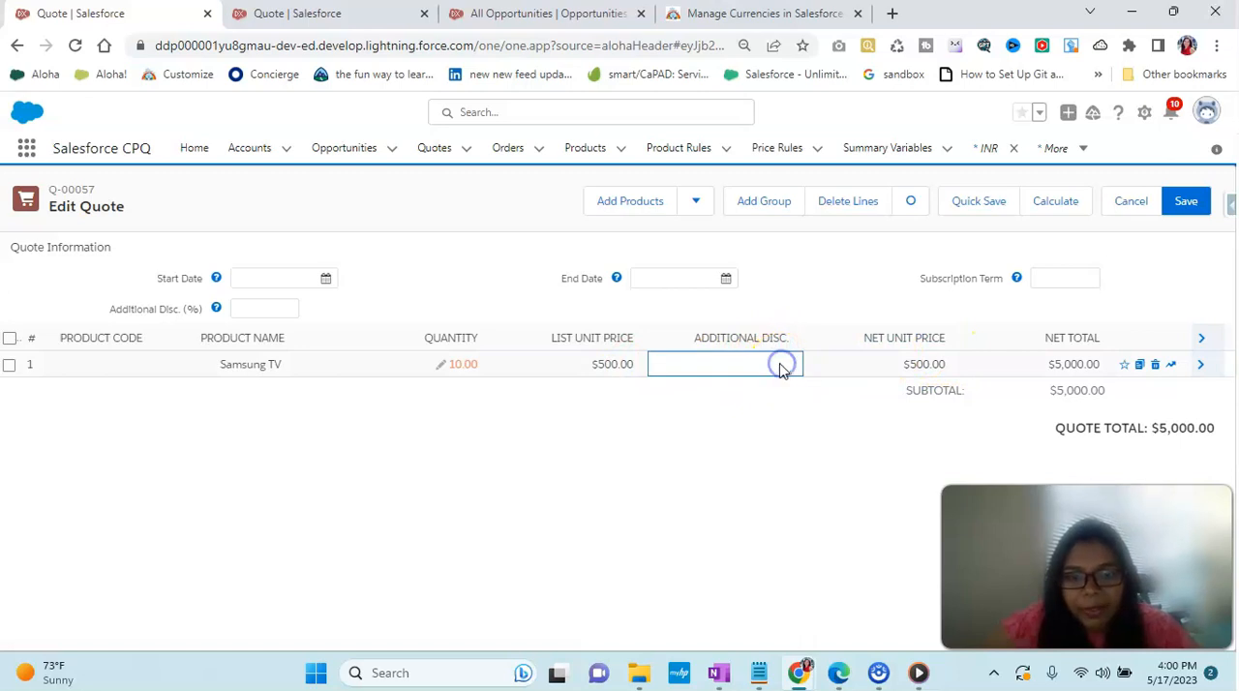
{"action": "mouse_move", "coordinate": [675, 371]}
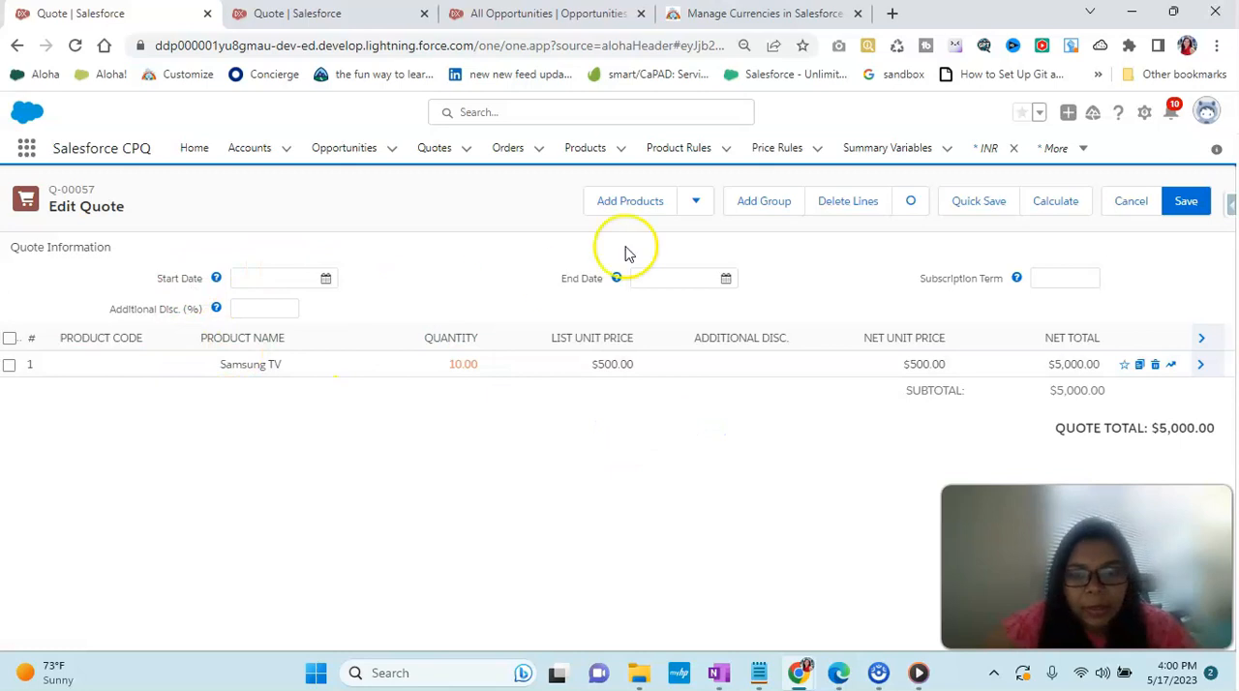
Step: Add the 2 Factor Authentication USB Key line, place it in Group1 with Samsung TV, and save
{"action": "left_click", "coordinate": [630, 200]}
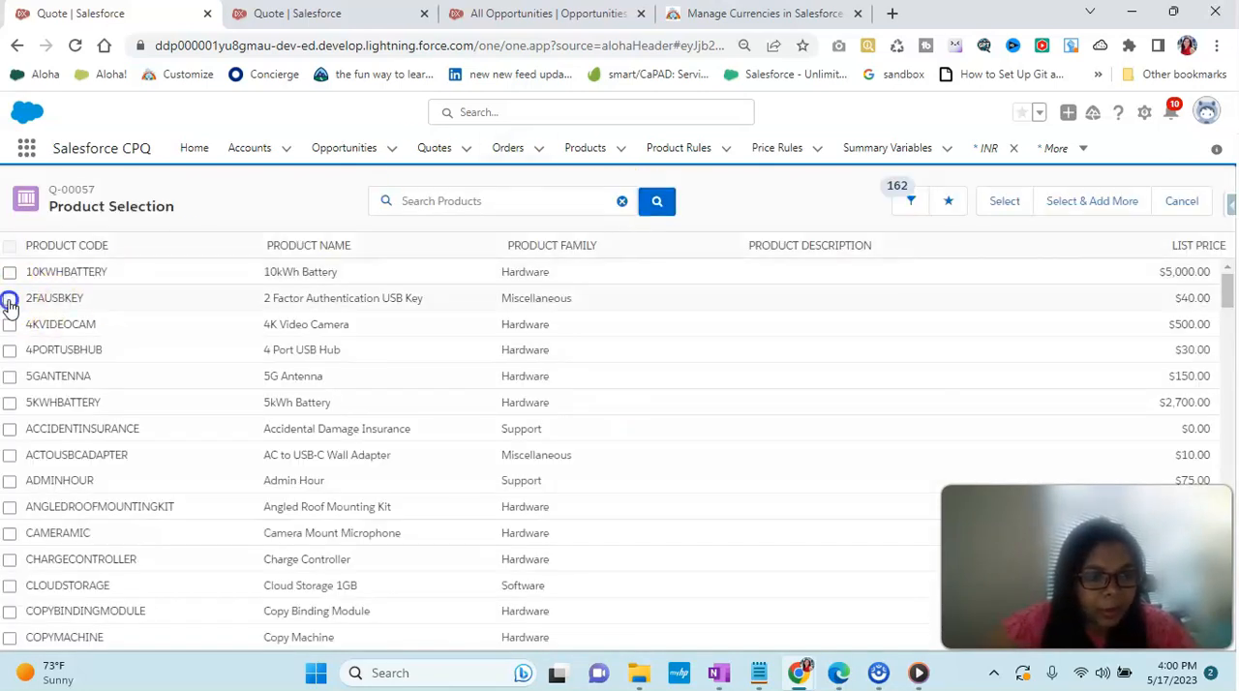
{"action": "left_click", "coordinate": [1004, 201]}
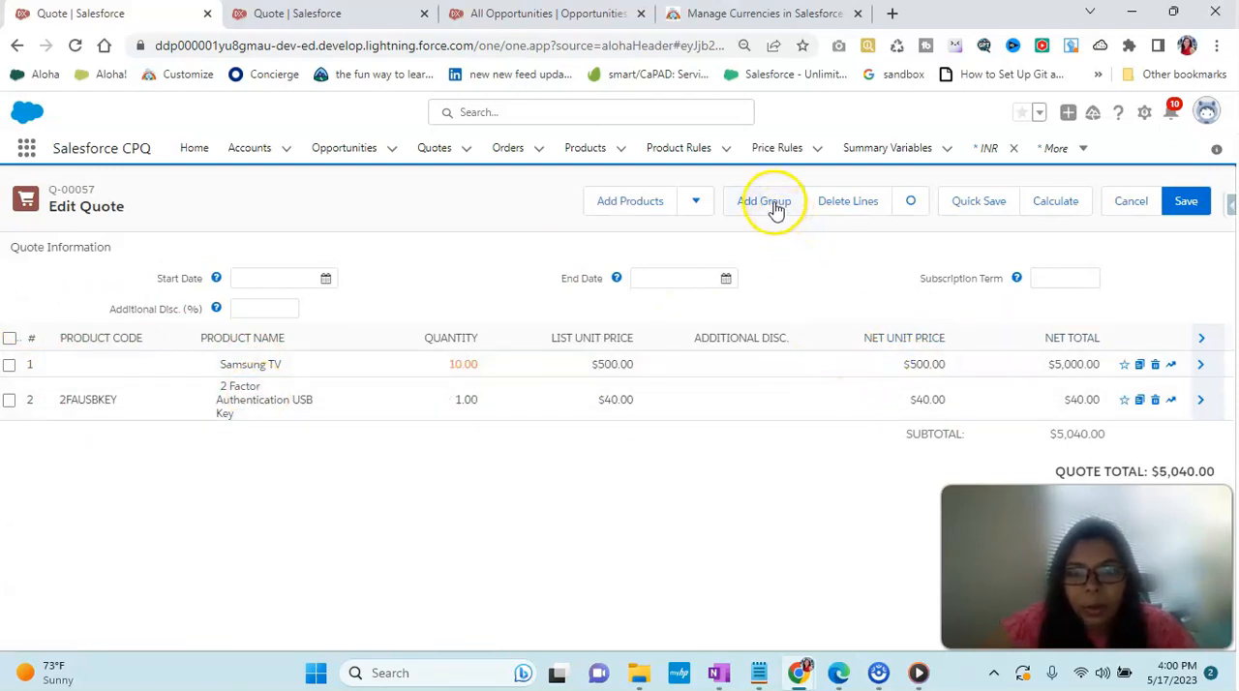
{"action": "left_click", "coordinate": [695, 200]}
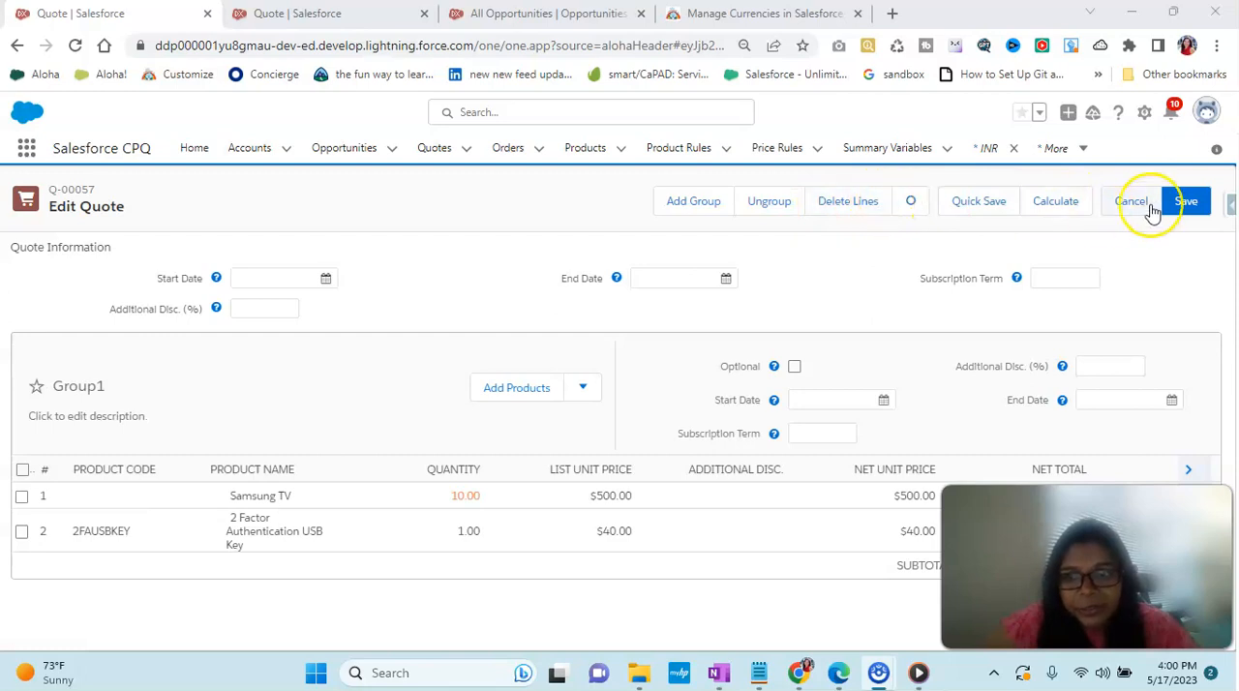
{"action": "left_click", "coordinate": [1186, 201]}
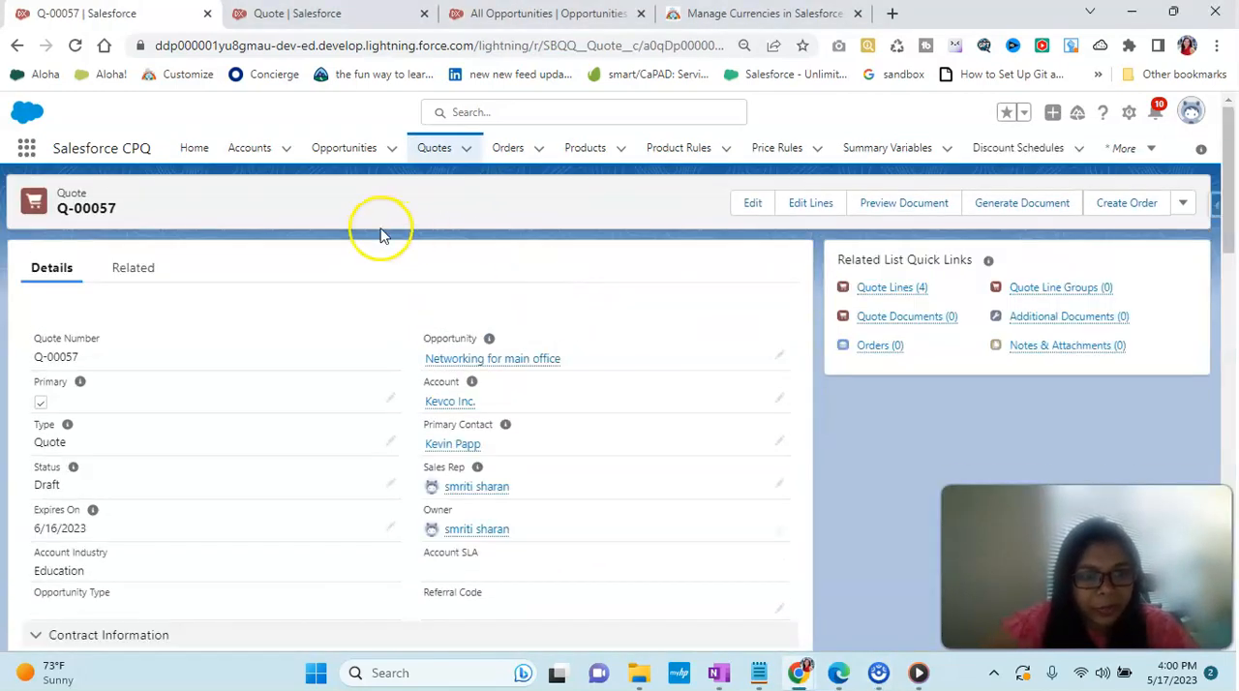
{"action": "left_click", "coordinate": [344, 147]}
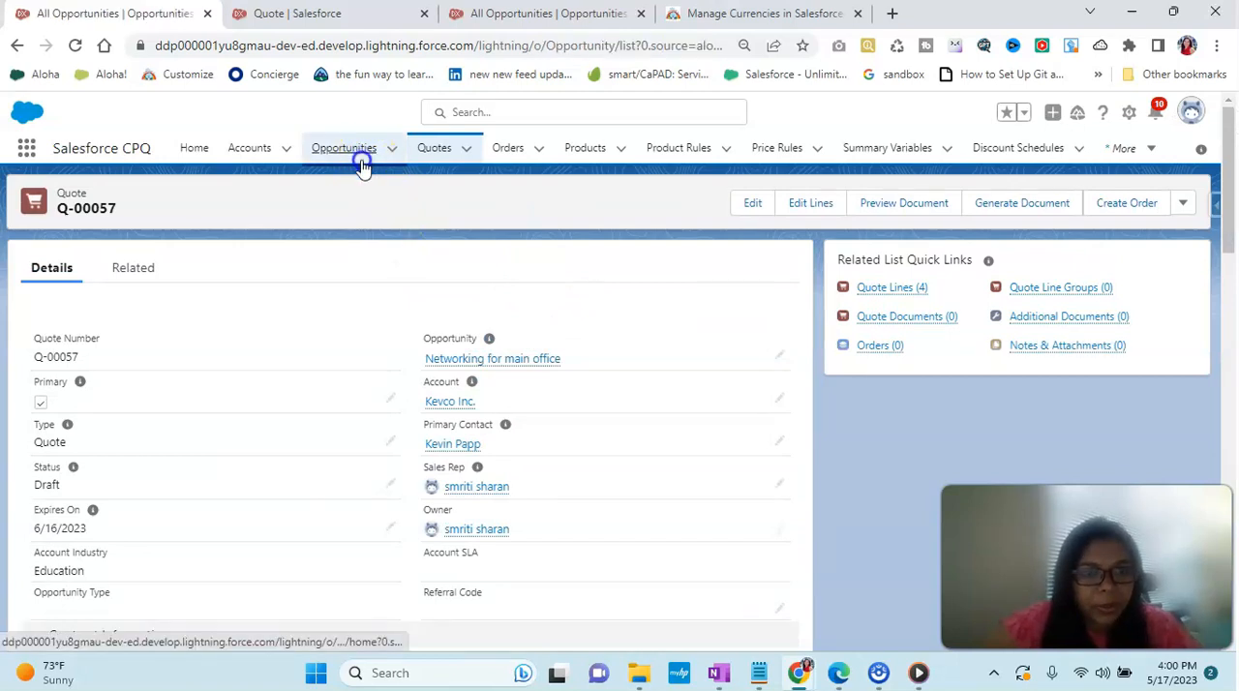
{"action": "left_click", "coordinate": [343, 147]}
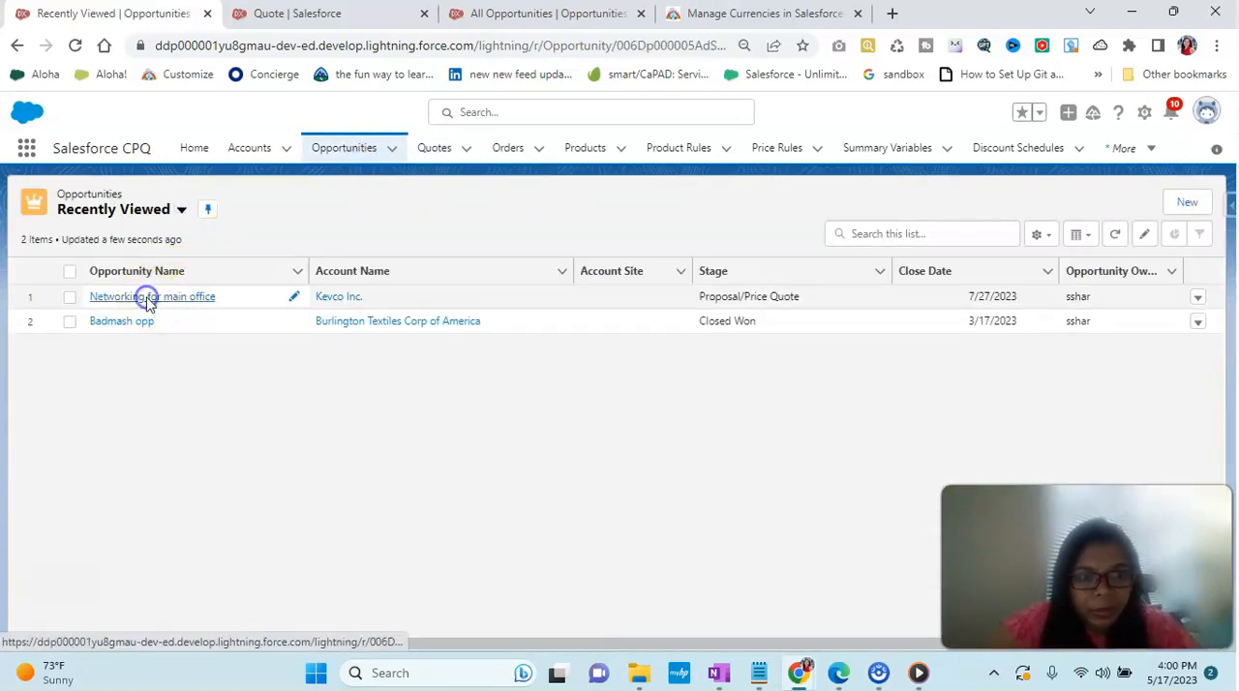
{"action": "left_click", "coordinate": [152, 296]}
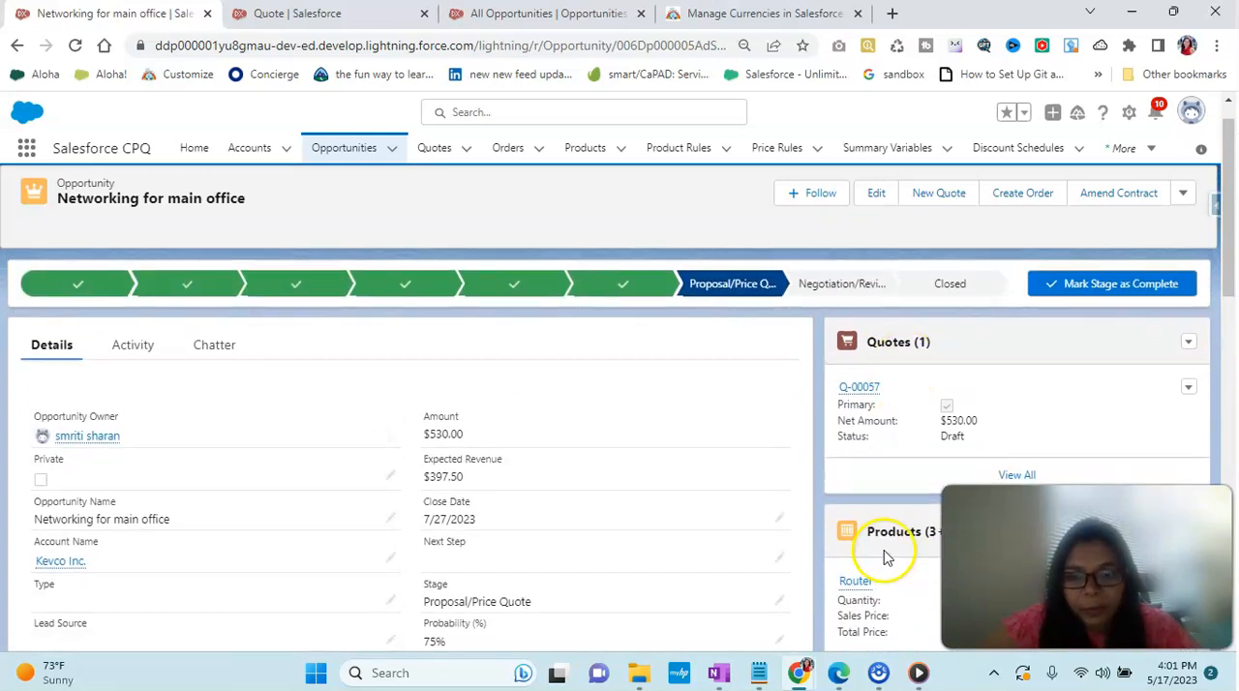
{"action": "scroll", "scroll_direction": "down", "scroll_amount": 3}
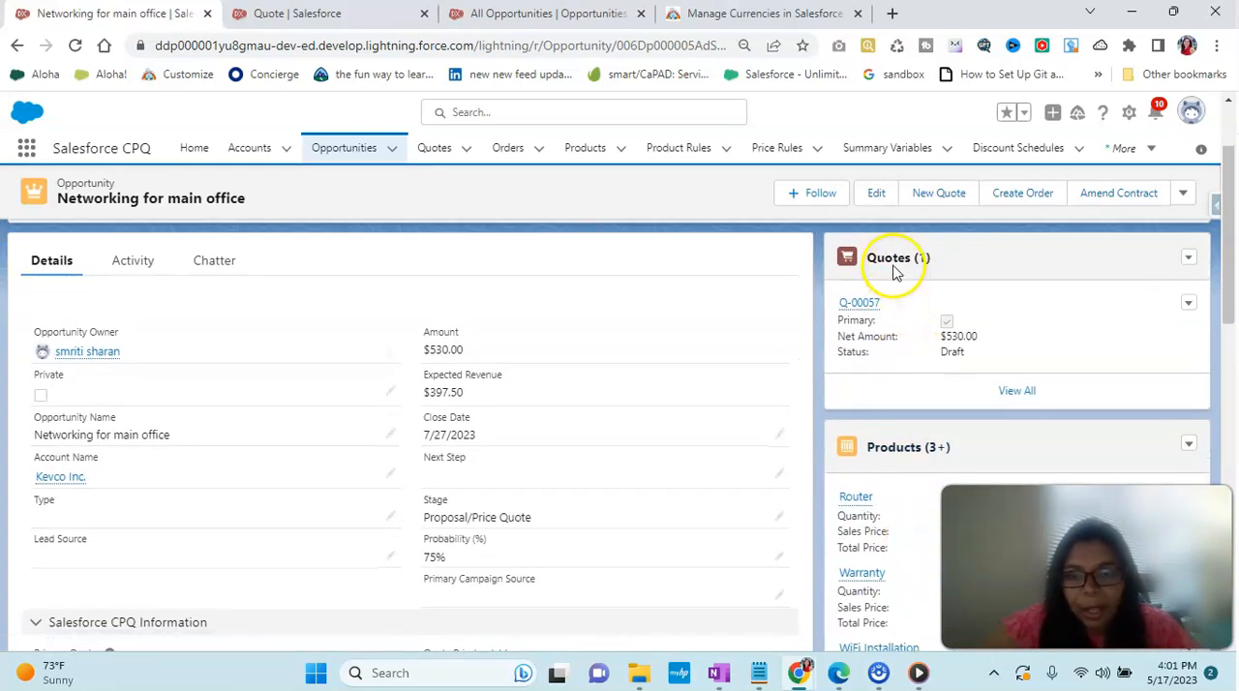
{"action": "left_click", "coordinate": [887, 257]}
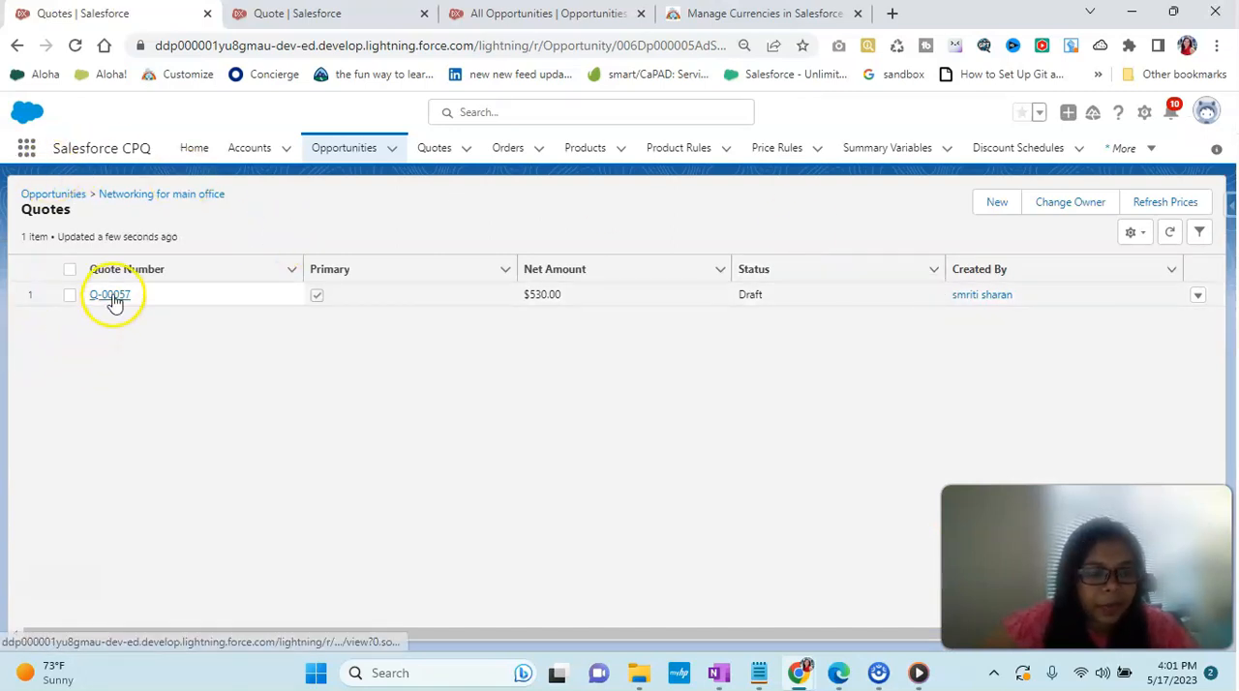
{"action": "left_click", "coordinate": [109, 294]}
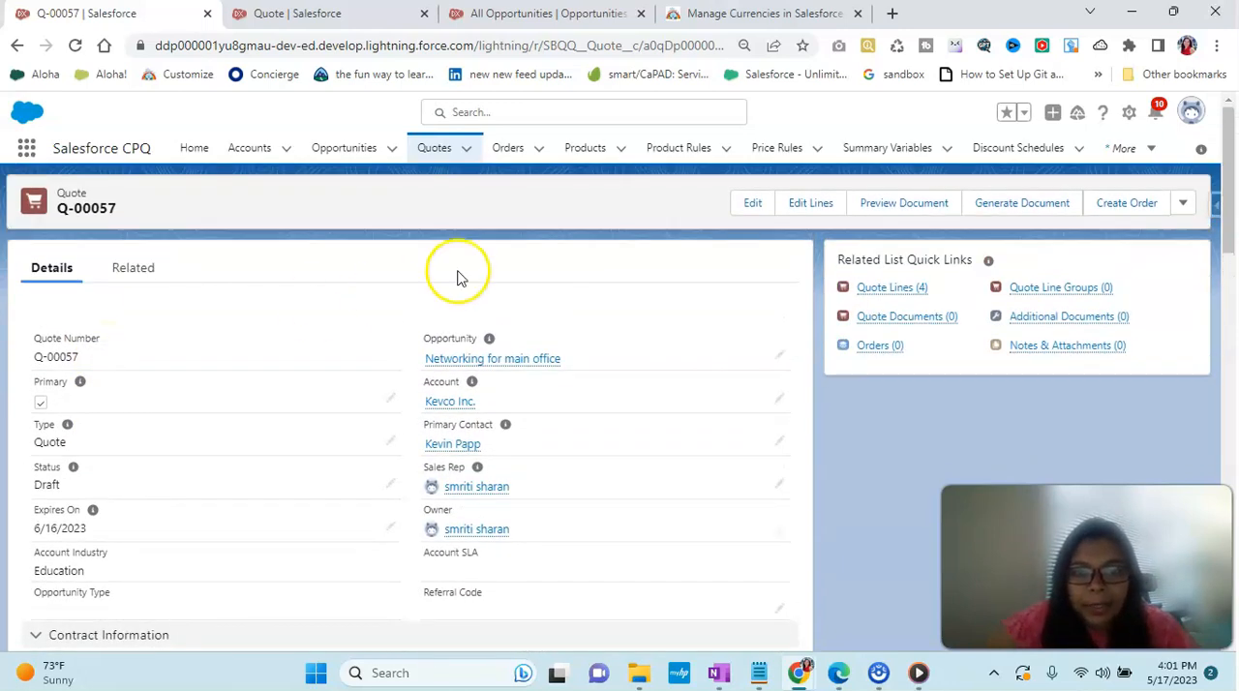
{"action": "mouse_move", "coordinate": [610, 382]}
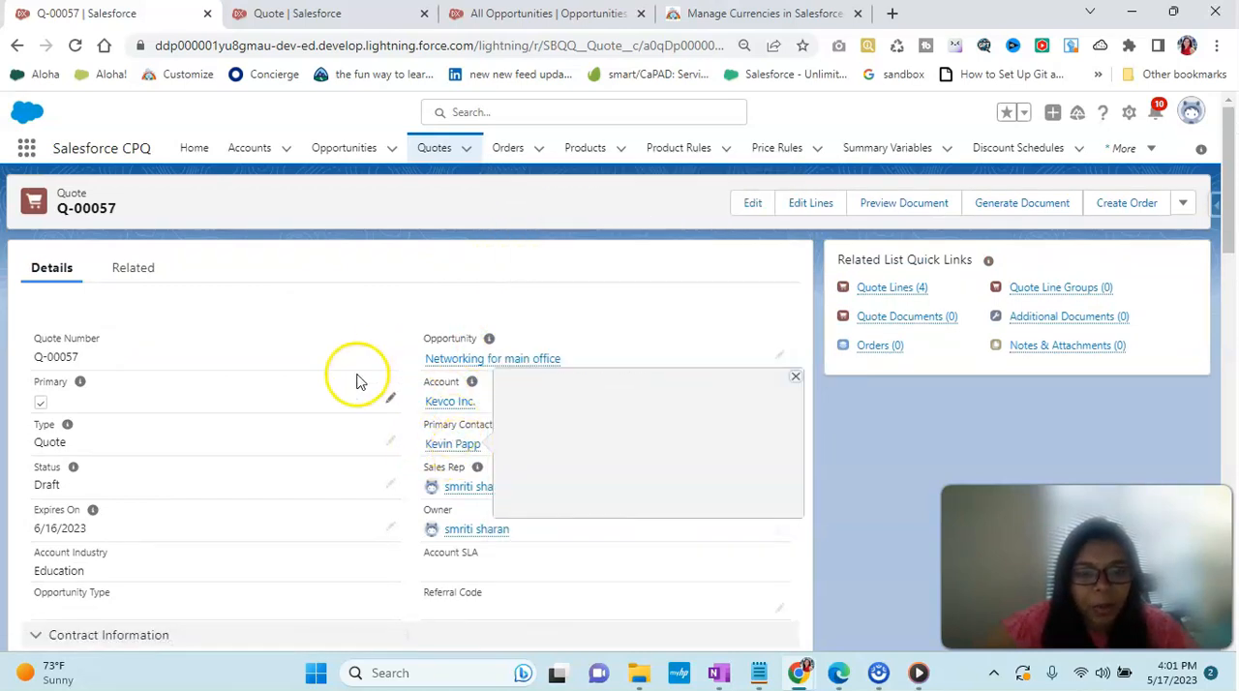
{"action": "scroll", "scroll_direction": "down", "scroll_amount": 3}
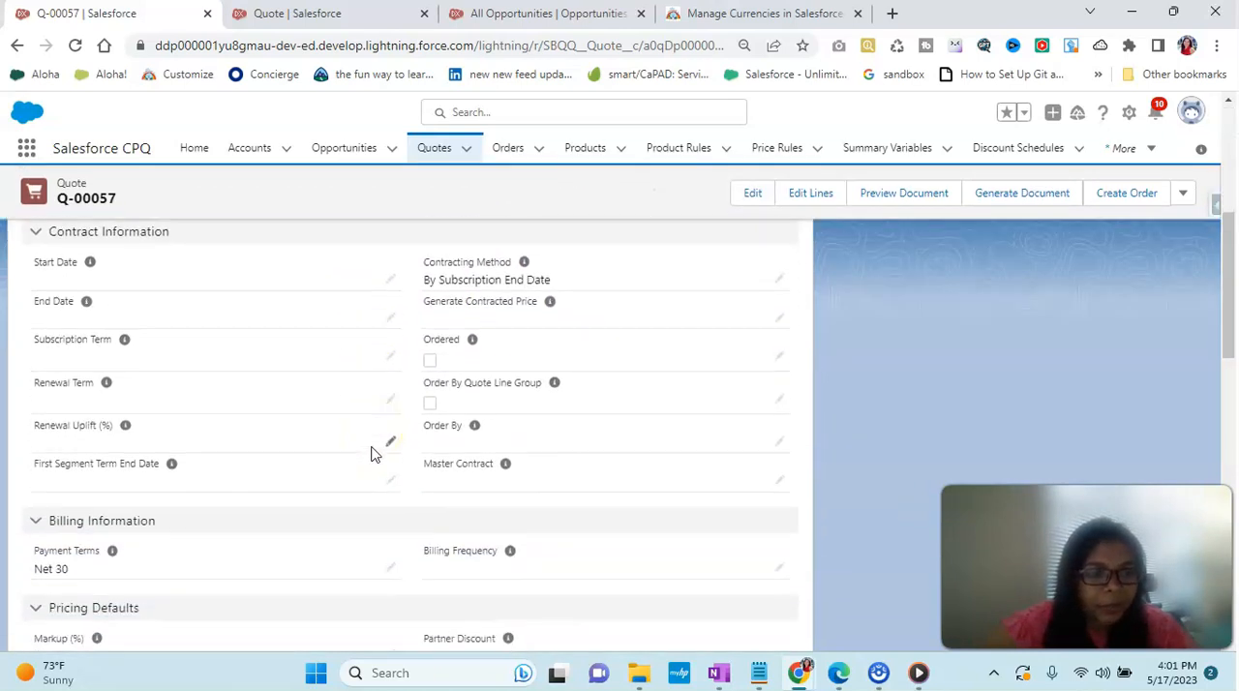
{"action": "scroll", "scroll_direction": "down", "scroll_amount": 3}
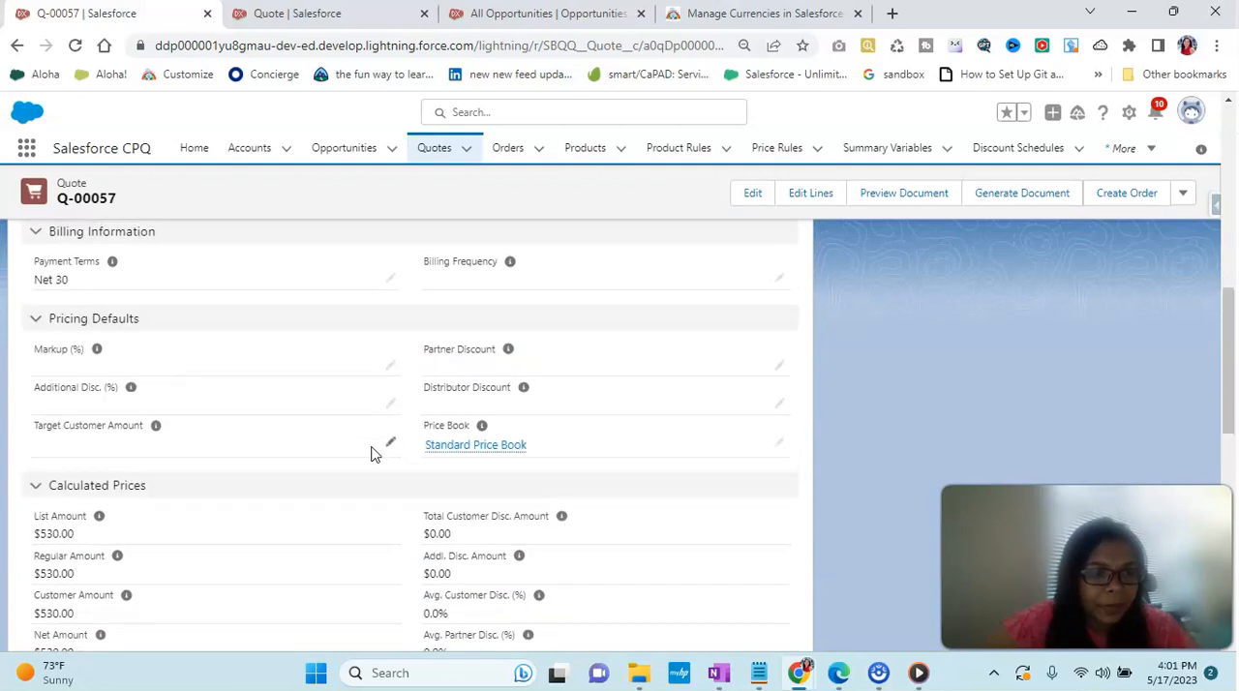
{"action": "scroll", "scroll_direction": "down", "scroll_amount": 3}
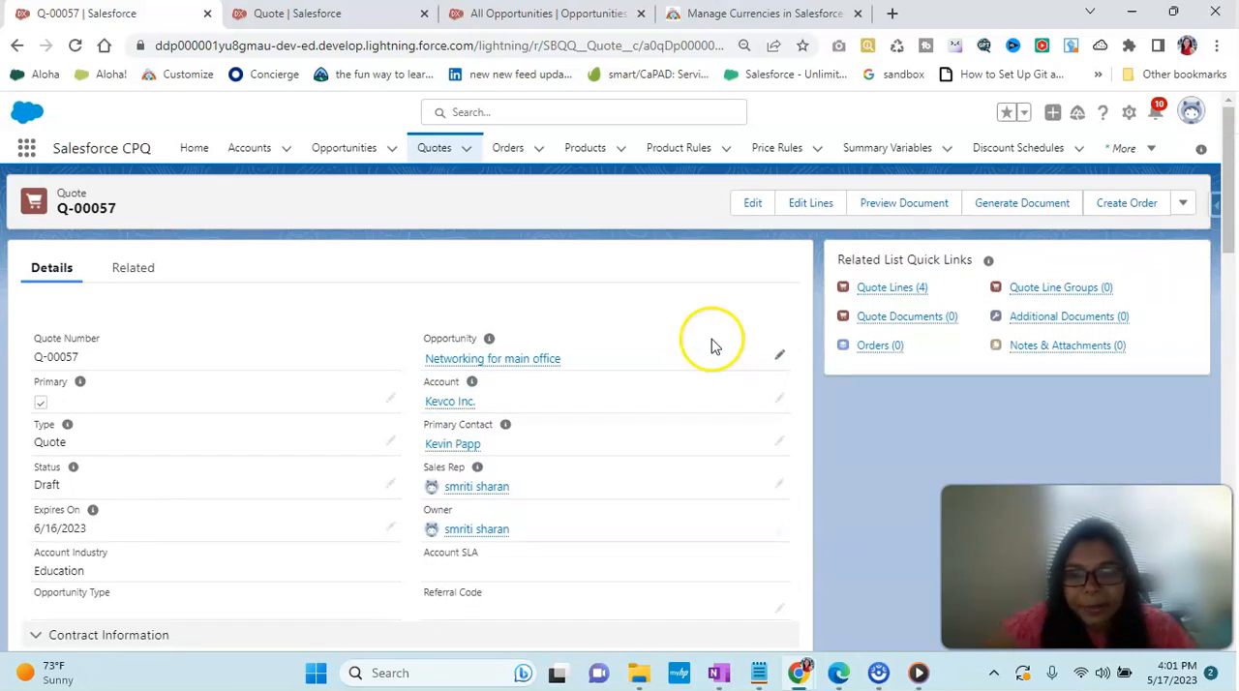
{"action": "mouse_move", "coordinate": [903, 203]}
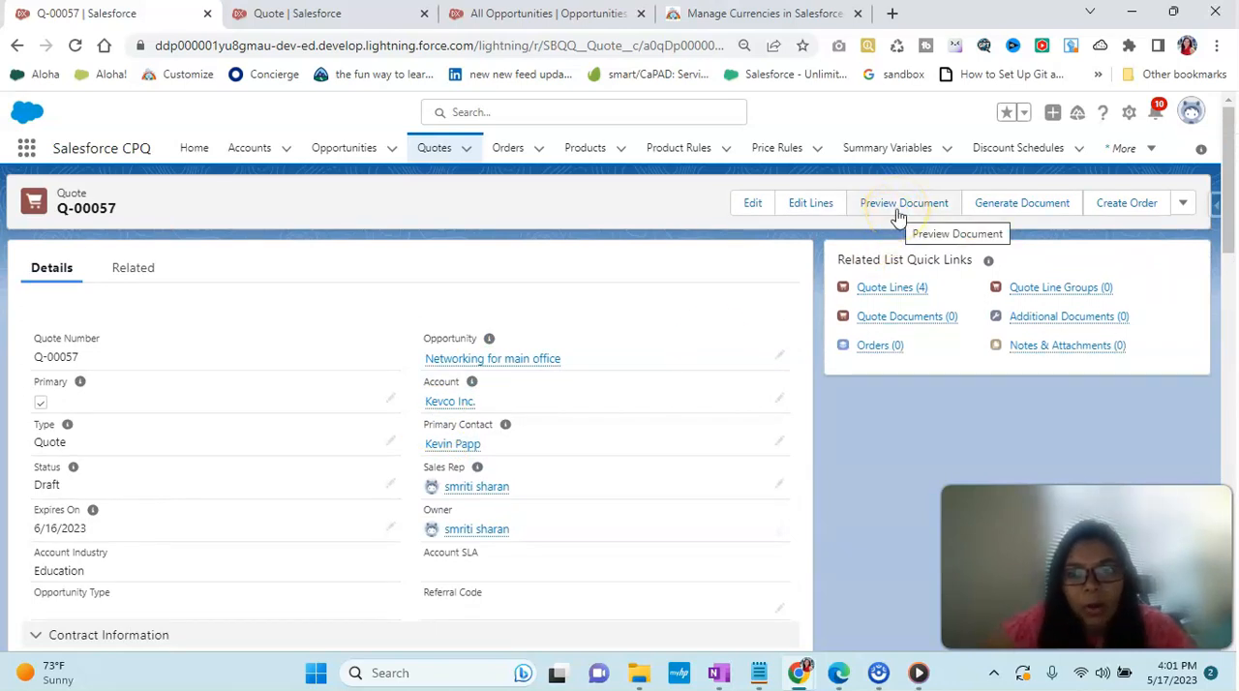
Step: Render the Training Sample preview PDF of Q-00057, review its $530 total, and close it
{"action": "left_click", "coordinate": [904, 202]}
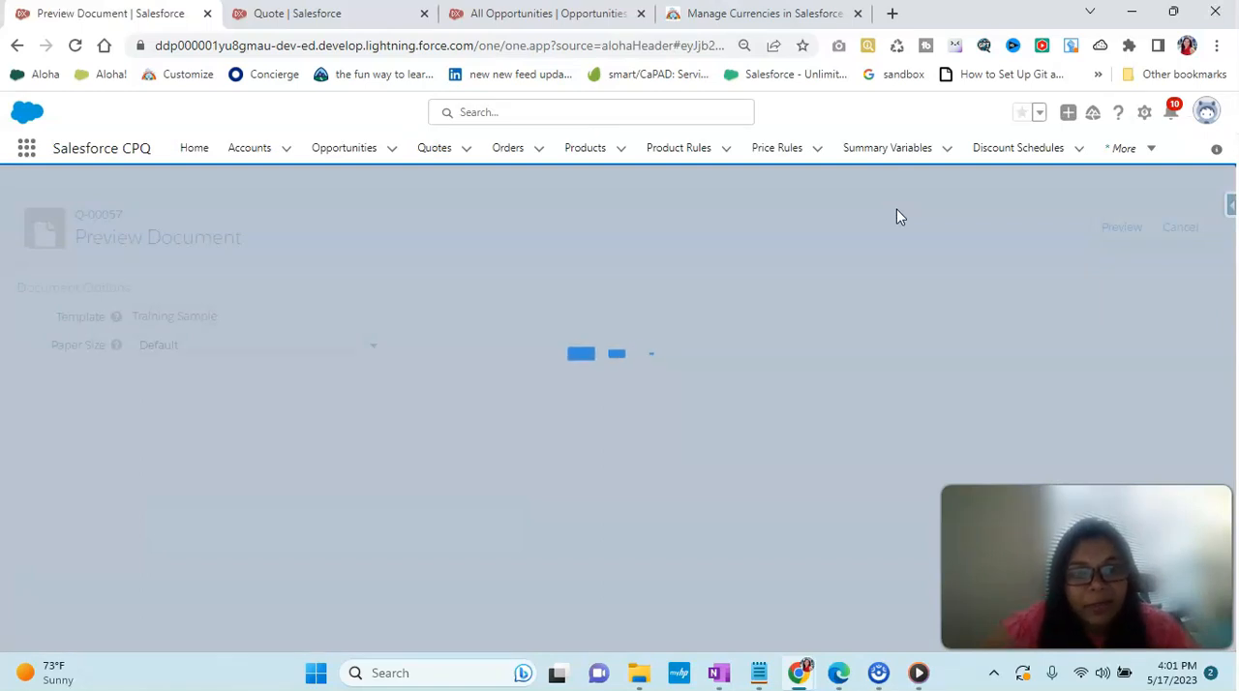
{"action": "left_click", "coordinate": [1121, 226]}
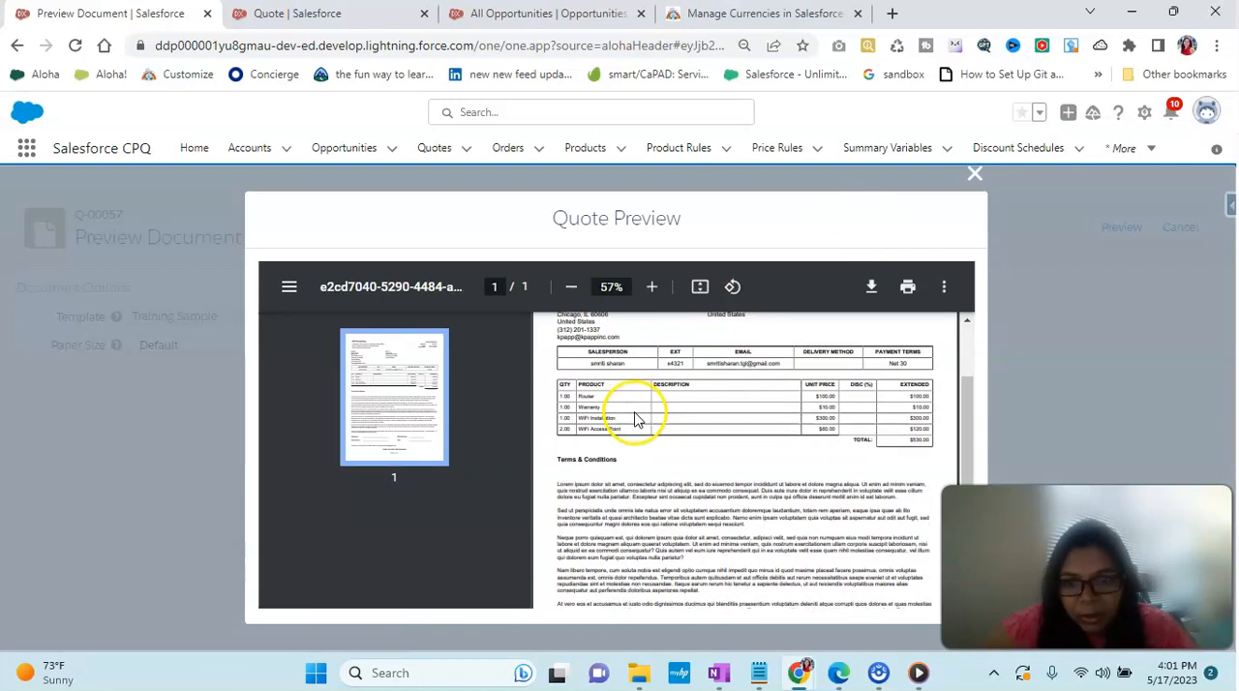
{"action": "scroll", "scroll_direction": "down", "scroll_amount": 3}
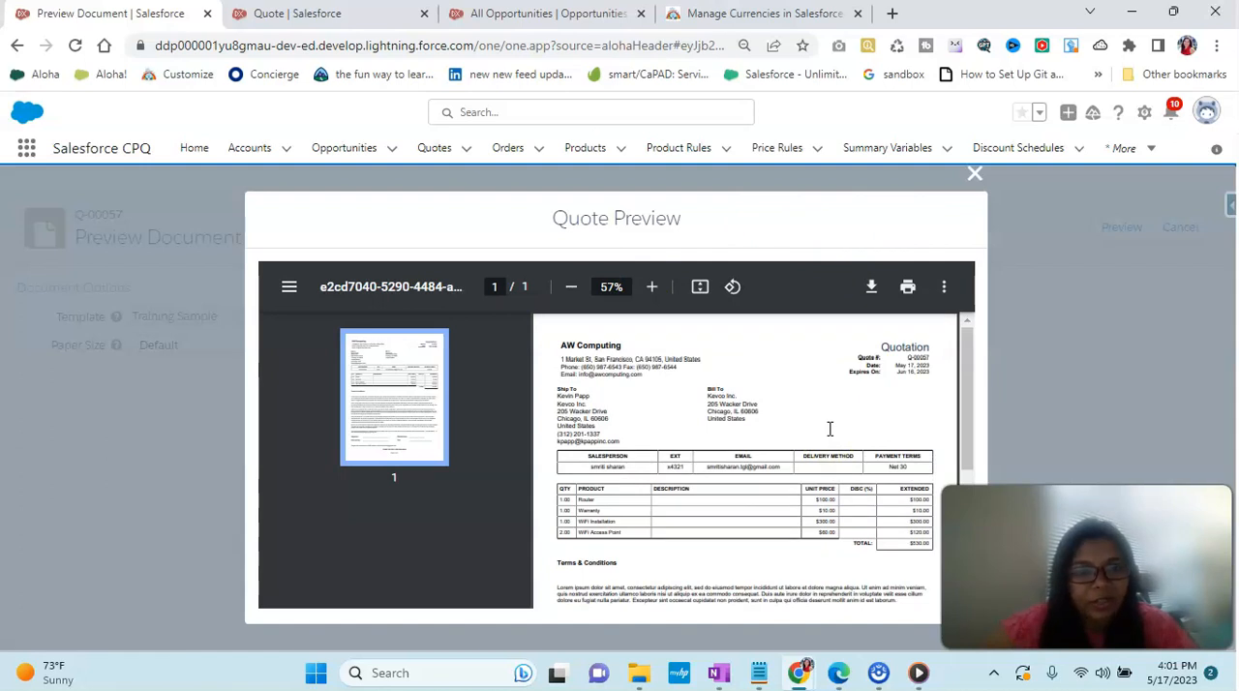
{"action": "left_click", "coordinate": [975, 173]}
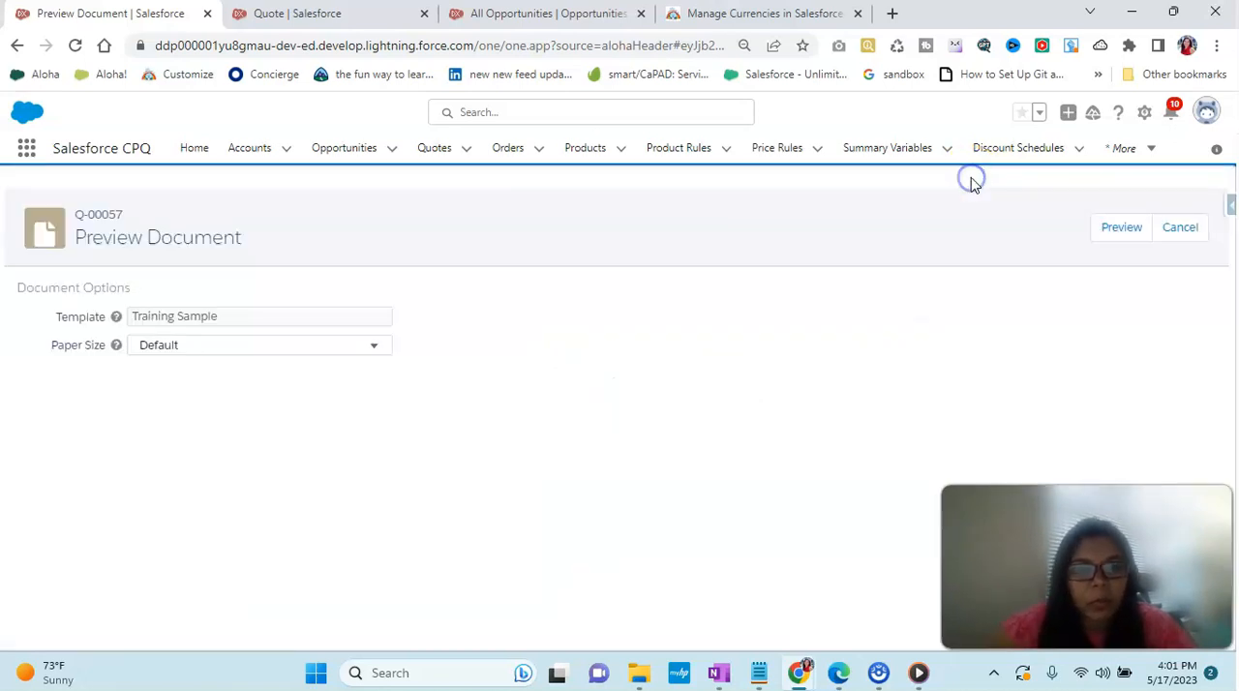
{"action": "mouse_move", "coordinate": [235, 160]}
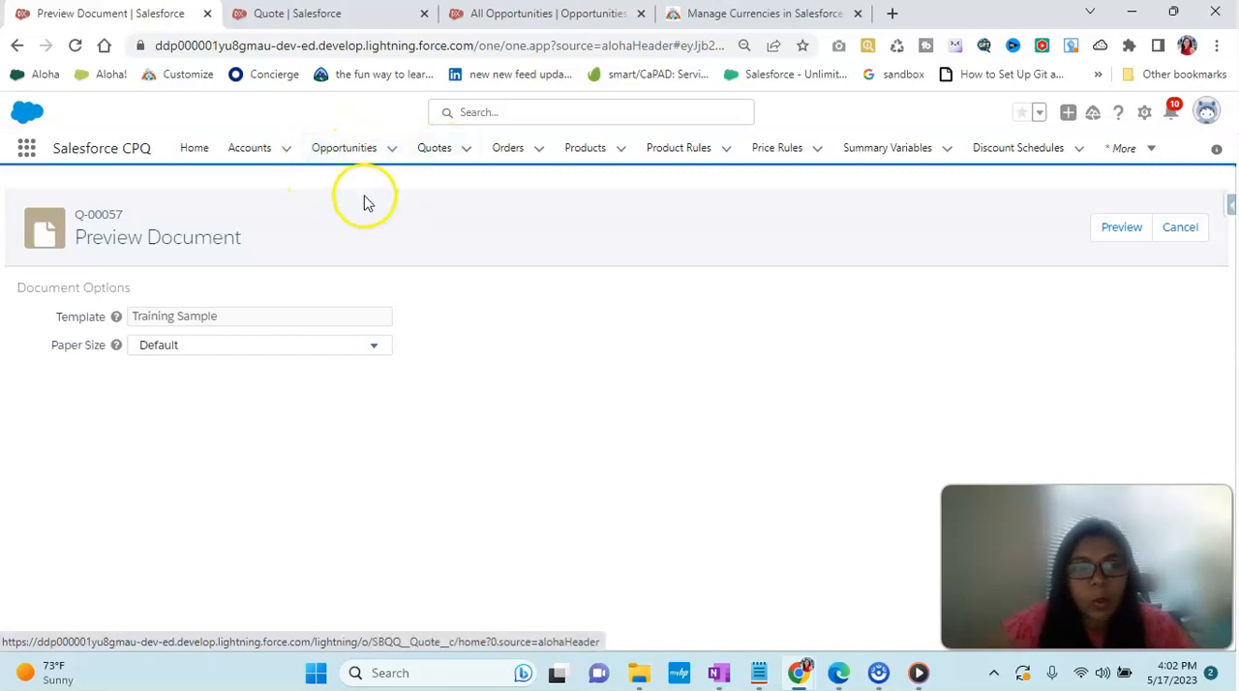
{"action": "mouse_move", "coordinate": [420, 184]}
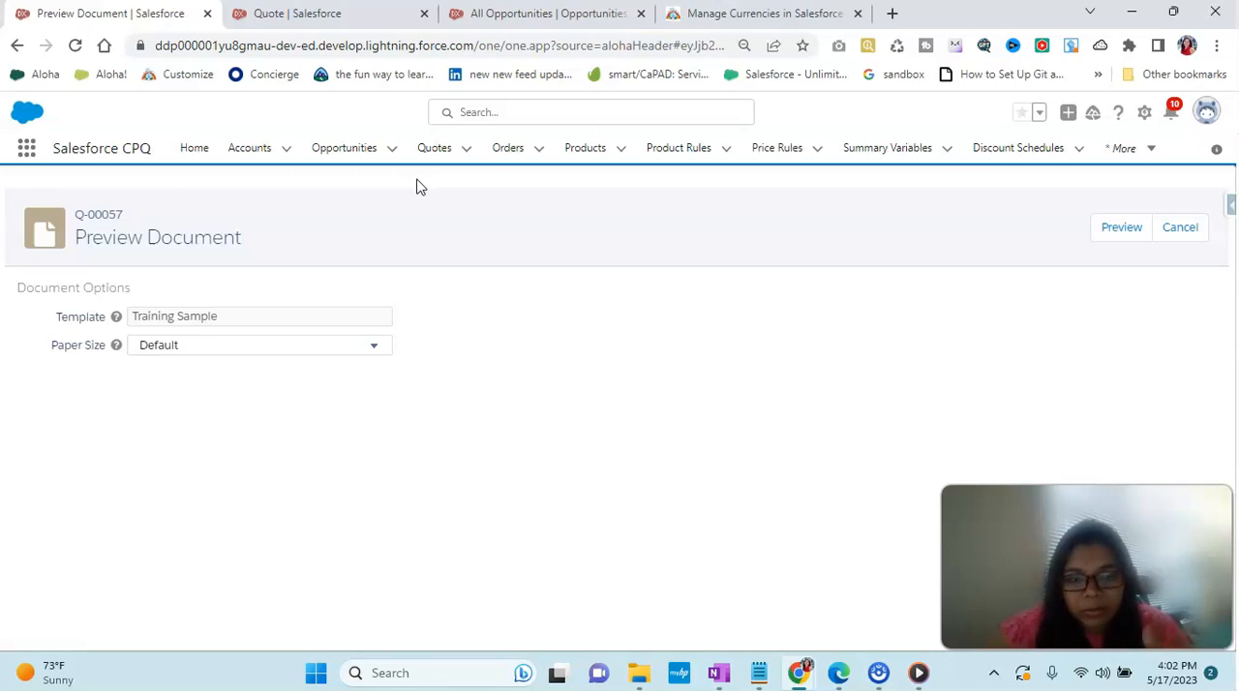
{"action": "mouse_move", "coordinate": [77, 421]}
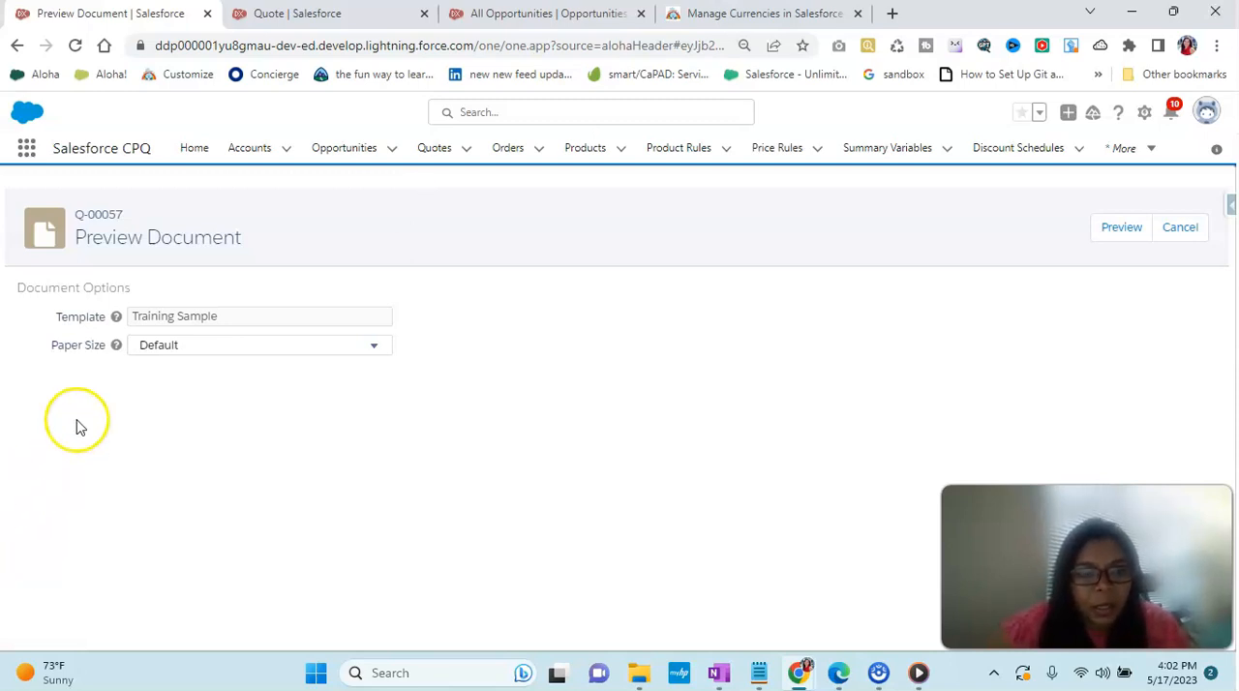
{"action": "mouse_move", "coordinate": [191, 376]}
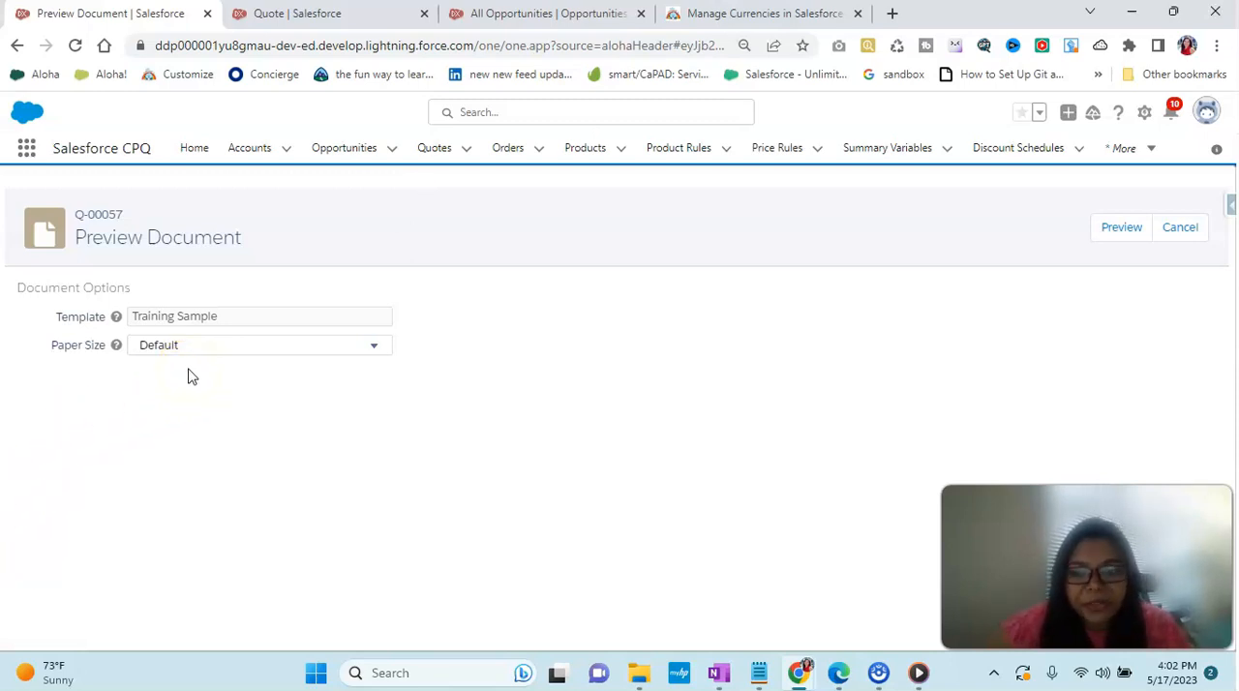